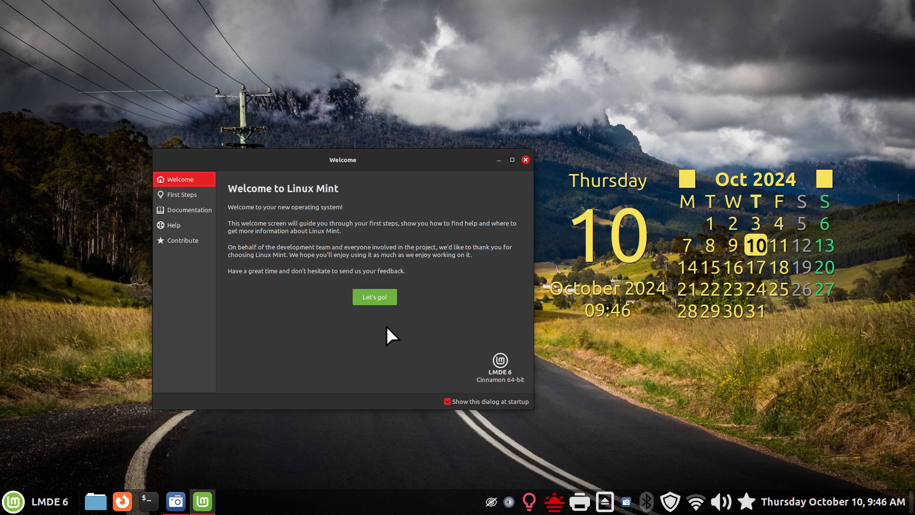
mouse_move(384, 341)
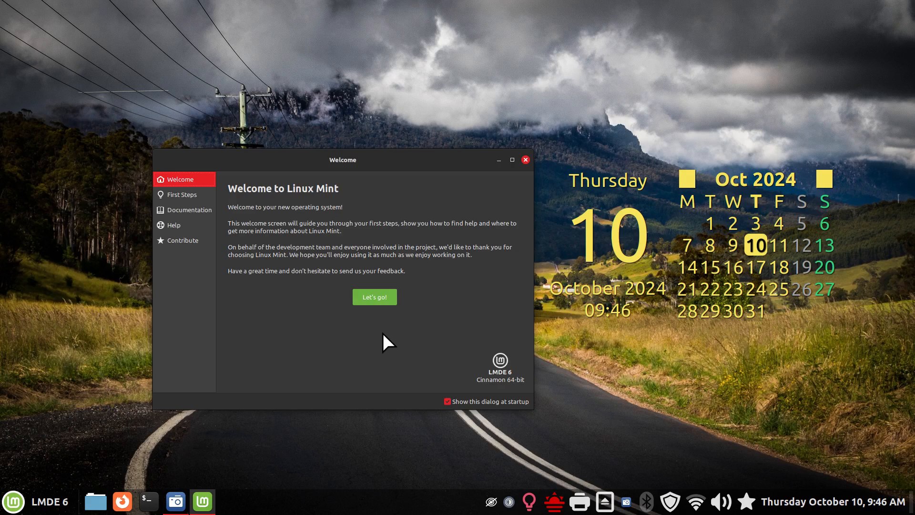
mouse_move(376, 360)
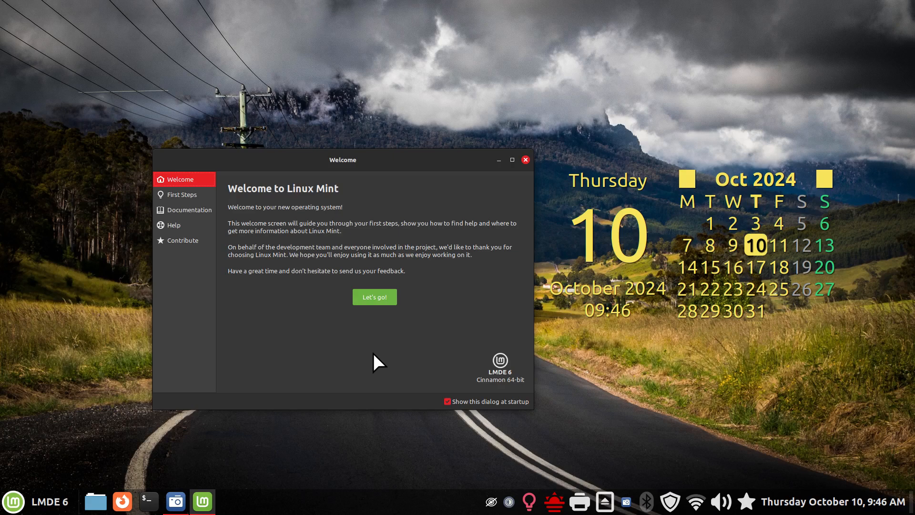
mouse_move(374, 365)
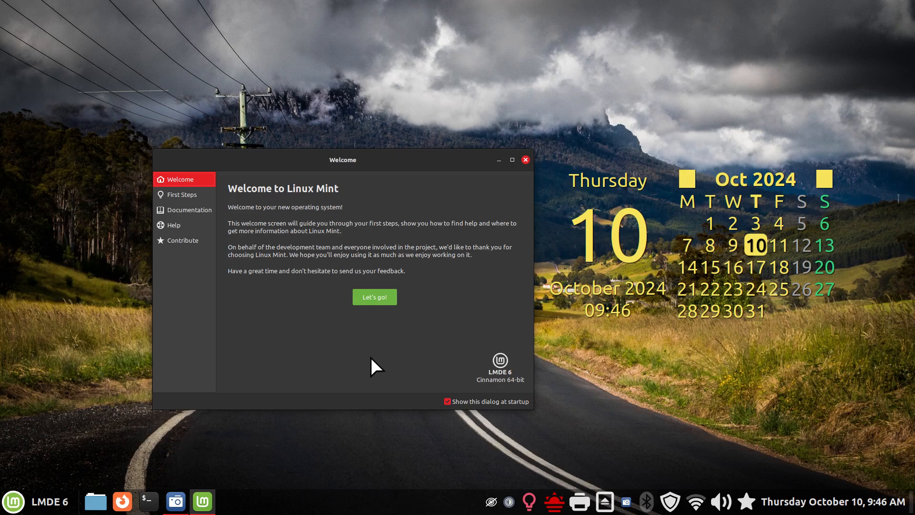
mouse_move(528, 502)
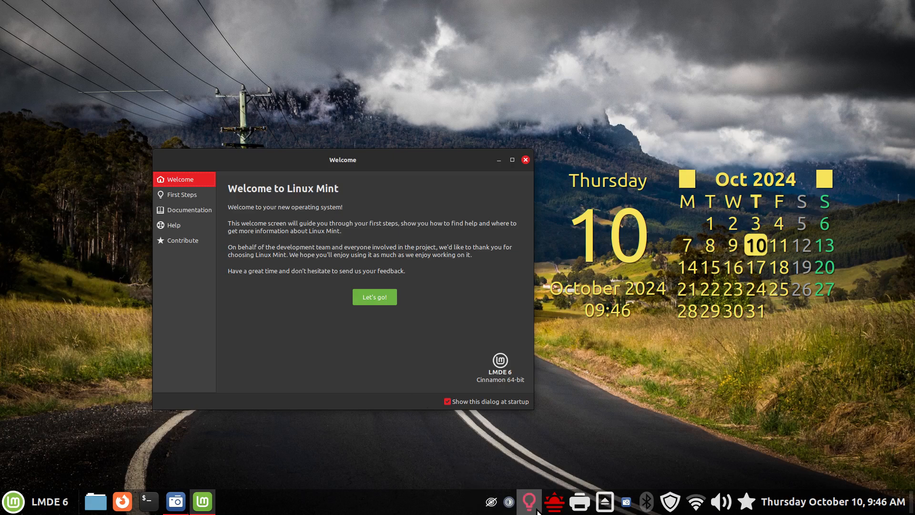
mouse_move(340, 492)
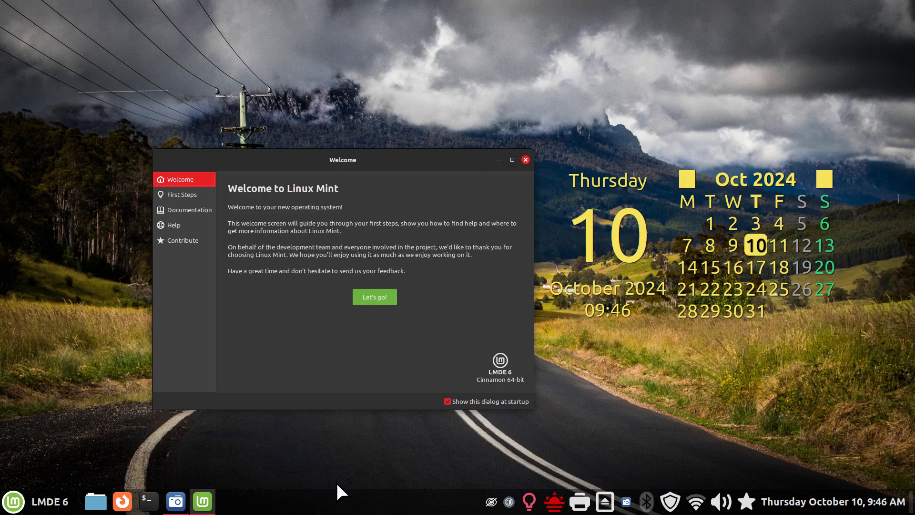
mouse_move(492, 504)
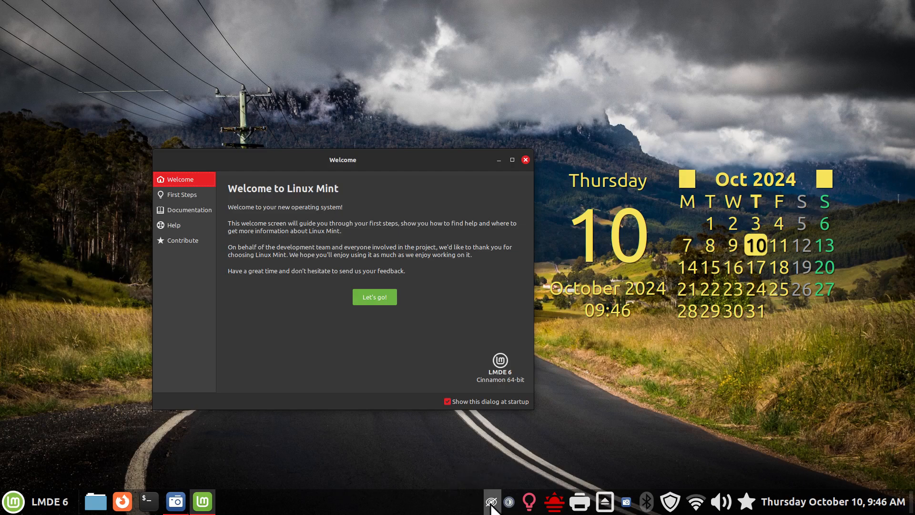
Close the Linux Mint welcome screen and bring up the panel and applet options menus
left_click(490, 502)
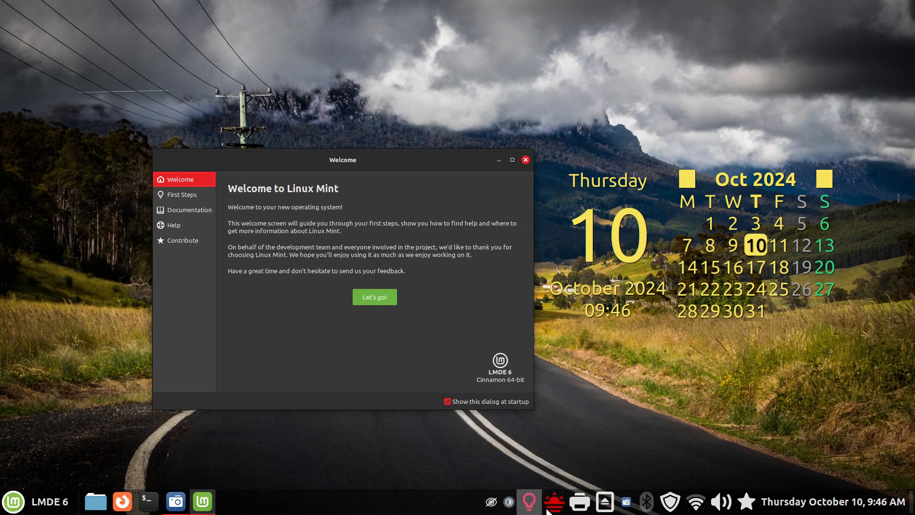
mouse_move(419, 480)
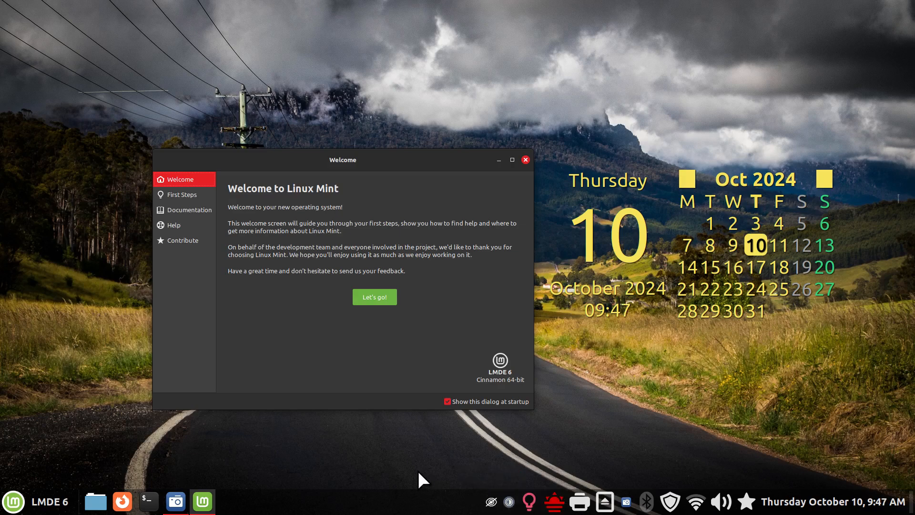
mouse_move(394, 467)
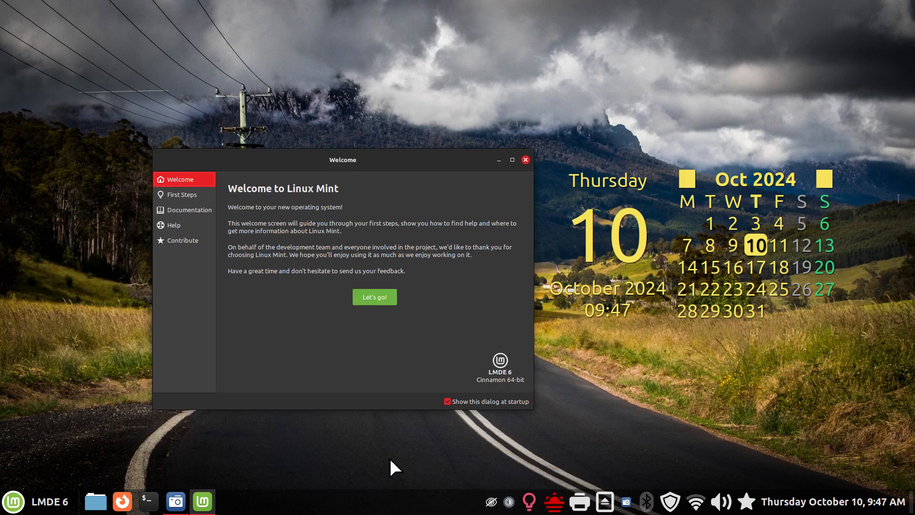
mouse_move(340, 450)
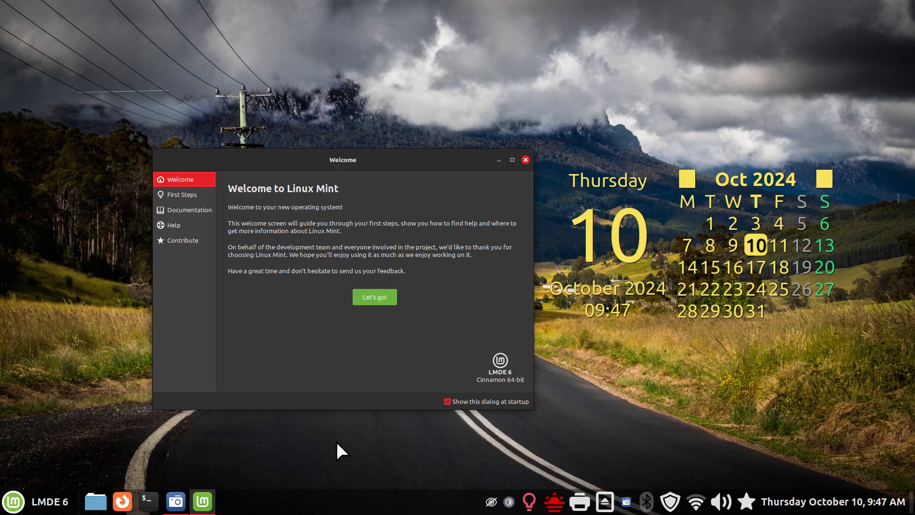
mouse_move(196, 506)
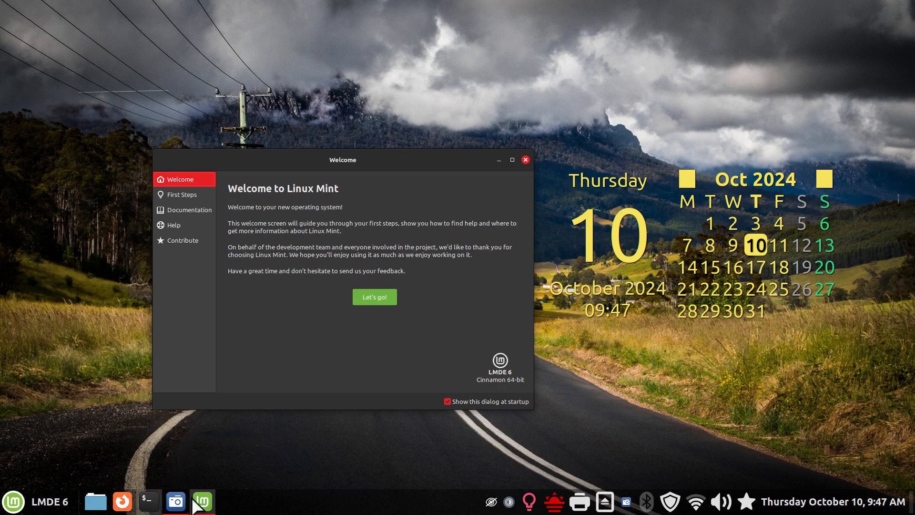
mouse_move(404, 392)
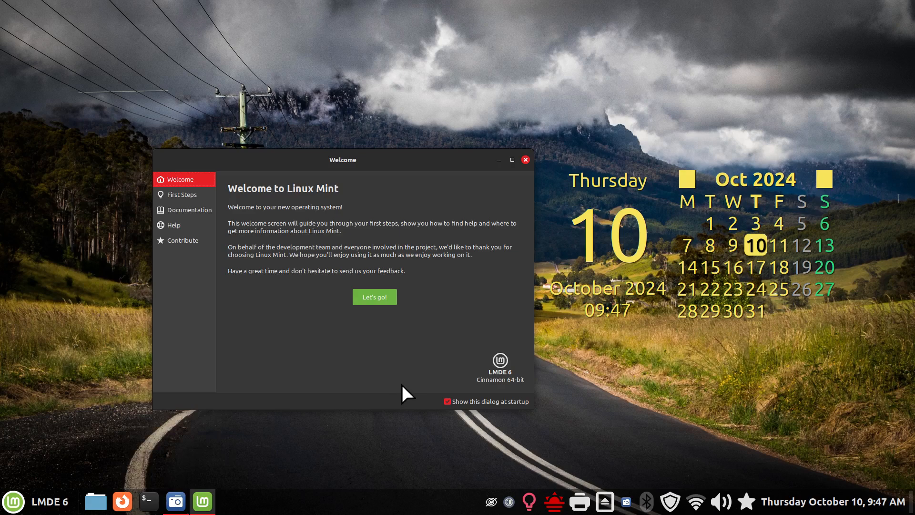
mouse_move(510, 500)
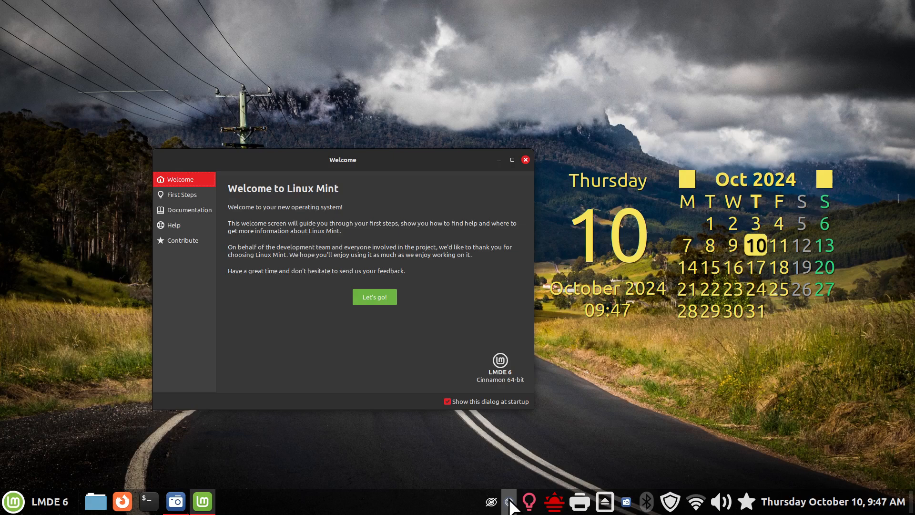
mouse_move(369, 369)
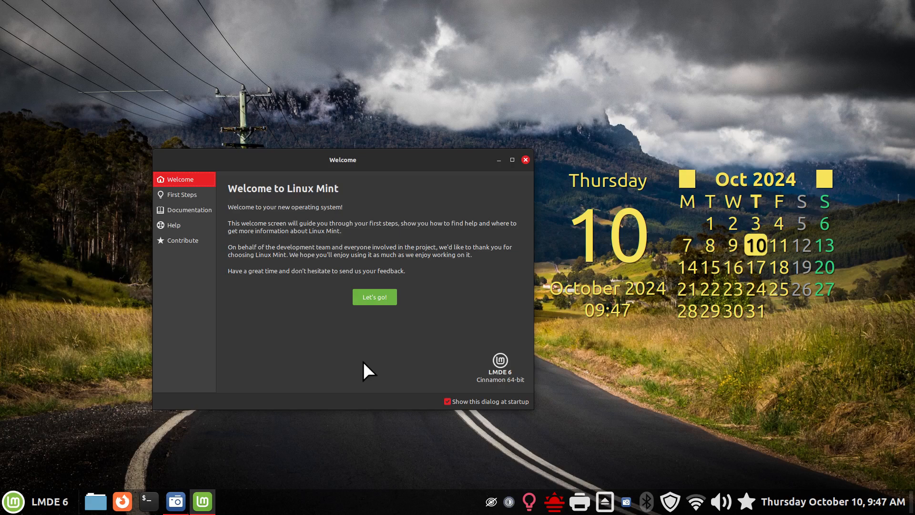
mouse_move(520, 198)
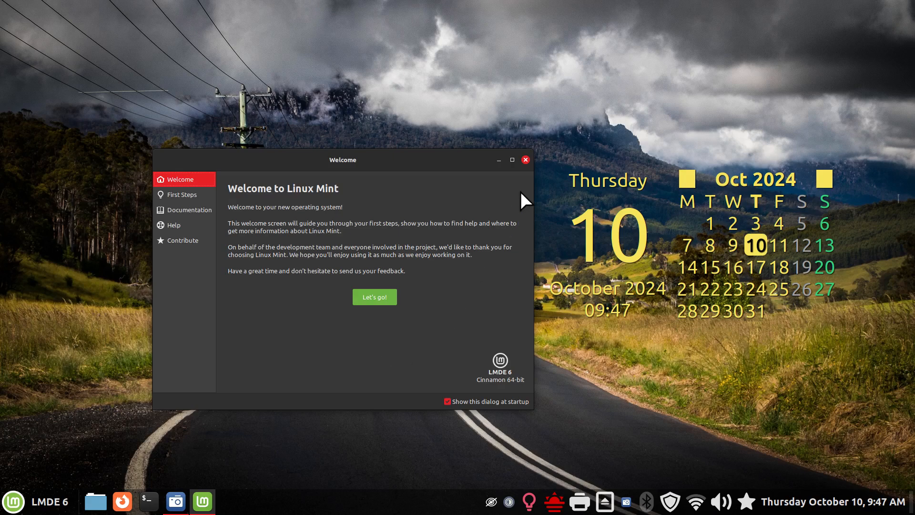
left_click(525, 160)
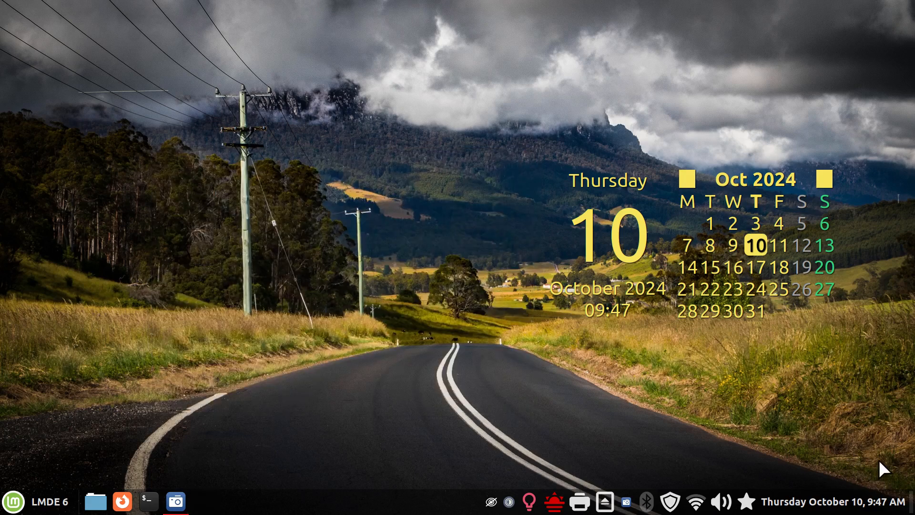
mouse_move(366, 464)
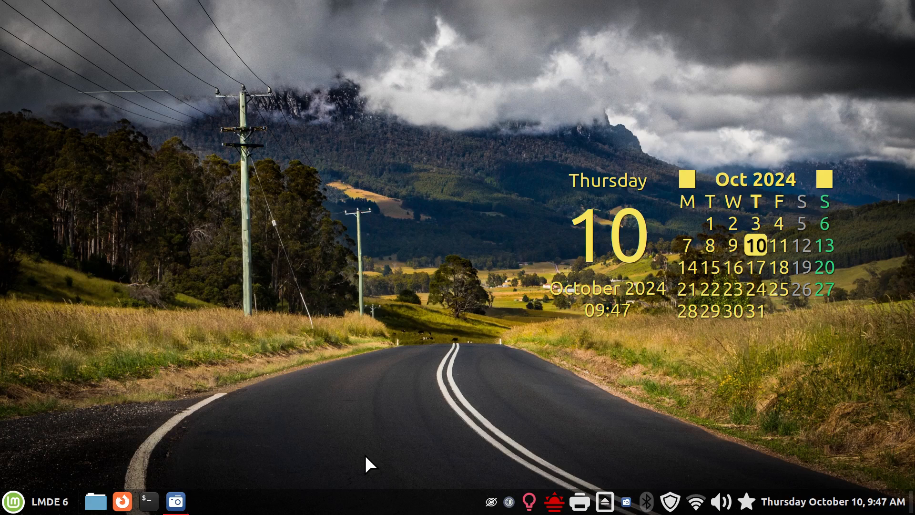
left_click(493, 501)
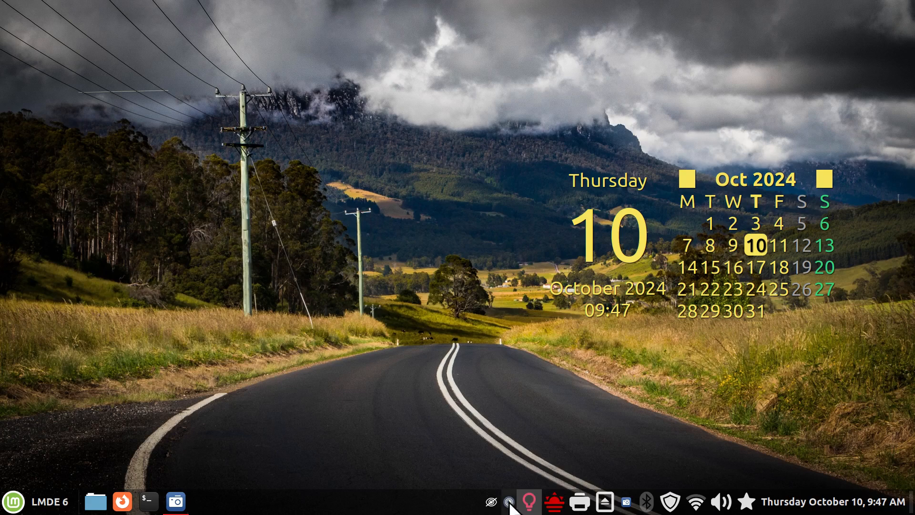
mouse_move(315, 464)
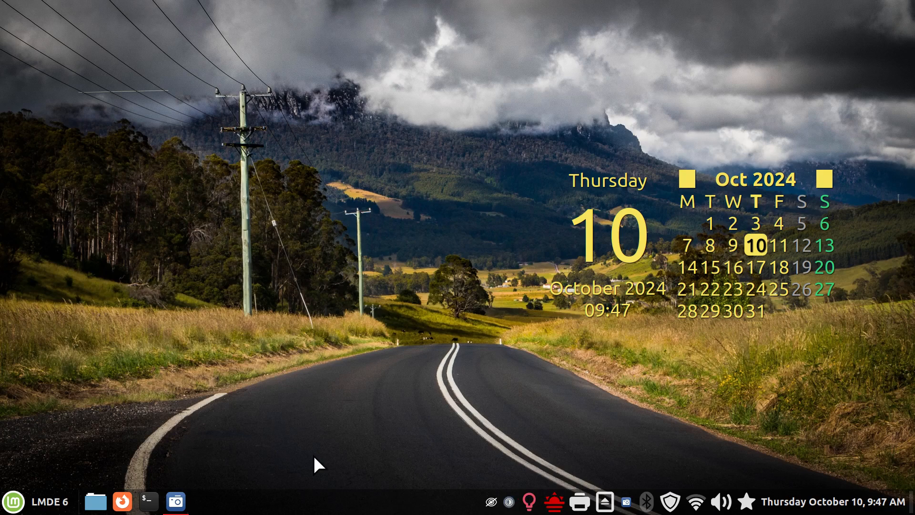
mouse_move(363, 469)
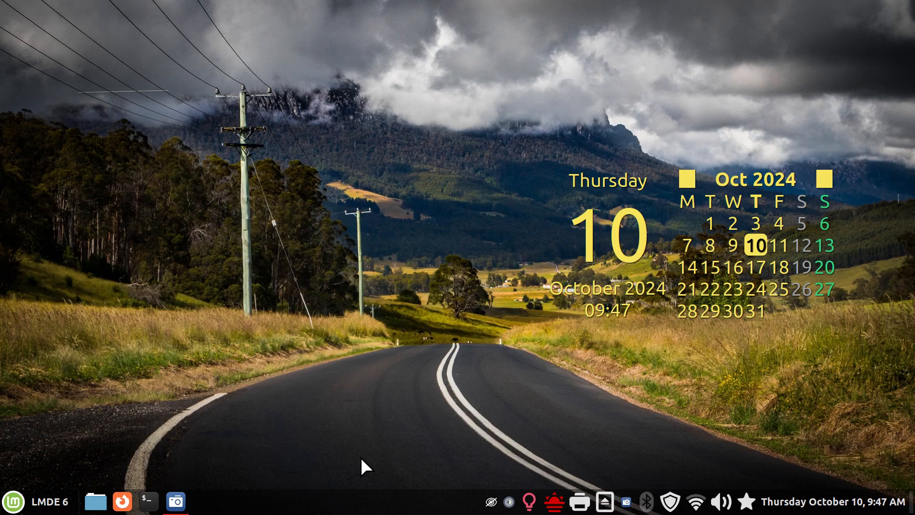
mouse_move(192, 67)
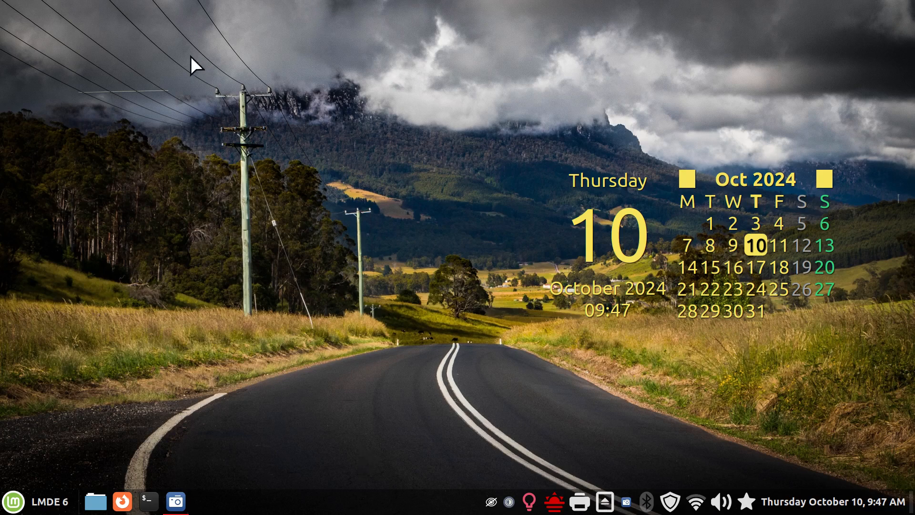
mouse_move(550, 37)
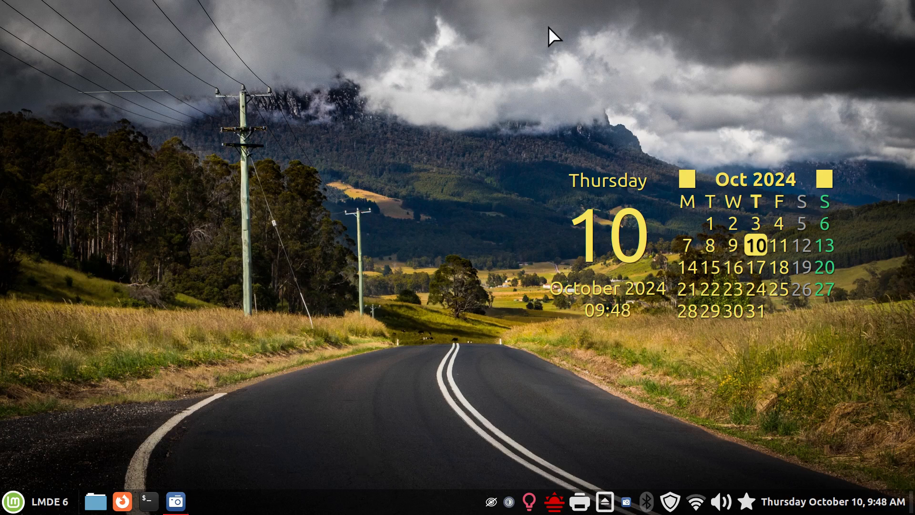
mouse_move(335, 152)
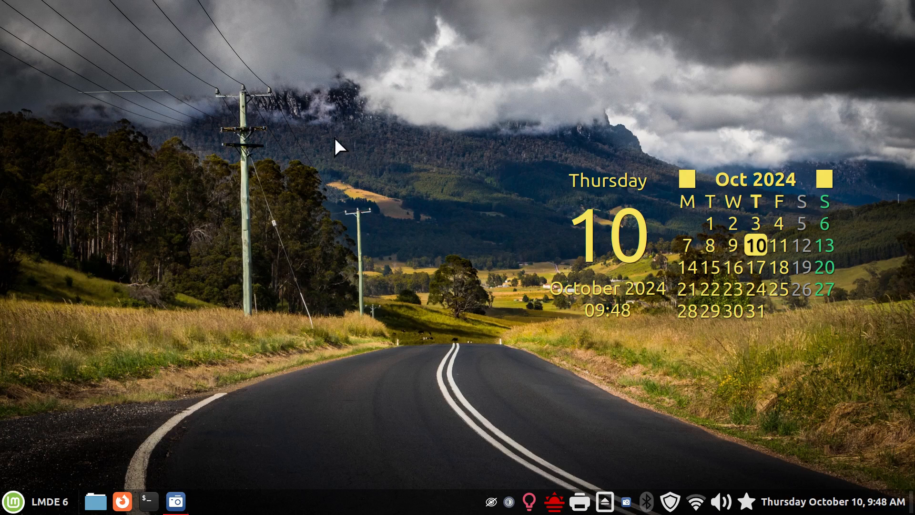
mouse_move(379, 209)
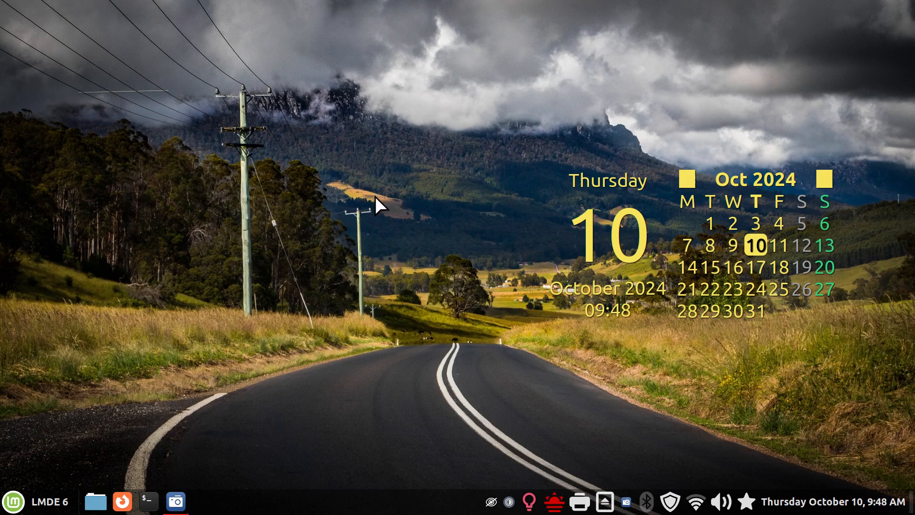
mouse_move(638, 331)
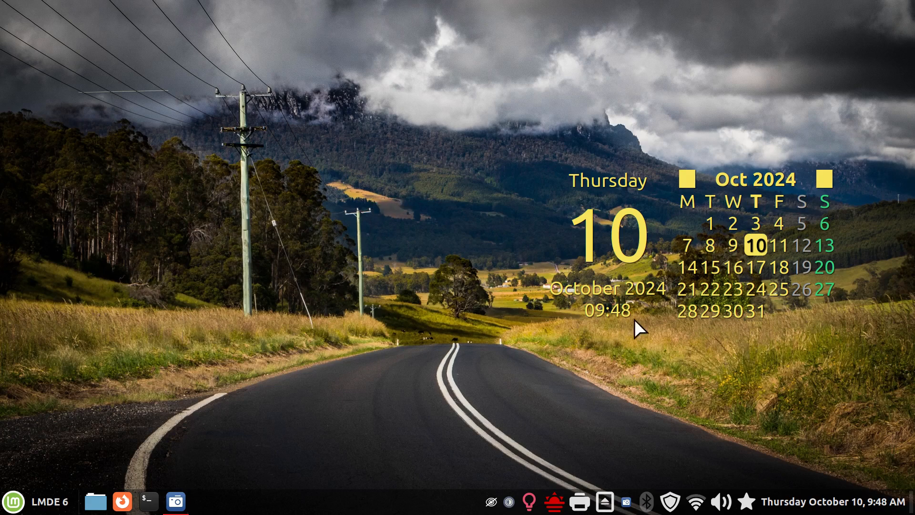
mouse_move(659, 353)
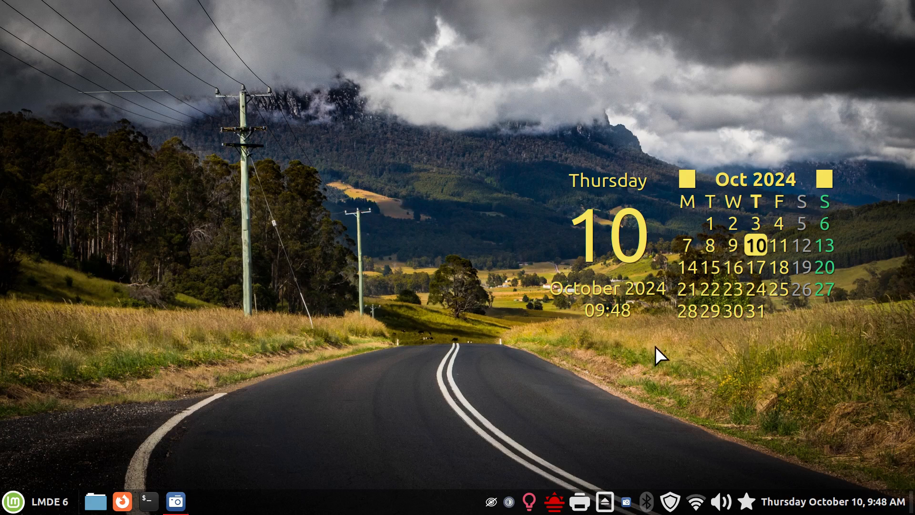
mouse_move(513, 302)
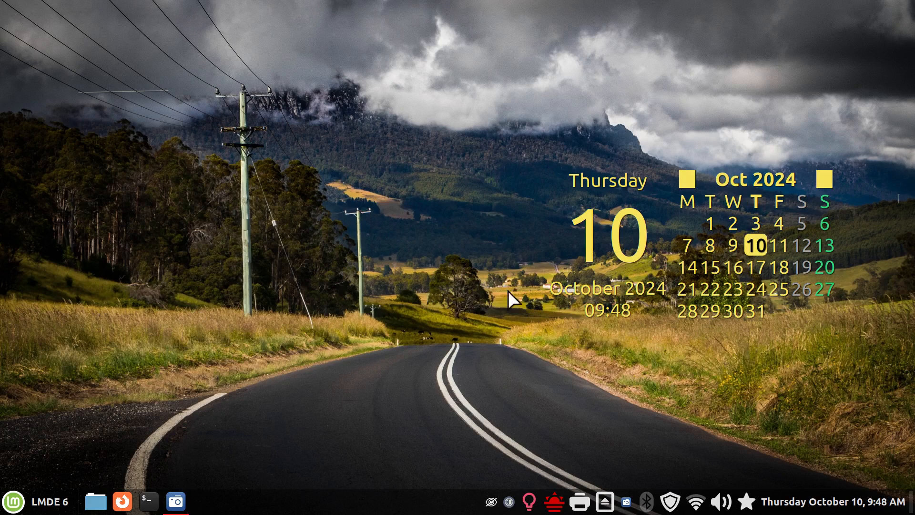
mouse_move(659, 267)
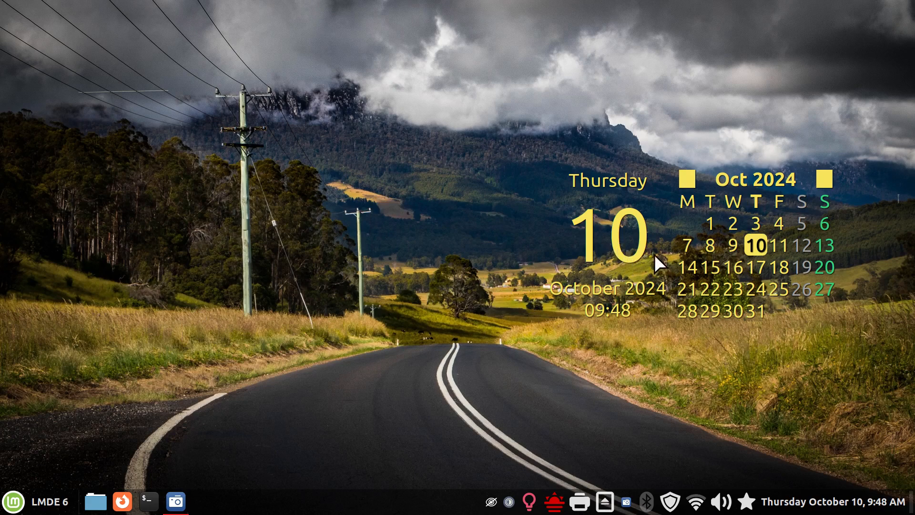
mouse_move(338, 410)
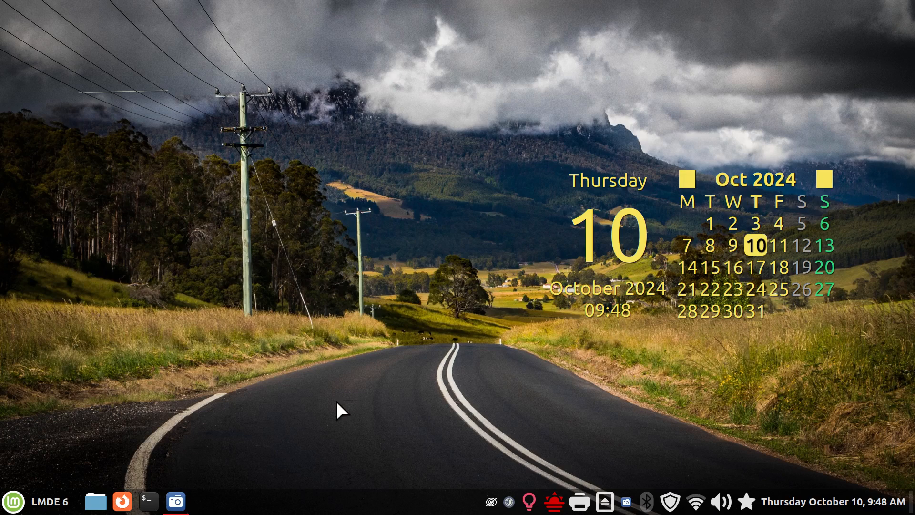
mouse_move(545, 382)
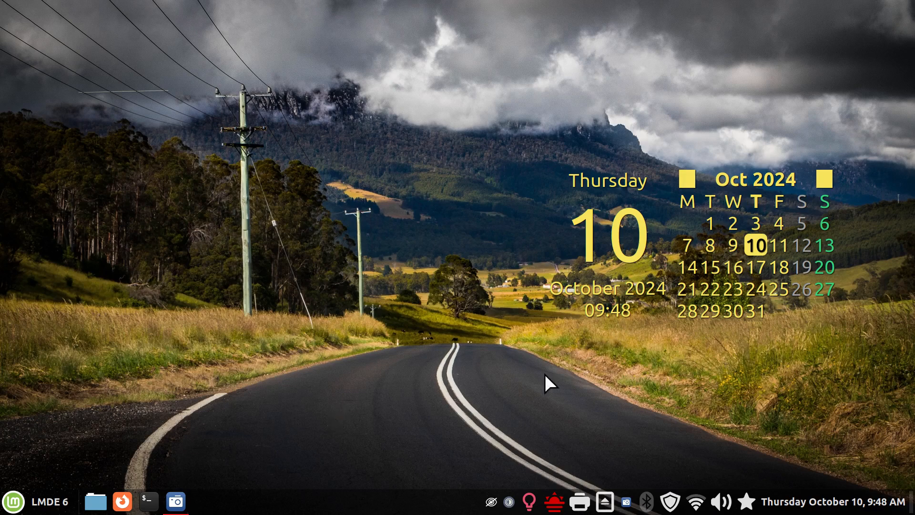
mouse_move(520, 426)
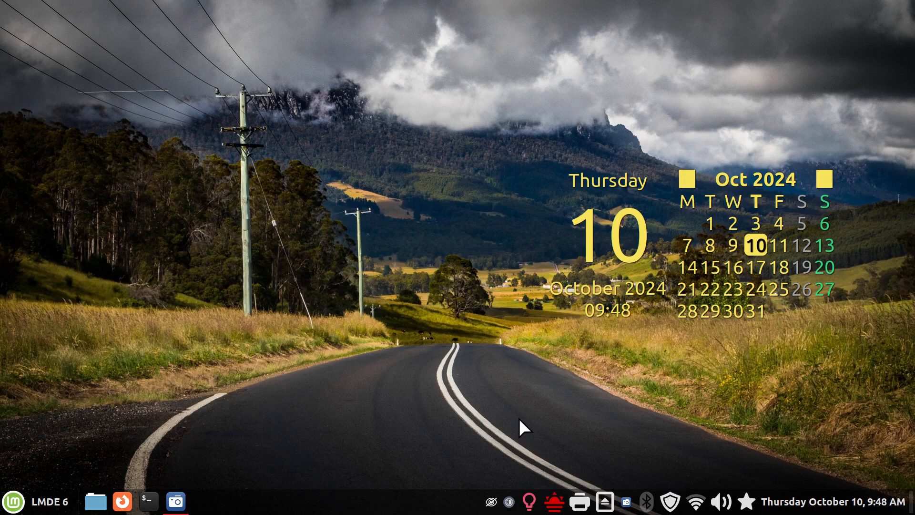
mouse_move(437, 508)
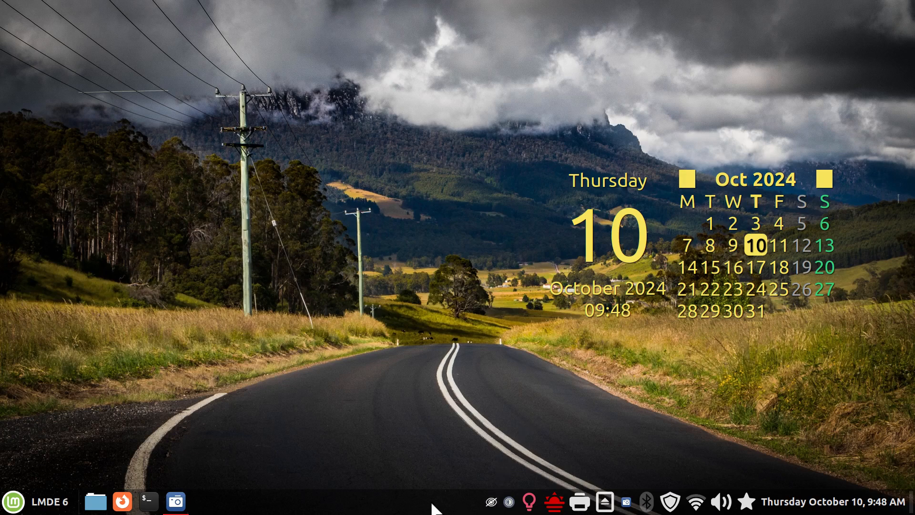
right_click(436, 513)
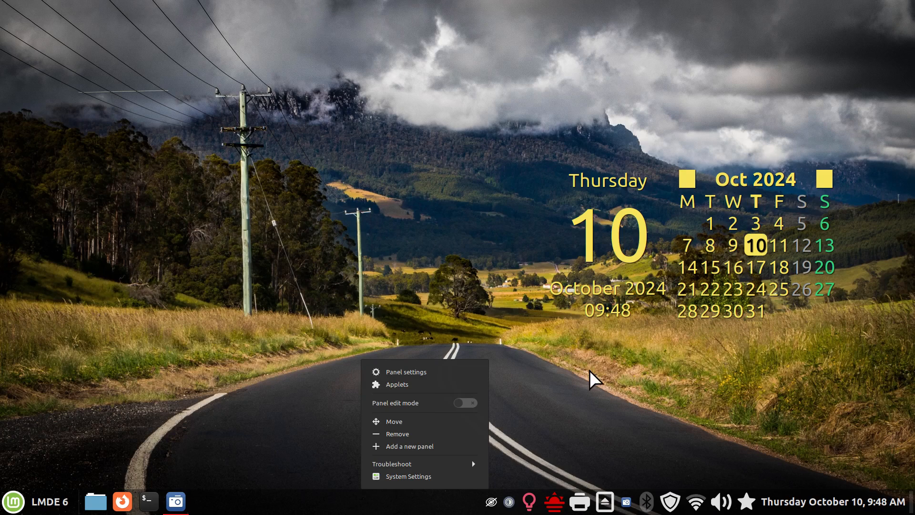
left_click(505, 509)
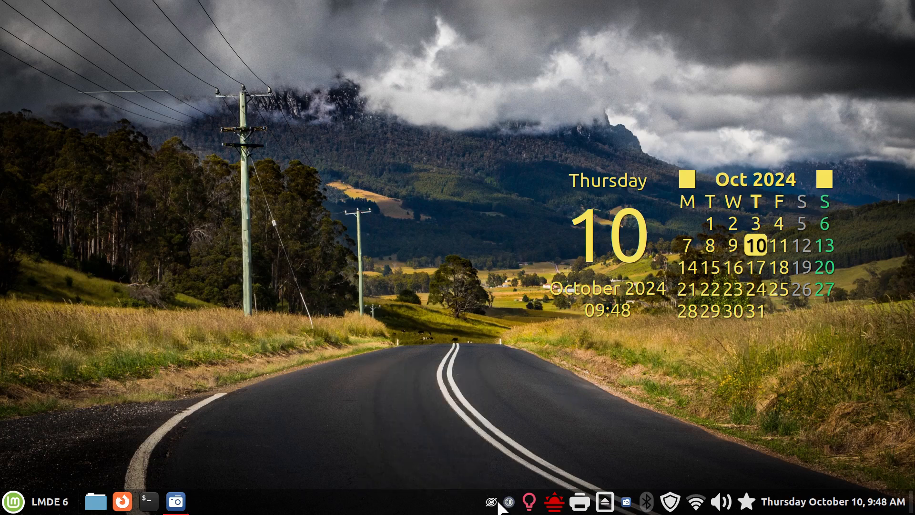
right_click(490, 512)
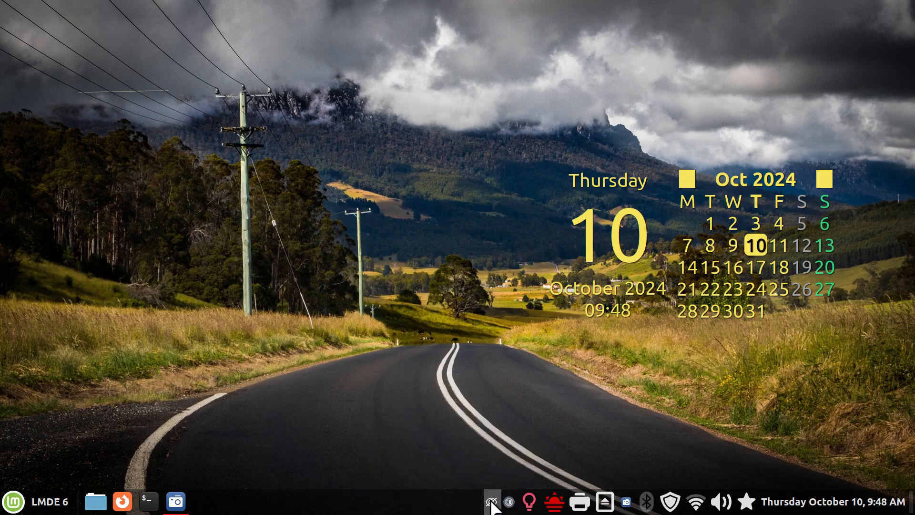
In the screen color effects list, expand the color blindness, inversion and other effects submenus
left_click(491, 502)
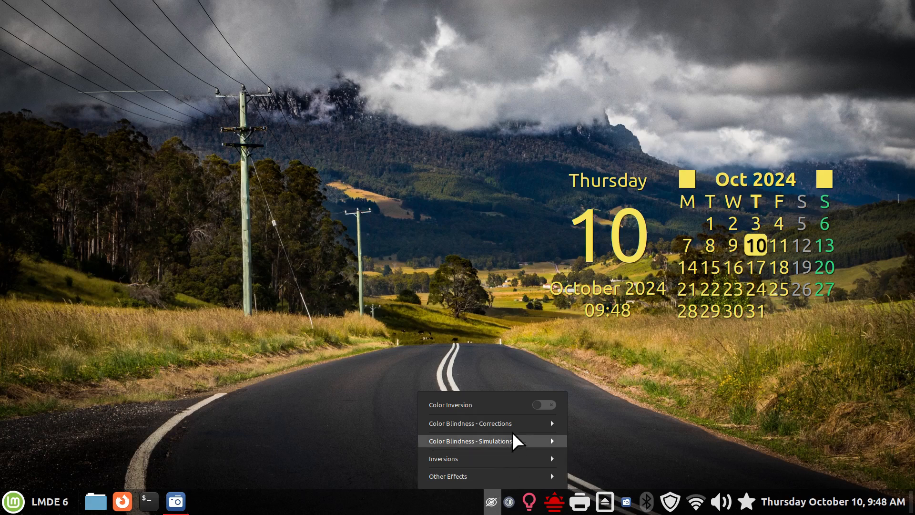
mouse_move(552, 436)
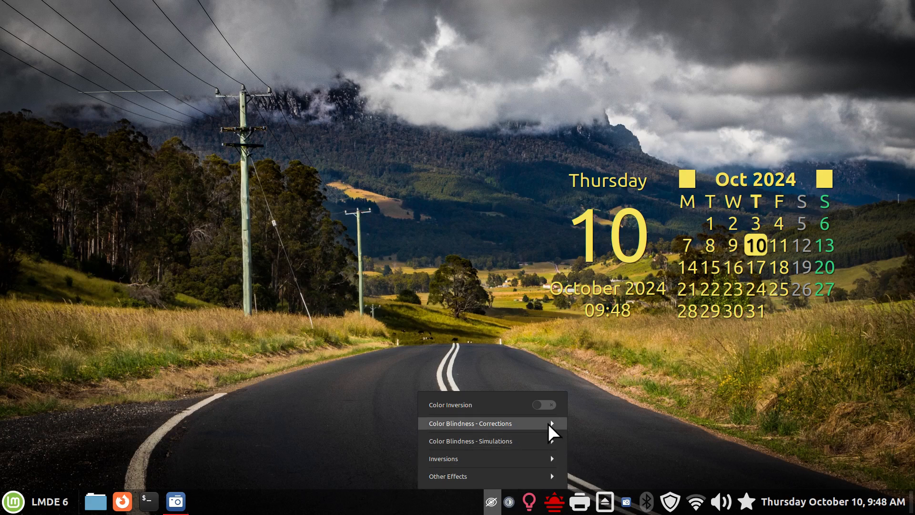
left_click(470, 424)
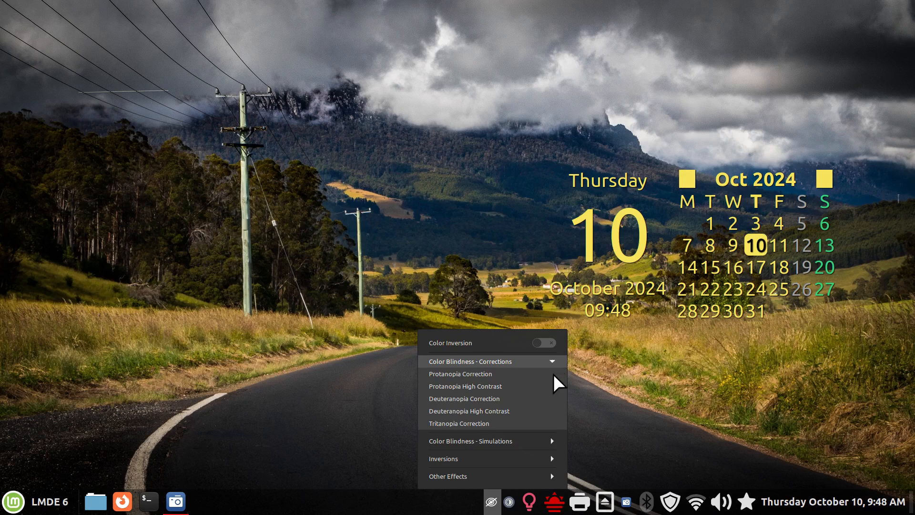
left_click(471, 403)
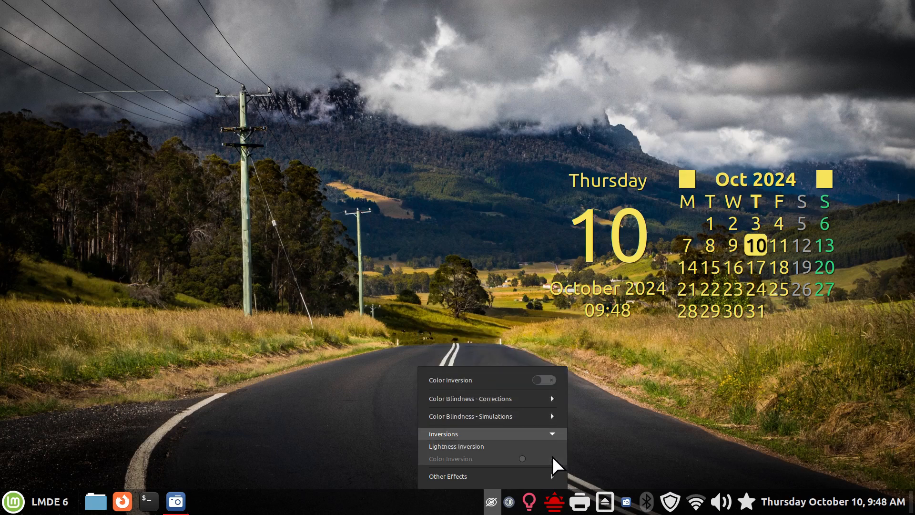
mouse_move(559, 440)
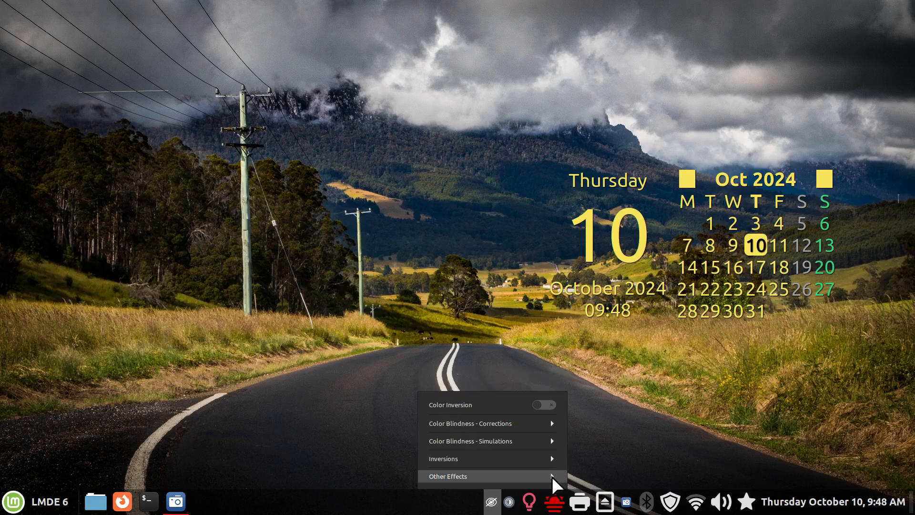
left_click(448, 476)
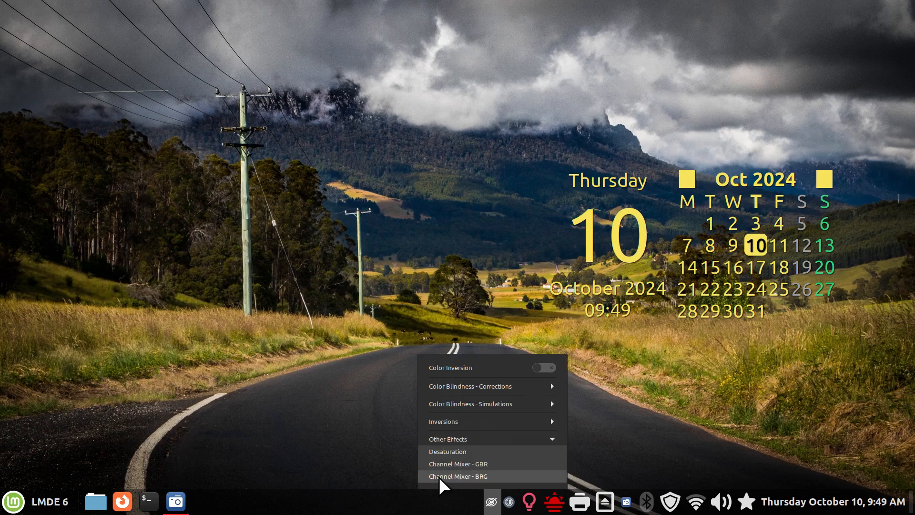
mouse_move(485, 489)
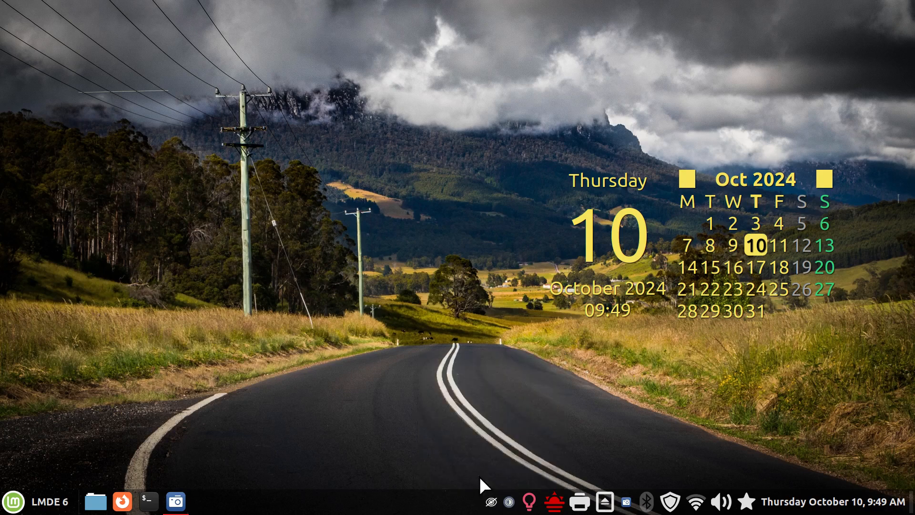
Enable Channel Mixer BRG and raise its strength to half, then full
left_click(488, 501)
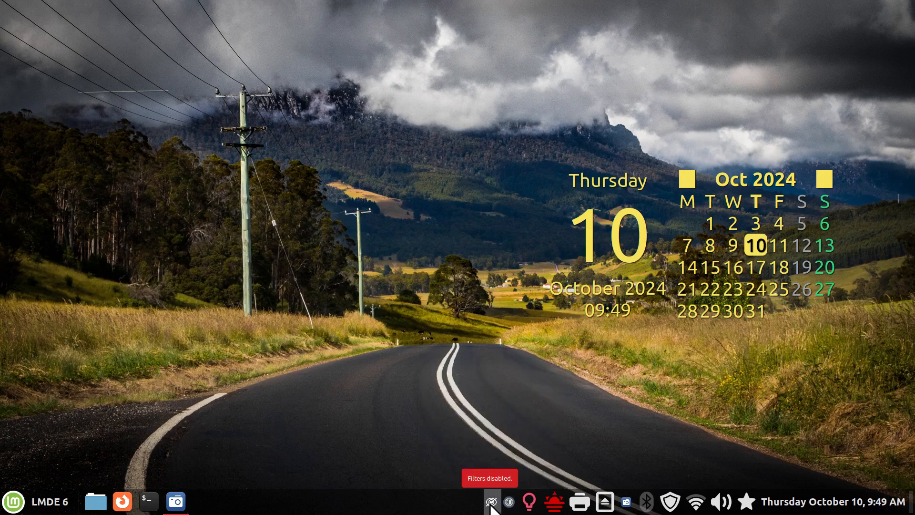
left_click(491, 502)
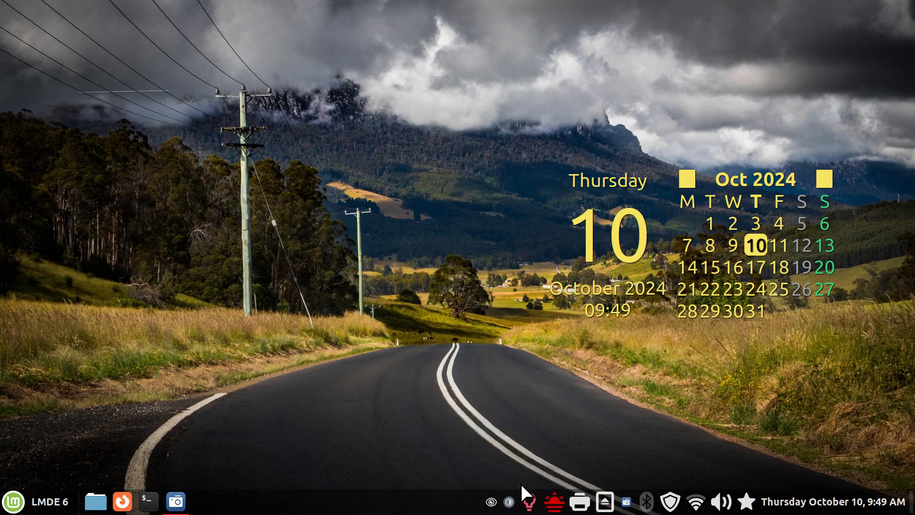
left_click(491, 502)
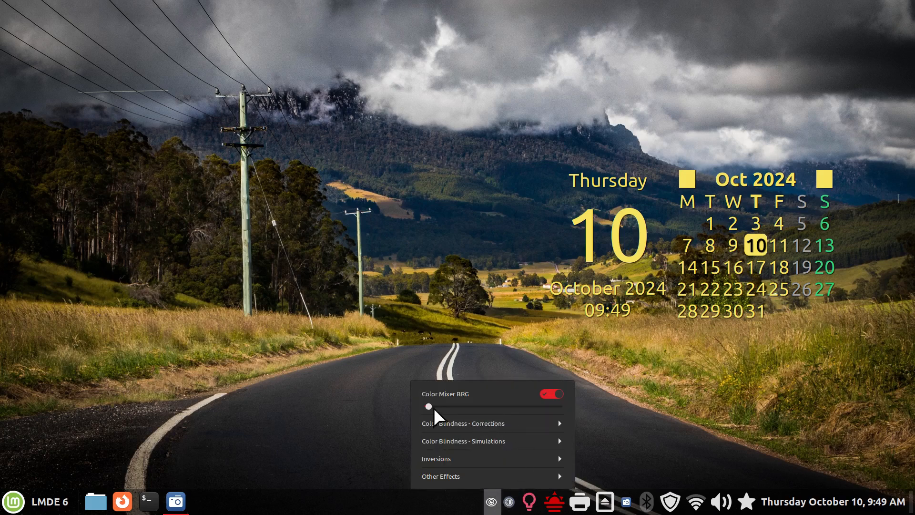
mouse_move(545, 69)
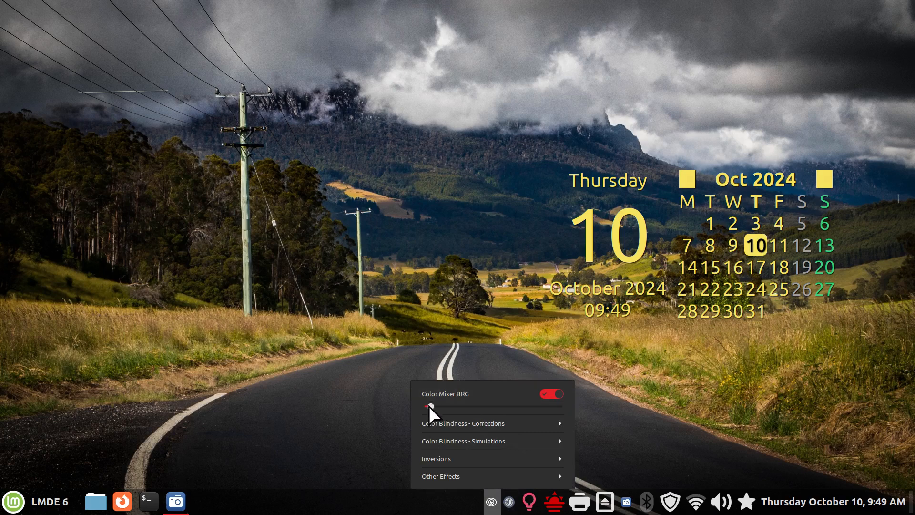
left_click_drag(429, 406, 483, 406)
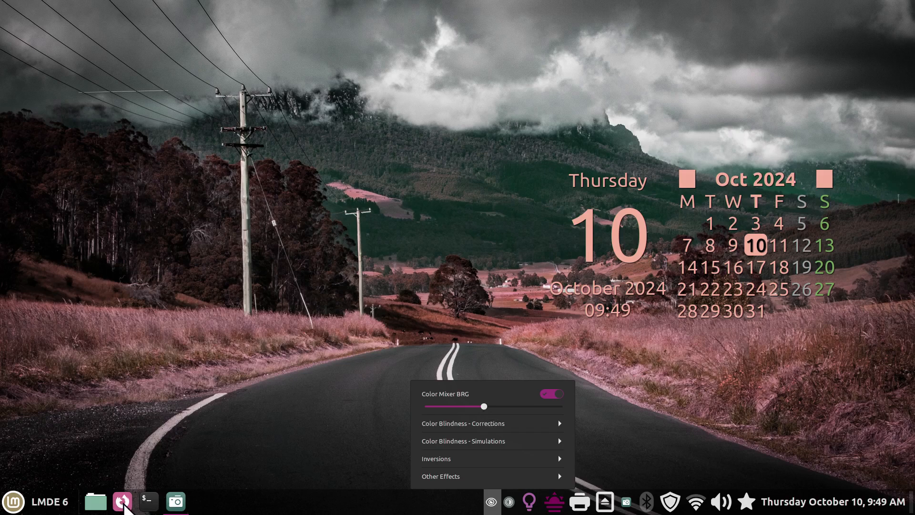
mouse_move(298, 342)
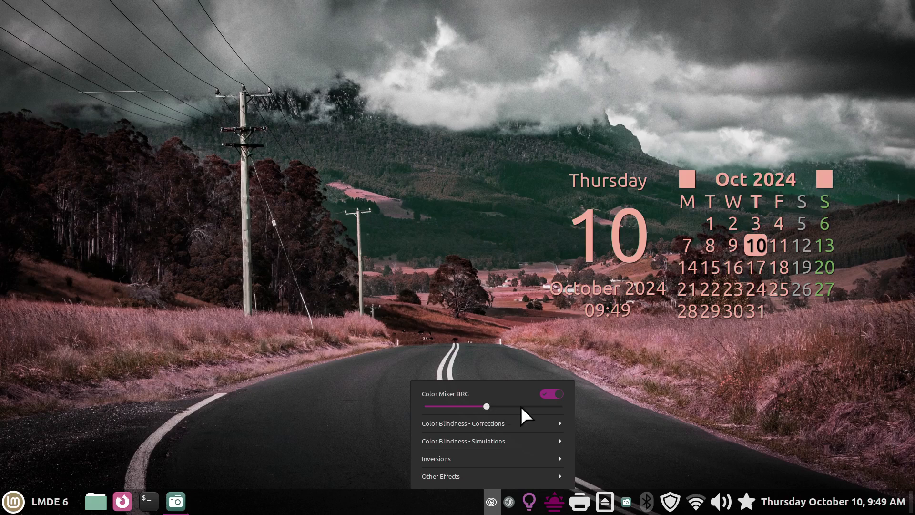
left_click_drag(486, 406, 552, 404)
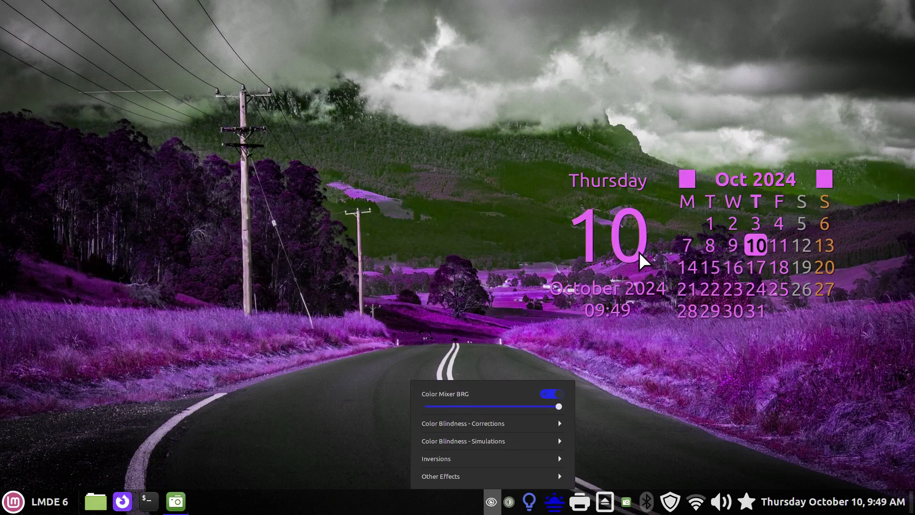
mouse_move(18, 509)
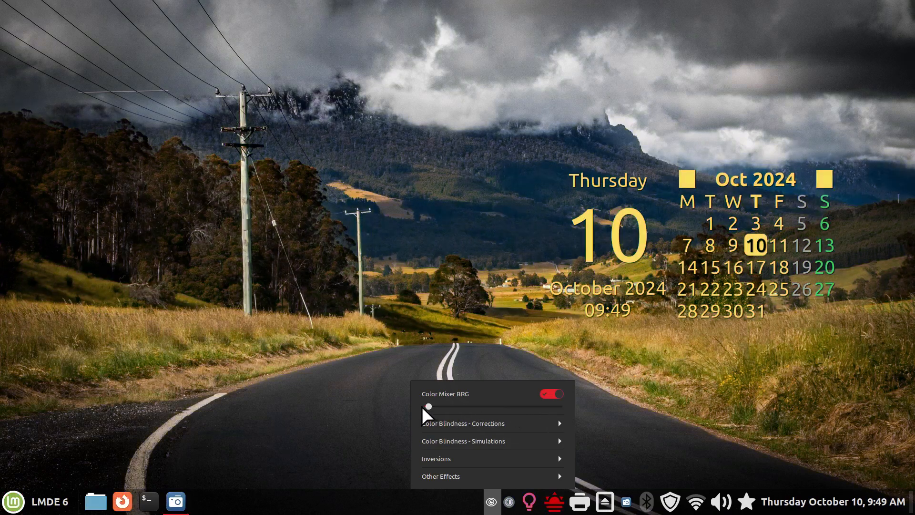
mouse_move(465, 487)
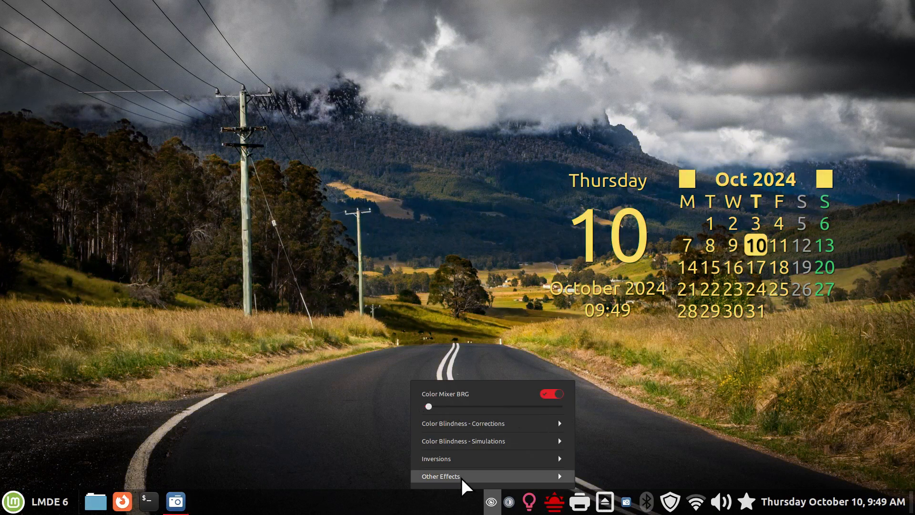
Switch the filter to Channel Mixer GBR, push its strength to full, then nearly zero
left_click(440, 476)
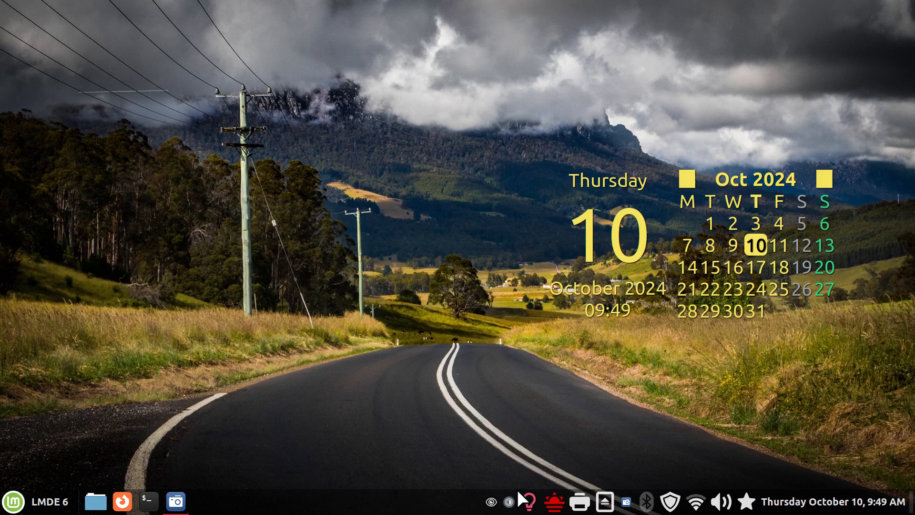
left_click(491, 501)
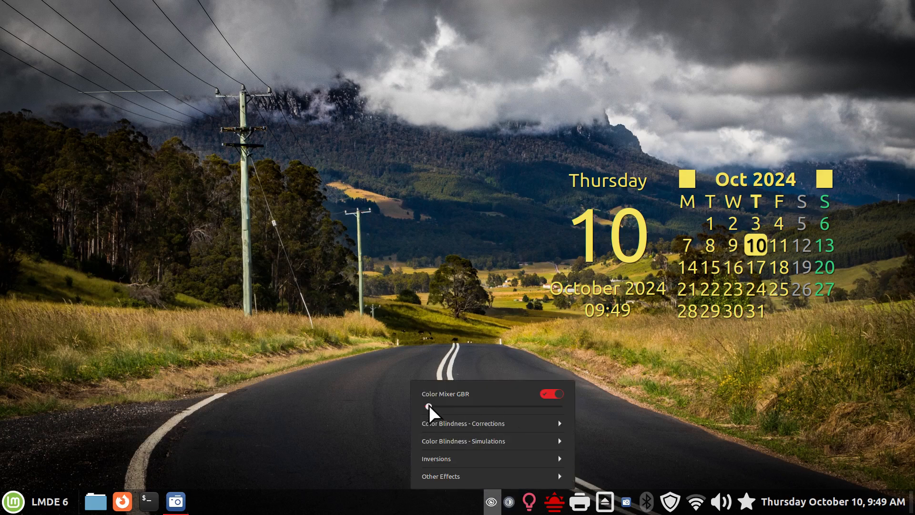
left_click_drag(429, 407, 485, 406)
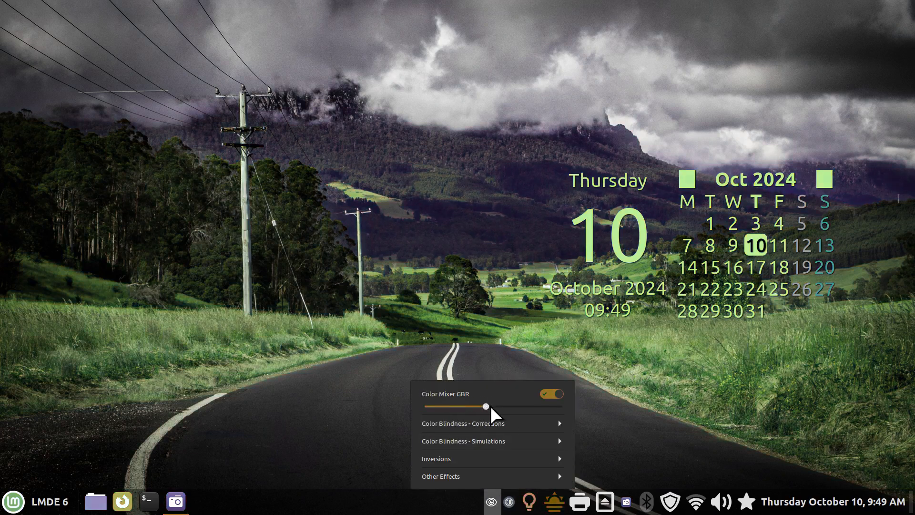
left_click_drag(484, 406, 561, 407)
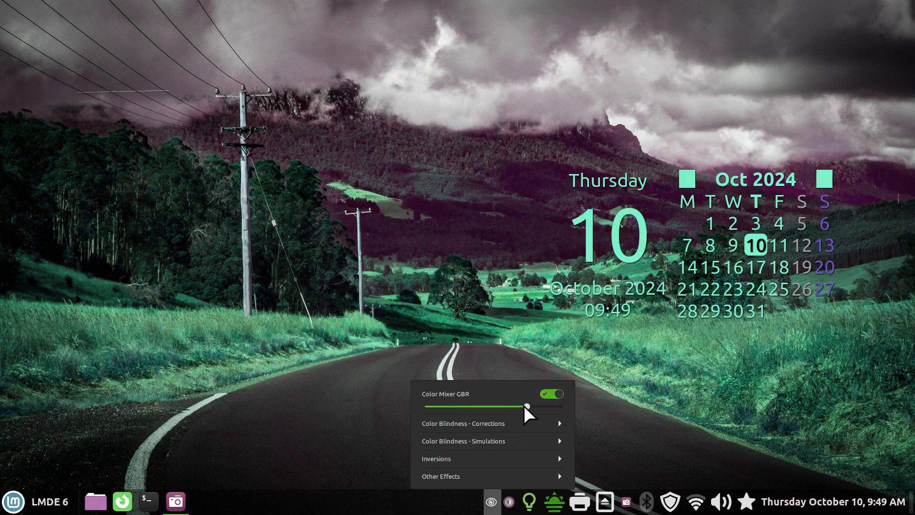
left_click_drag(525, 406, 559, 406)
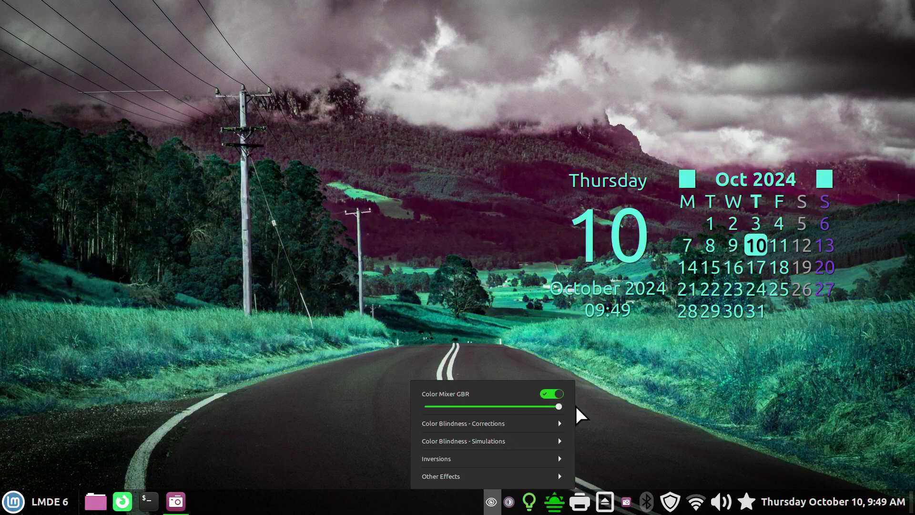
left_click_drag(559, 406, 544, 406)
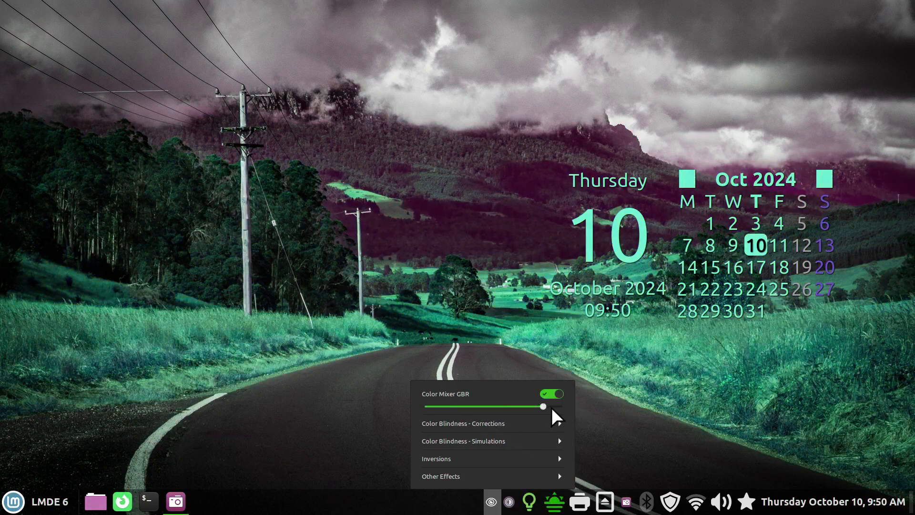
left_click_drag(543, 406, 442, 406)
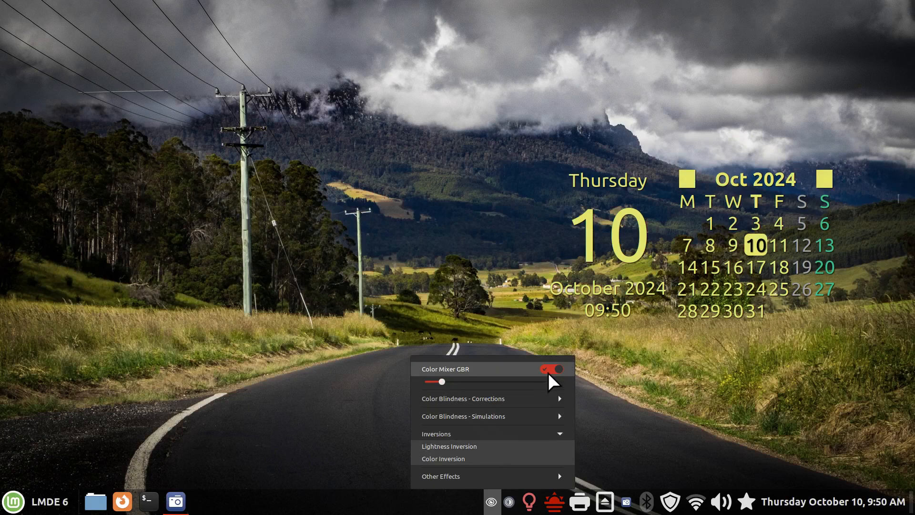
Close the color effect settings and click through the panel applet icons
left_click(489, 502)
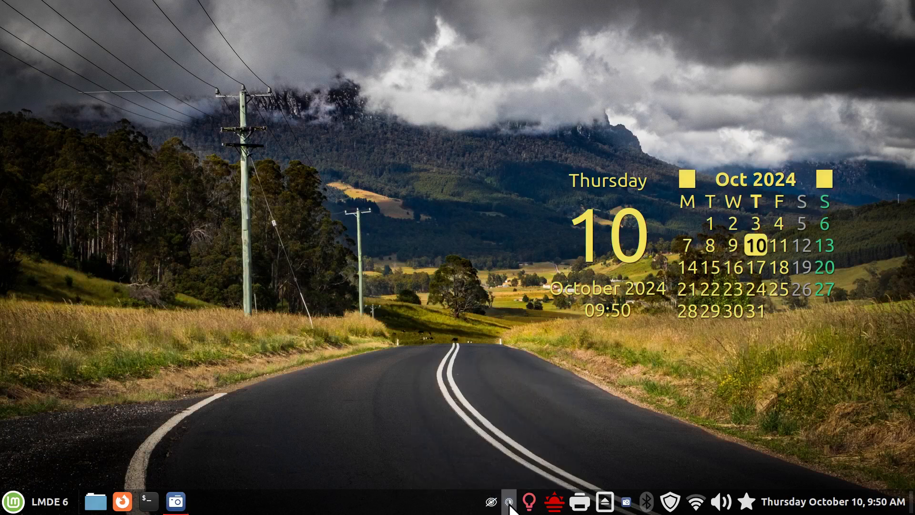
left_click(509, 501)
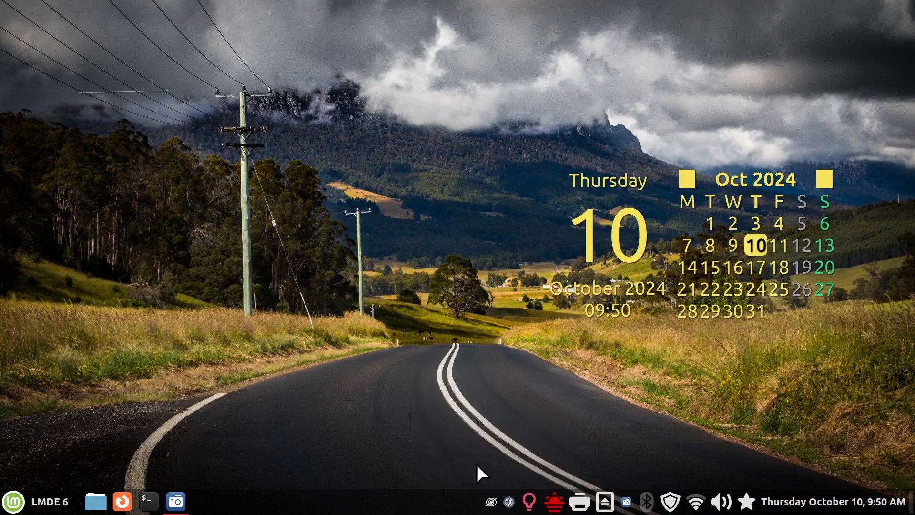
left_click(493, 500)
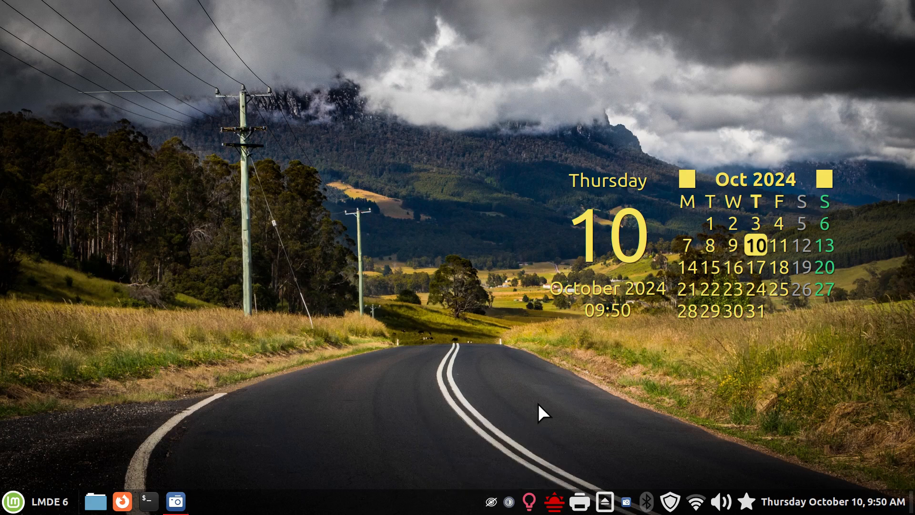
left_click(490, 501)
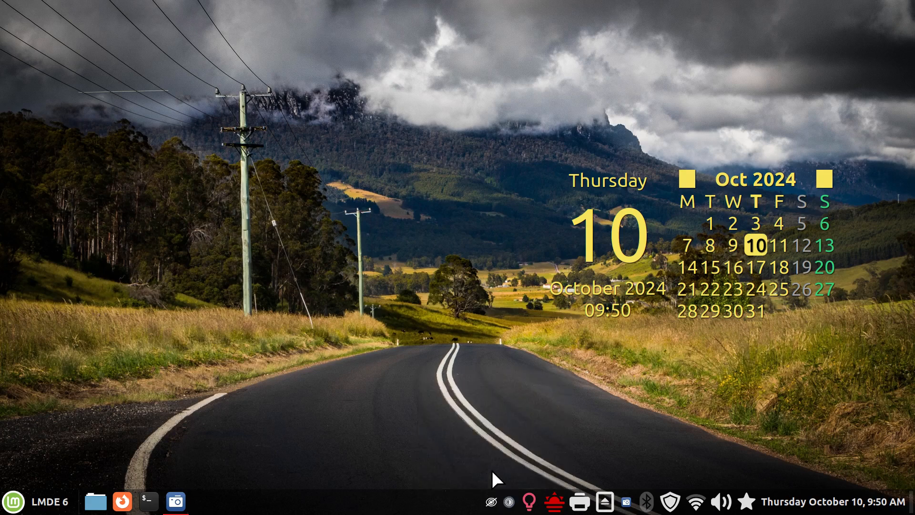
Turn full-screen color inversion on and off, then expand the color-blindness corrections
left_click(493, 501)
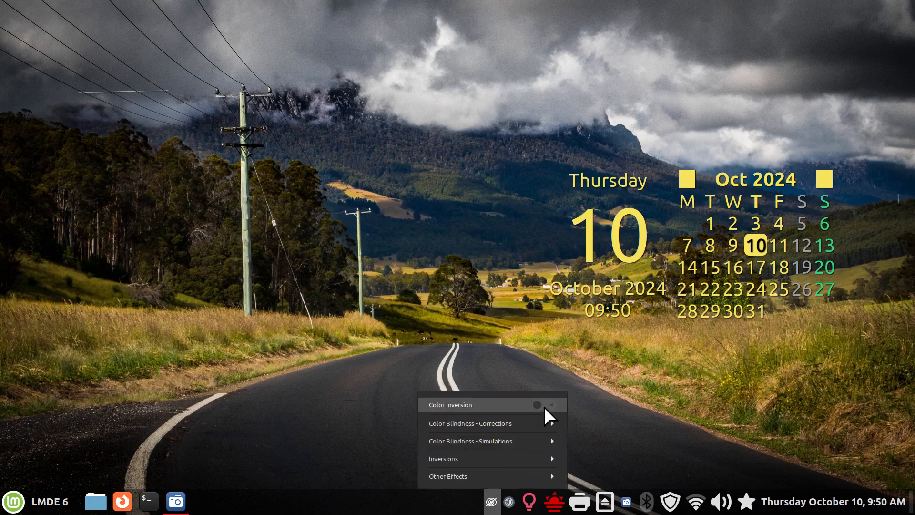
left_click(537, 404)
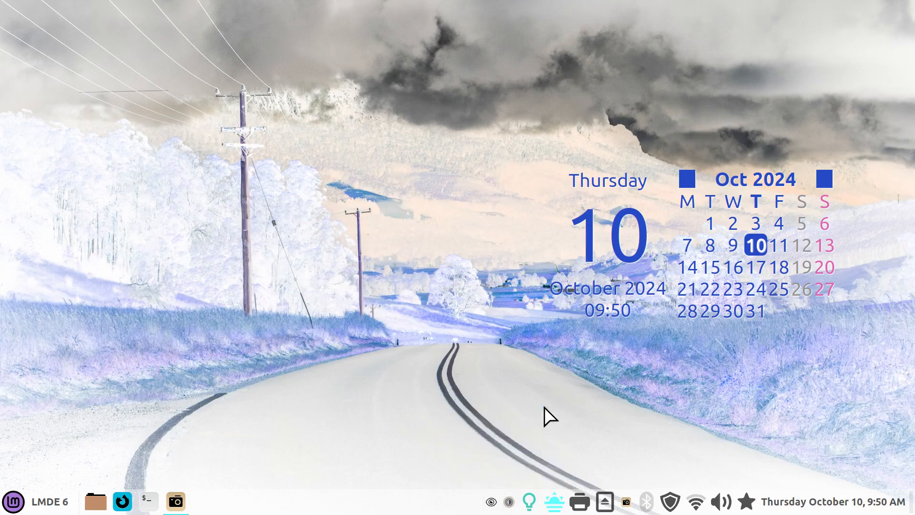
left_click(492, 502)
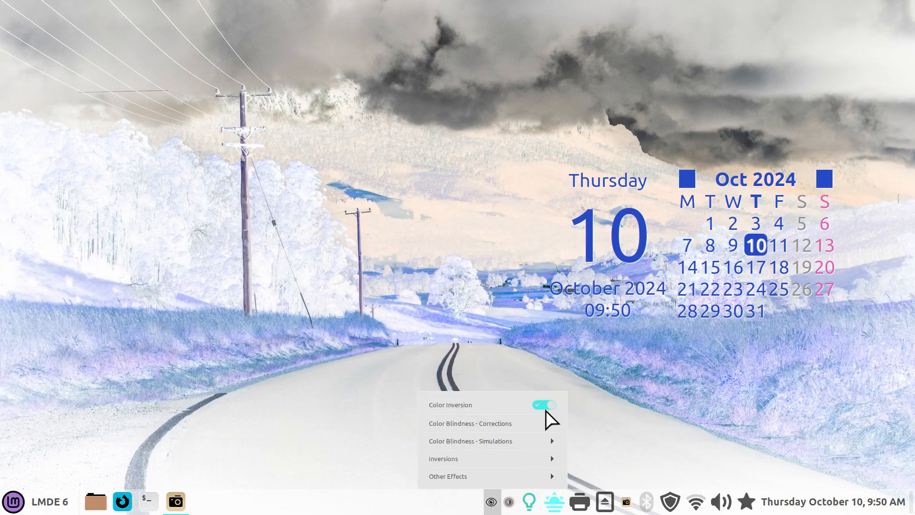
left_click(544, 404)
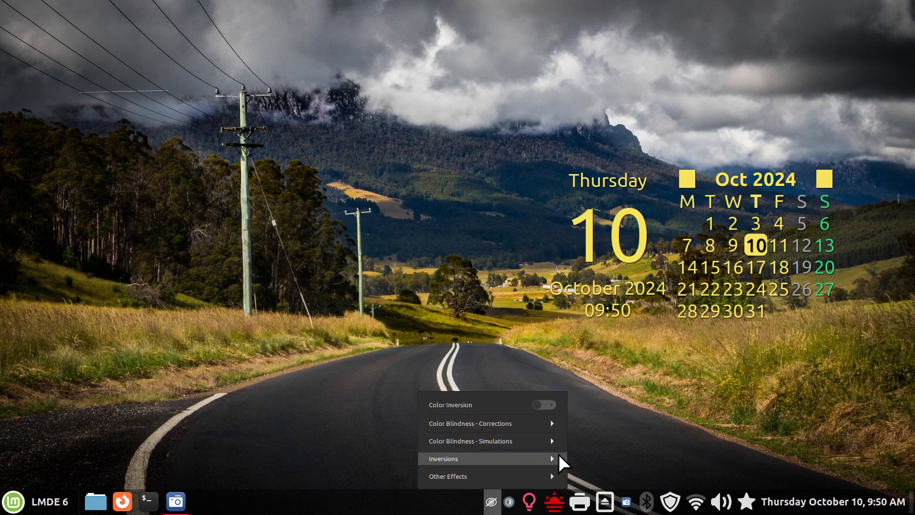
left_click(471, 424)
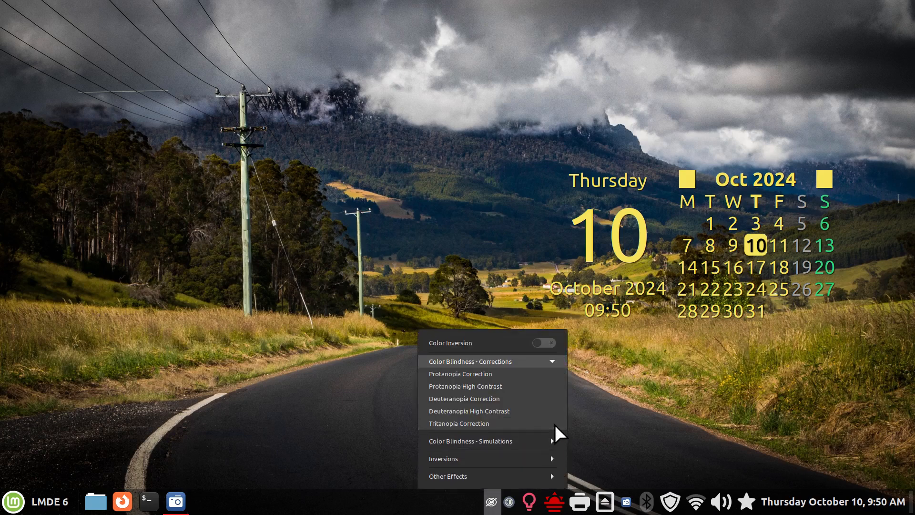
mouse_move(555, 450)
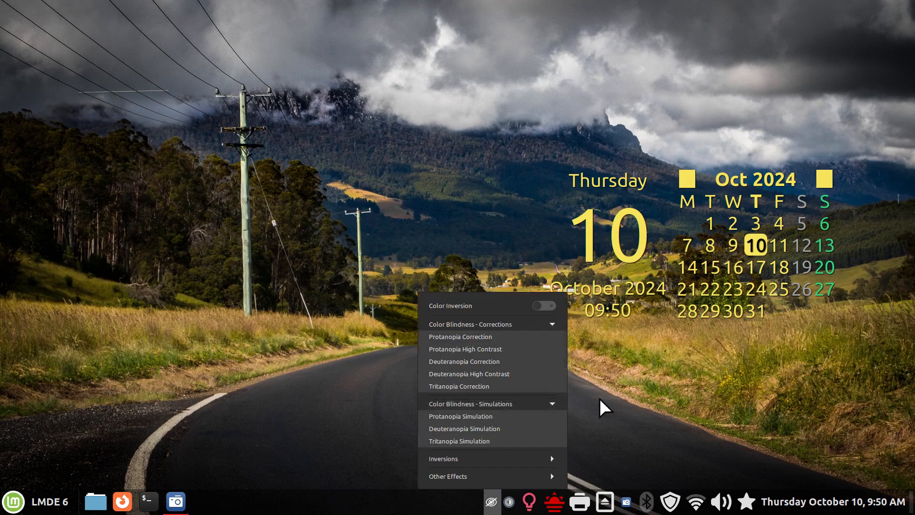
right_click(493, 502)
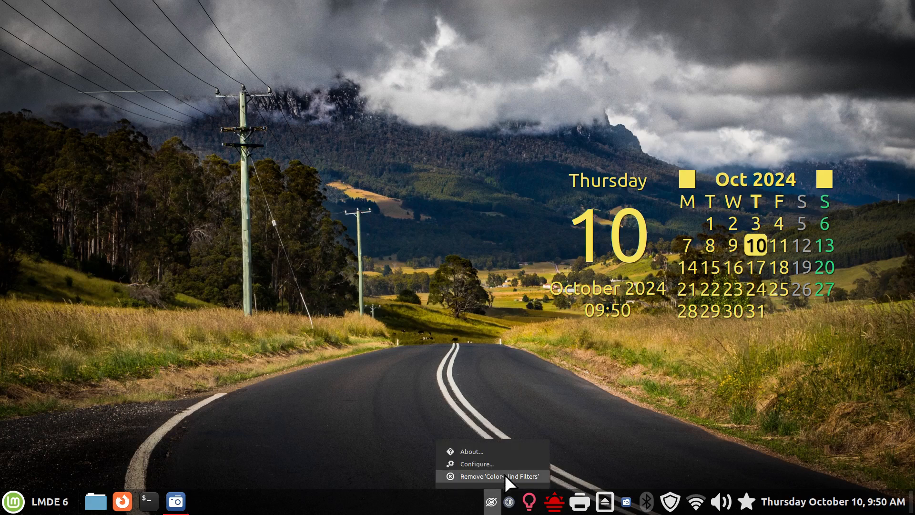
left_click(500, 477)
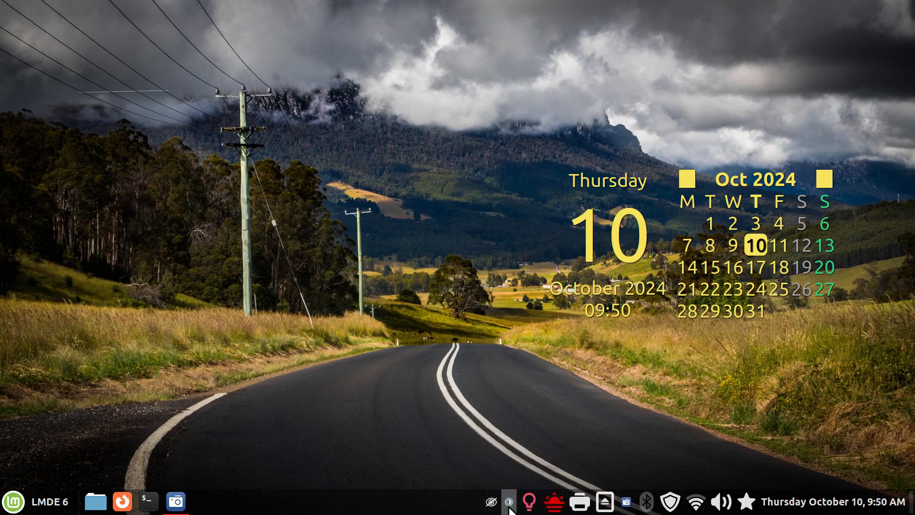
right_click(509, 501)
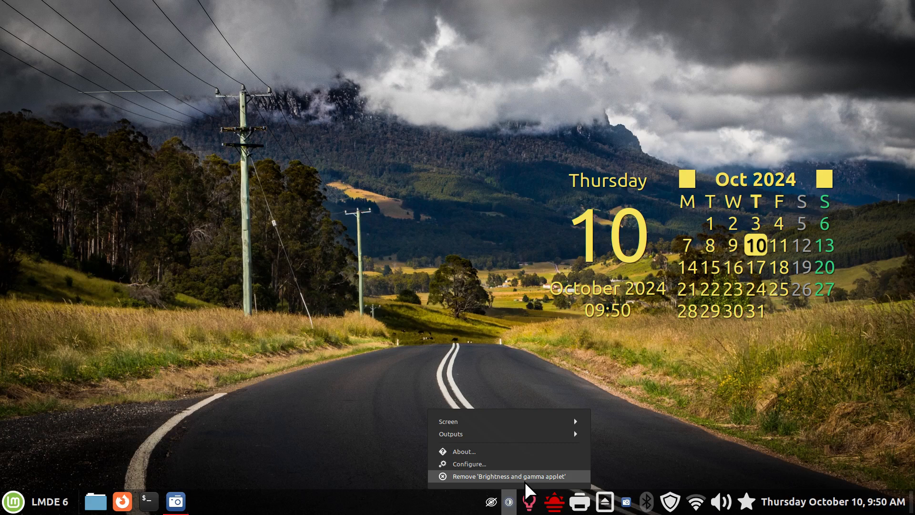
mouse_move(386, 151)
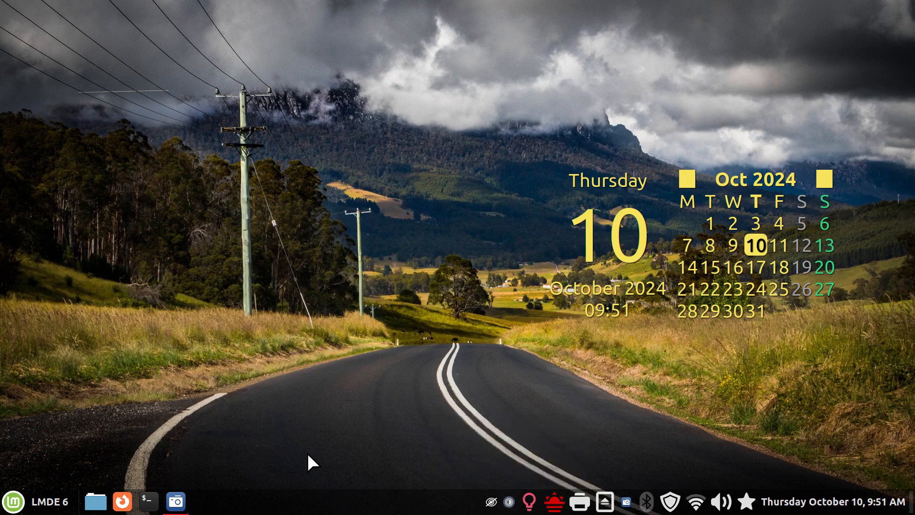
mouse_move(420, 453)
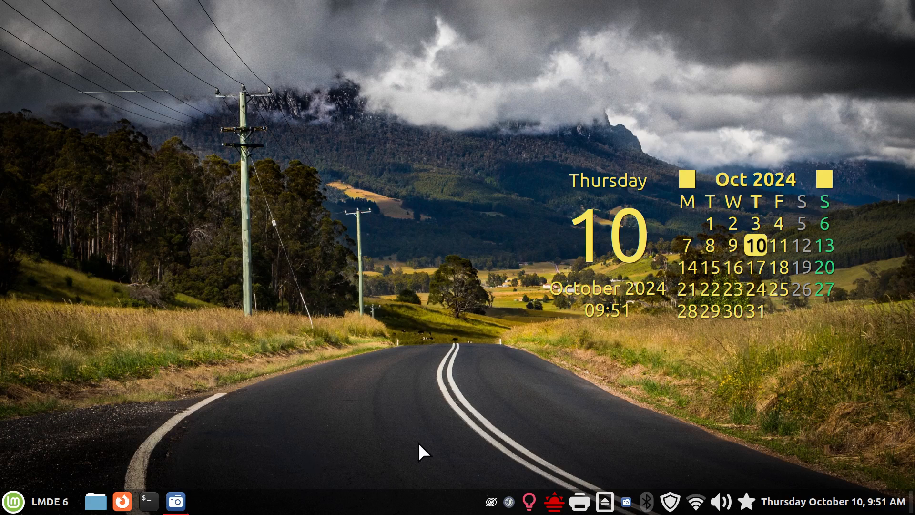
mouse_move(507, 499)
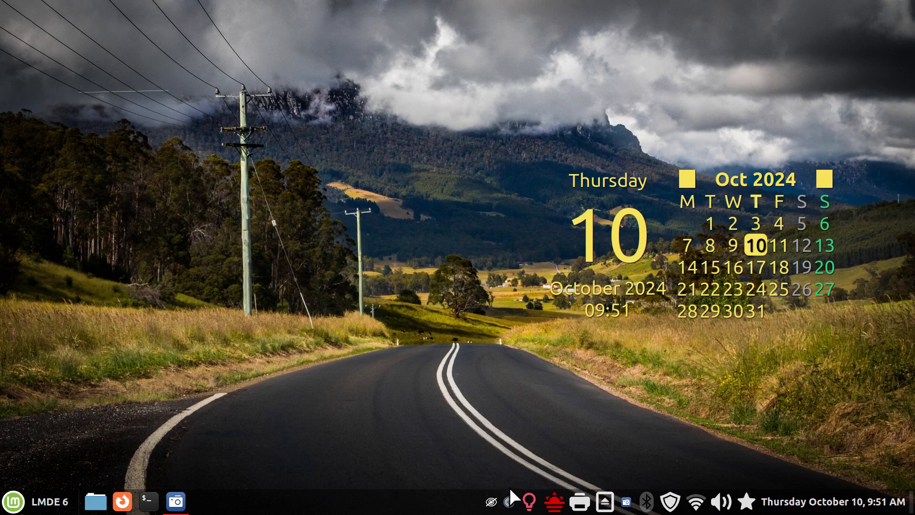
In the brightness and gamma popup, dip brightness and red to 30, then restore both to 100
left_click(510, 501)
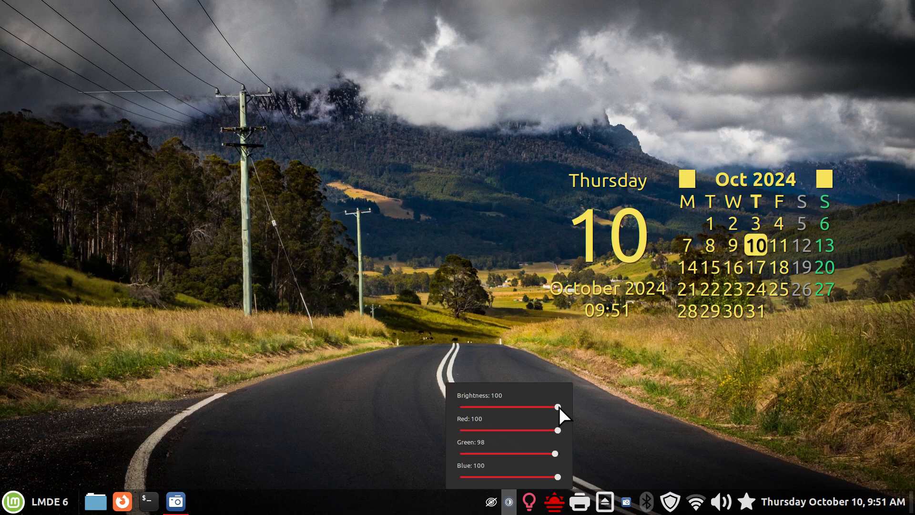
left_click_drag(558, 407, 461, 406)
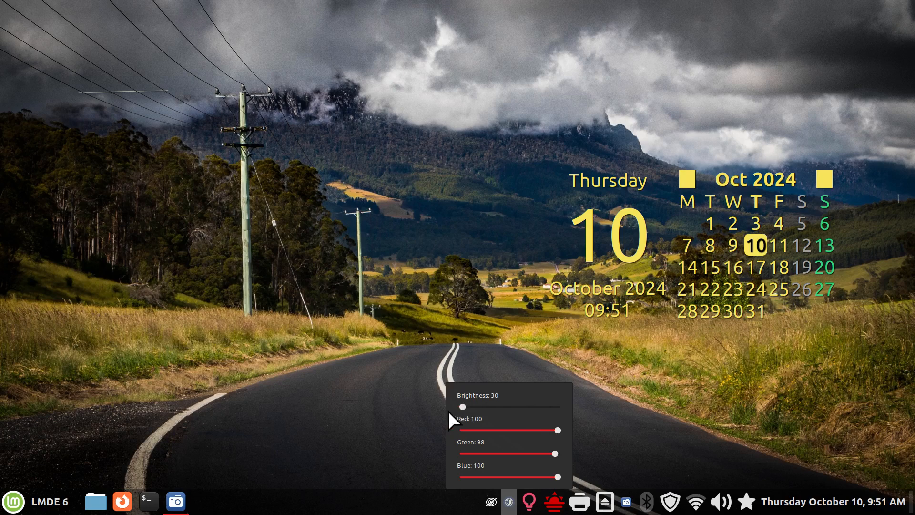
mouse_move(499, 409)
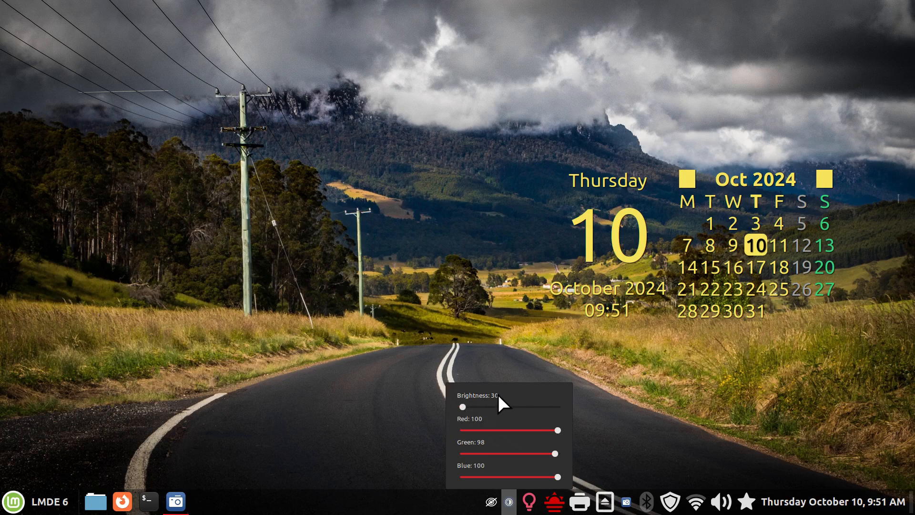
mouse_move(367, 346)
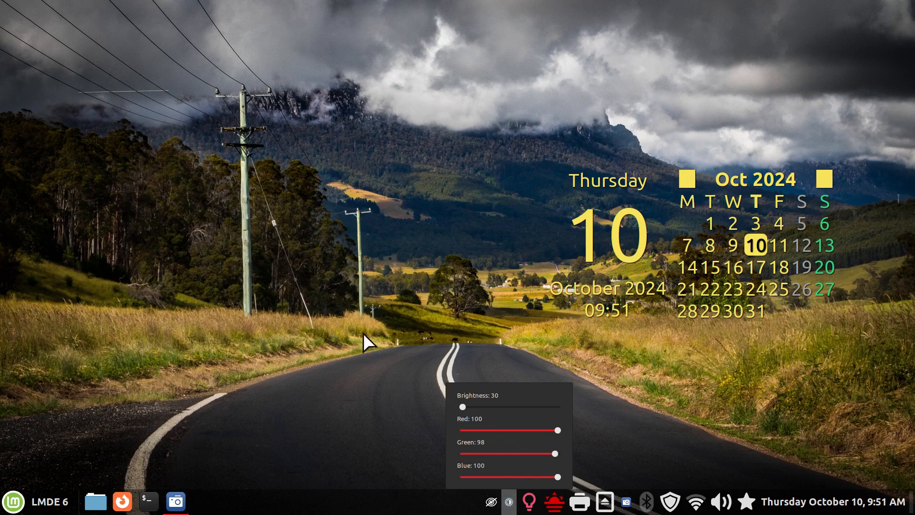
mouse_move(256, 279)
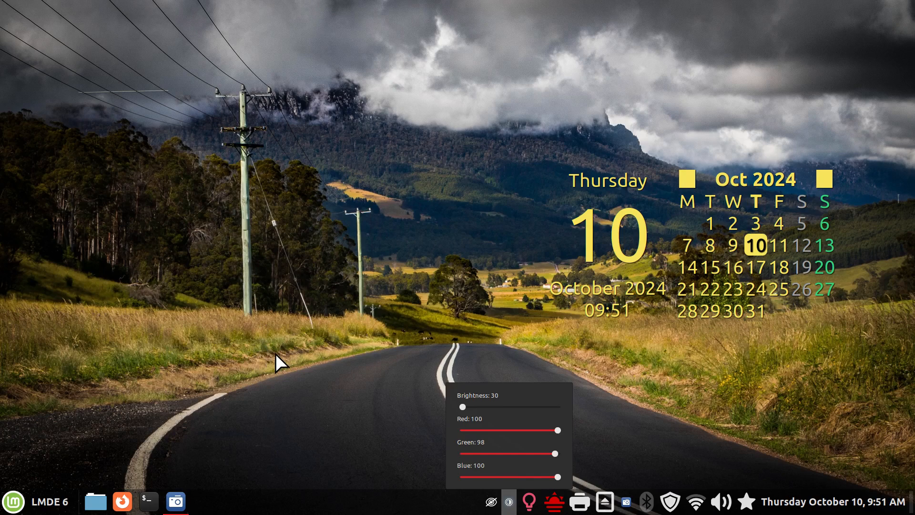
mouse_move(291, 382)
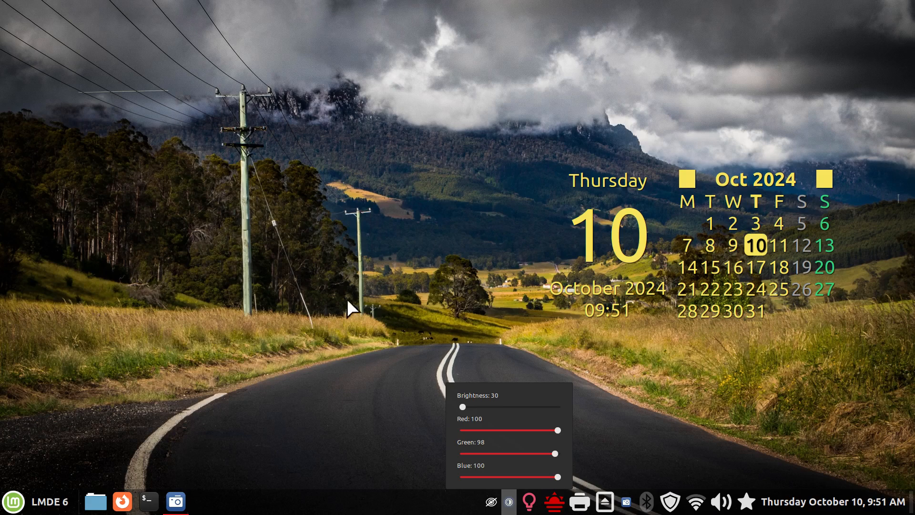
mouse_move(465, 421)
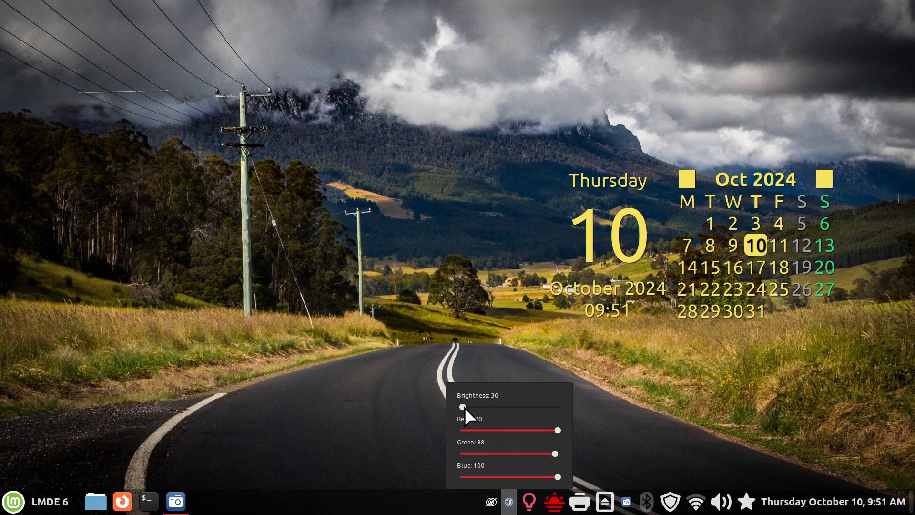
left_click_drag(463, 407, 557, 406)
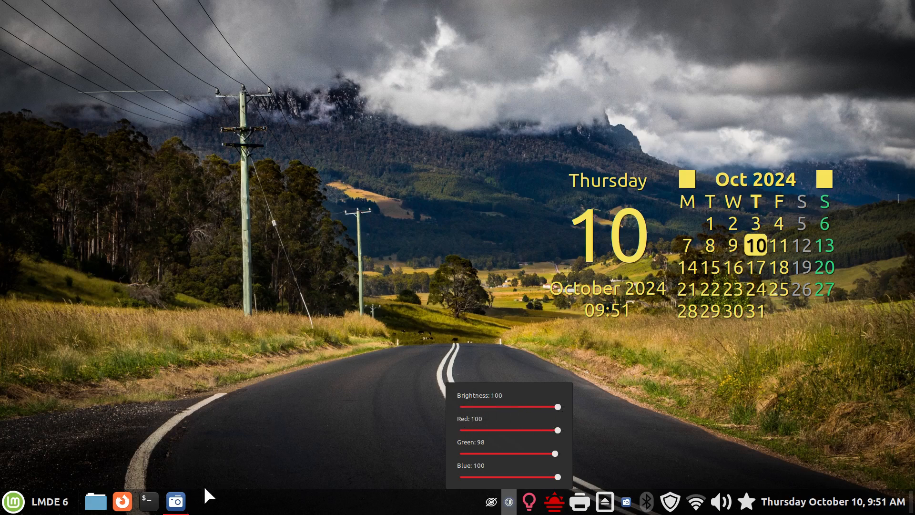
mouse_move(266, 246)
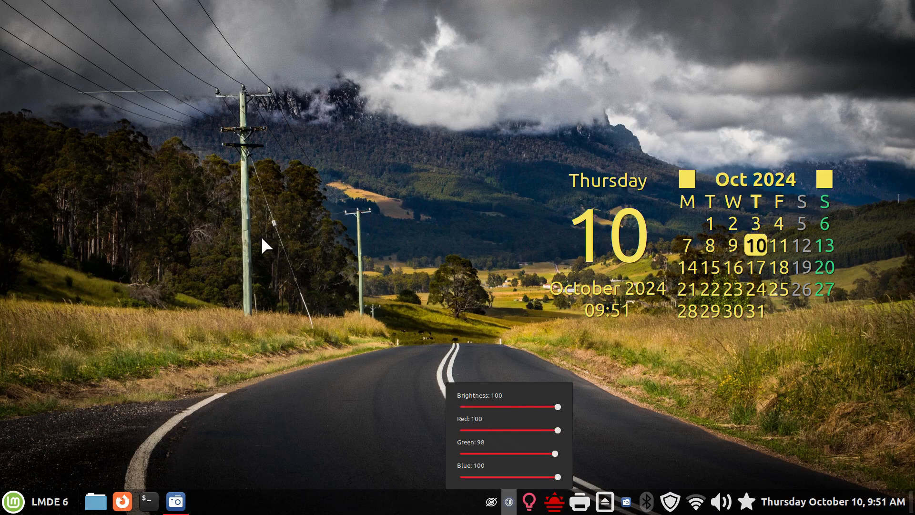
mouse_move(394, 283)
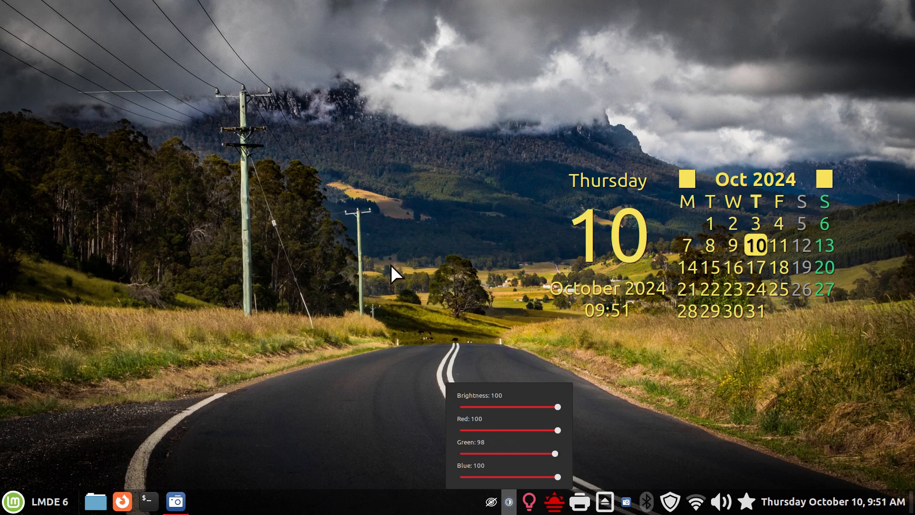
mouse_move(509, 508)
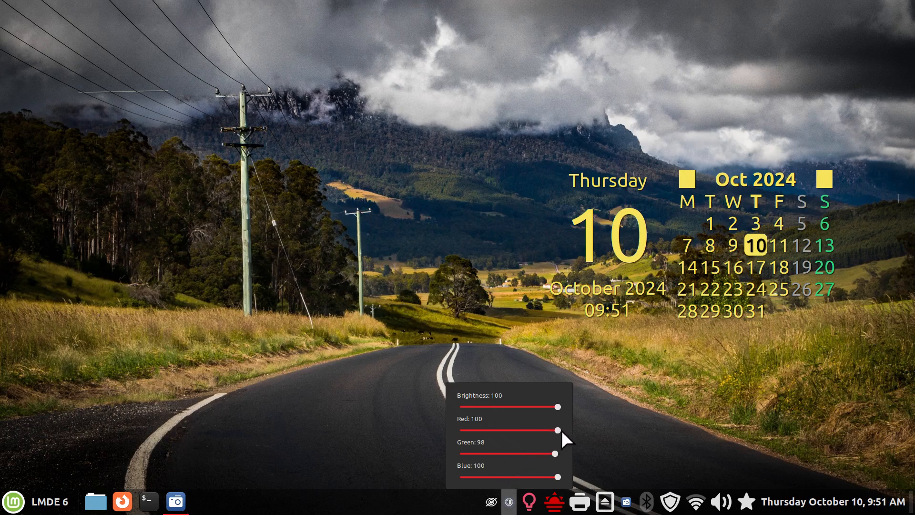
left_click_drag(557, 430, 462, 430)
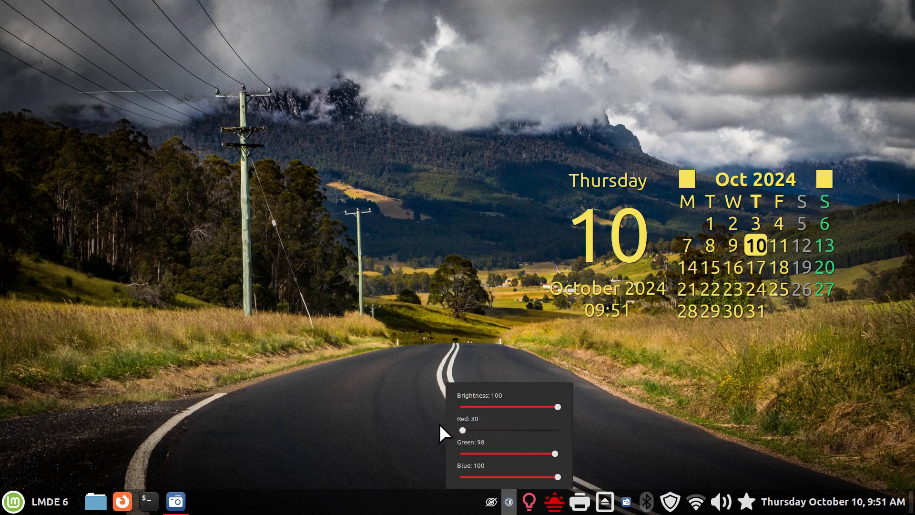
mouse_move(228, 346)
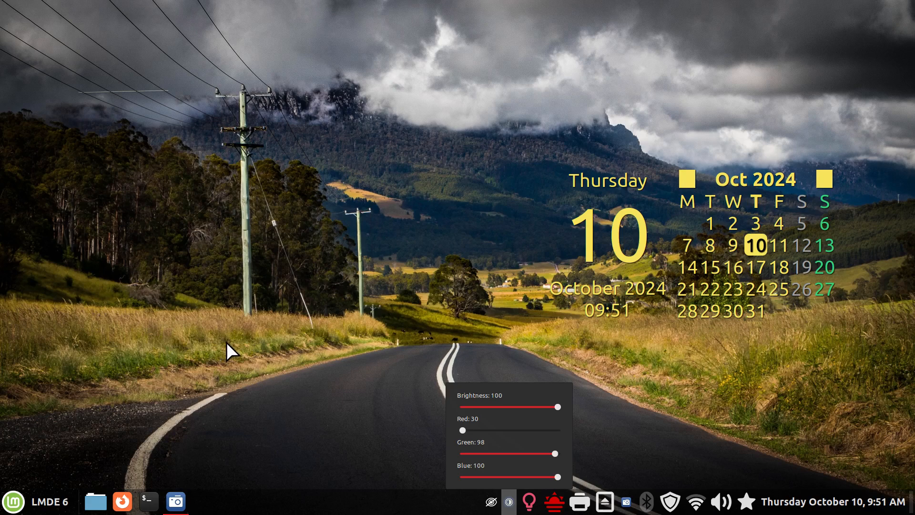
mouse_move(486, 61)
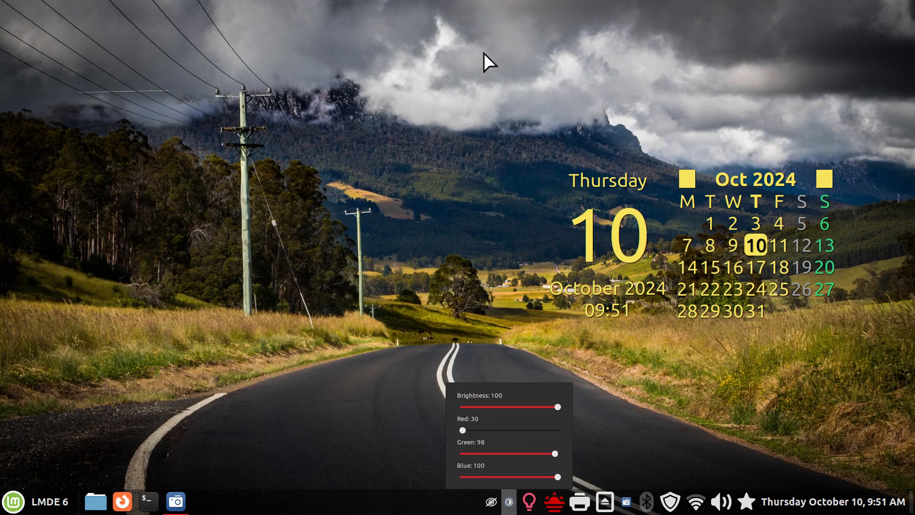
mouse_move(389, 386)
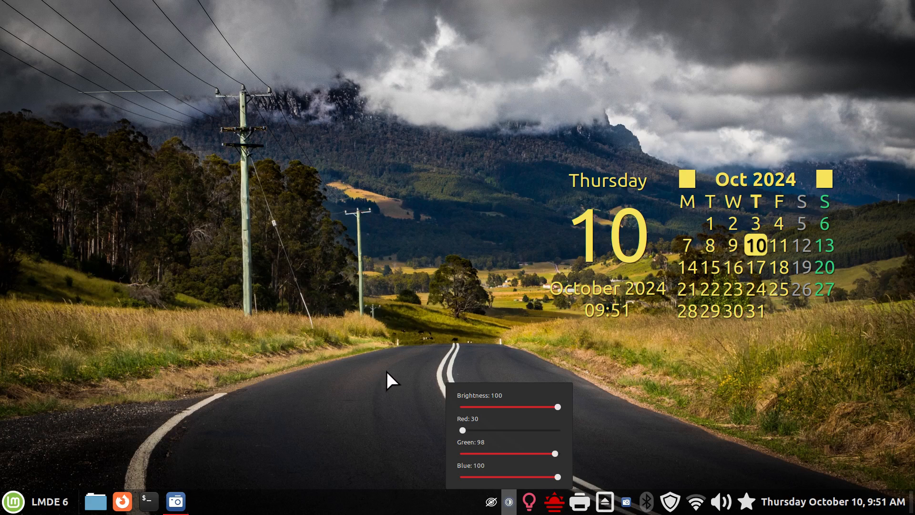
mouse_move(263, 326)
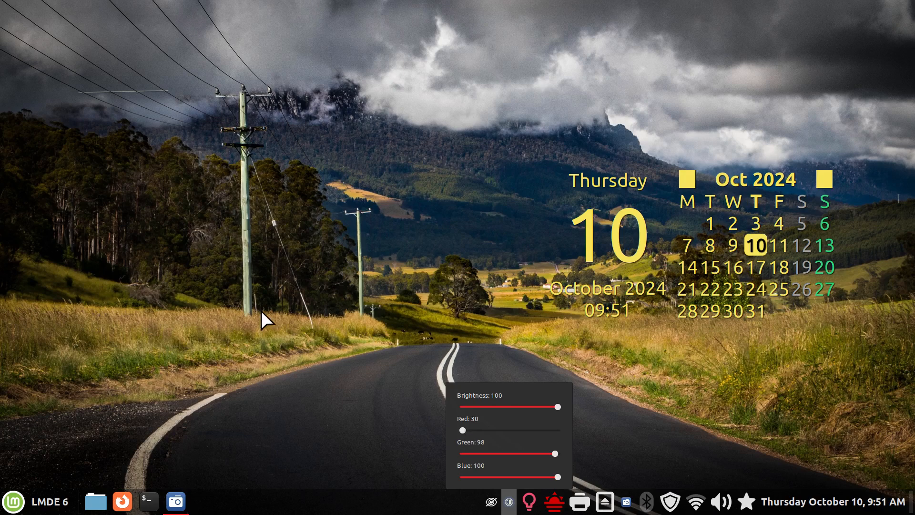
left_click_drag(461, 430, 558, 430)
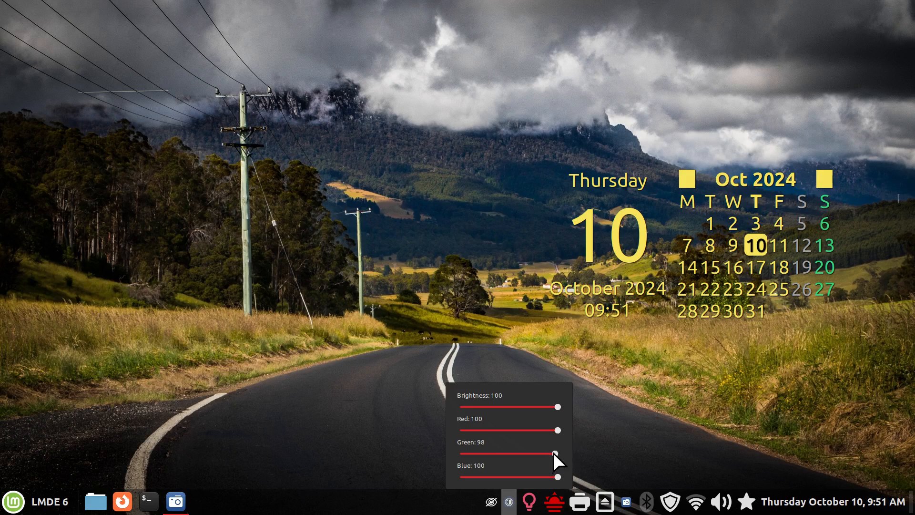
Lower green and blue to 30 and bring each back to 100
left_click_drag(554, 454, 461, 454)
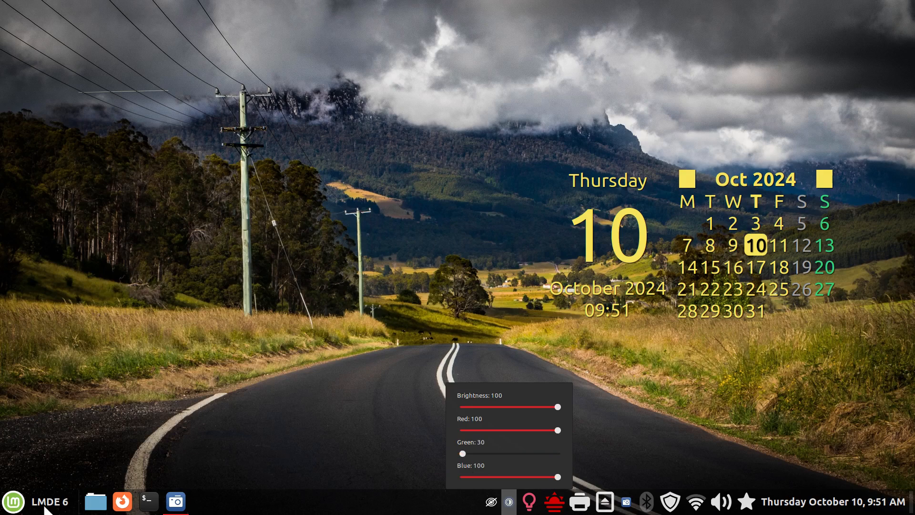
mouse_move(102, 322)
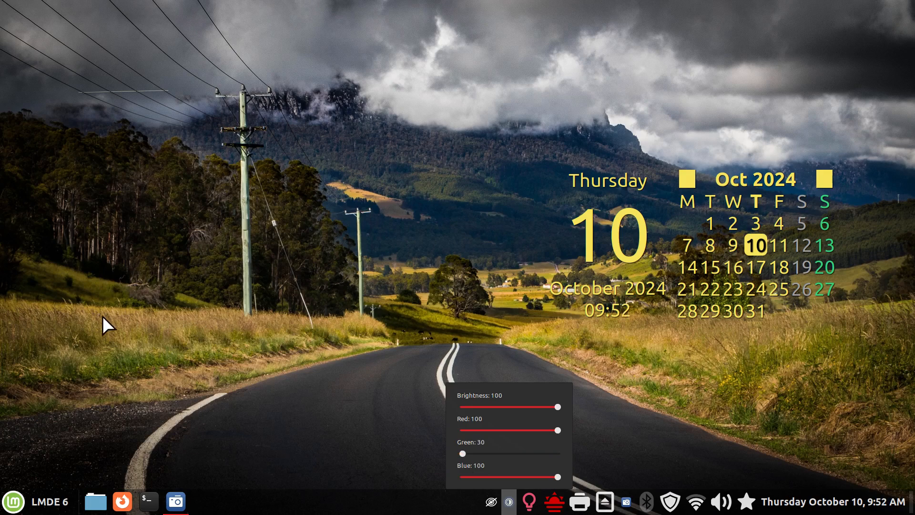
mouse_move(564, 200)
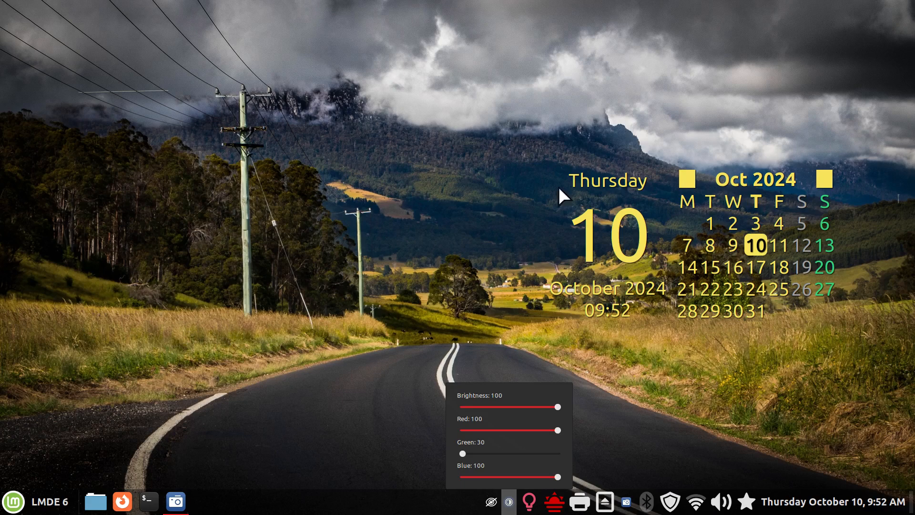
mouse_move(462, 117)
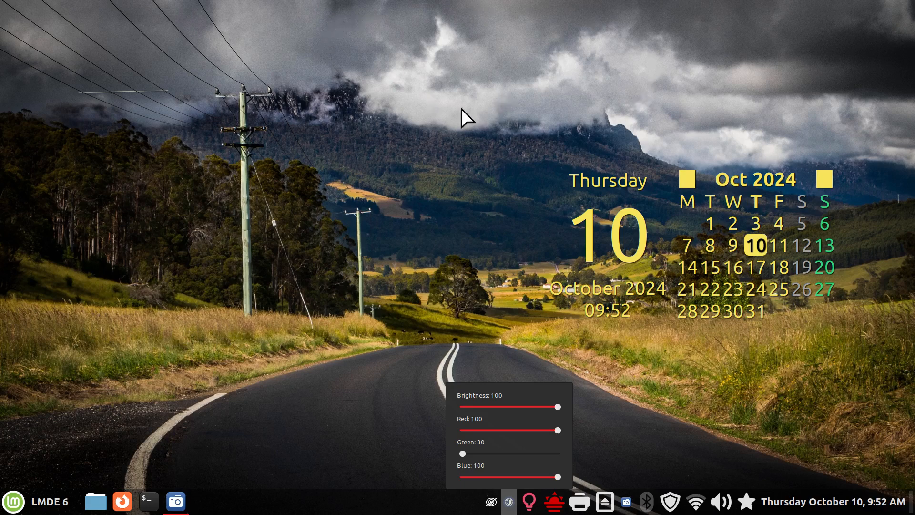
mouse_move(639, 295)
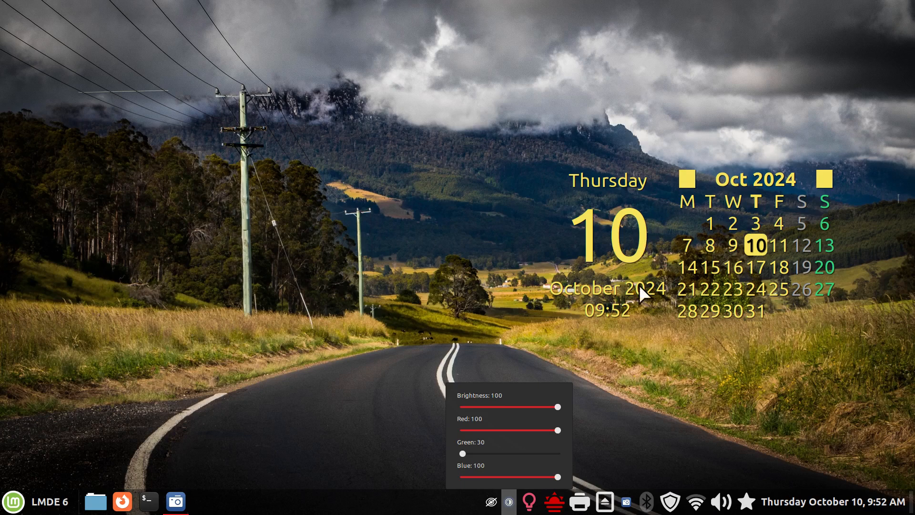
left_click_drag(461, 453, 557, 453)
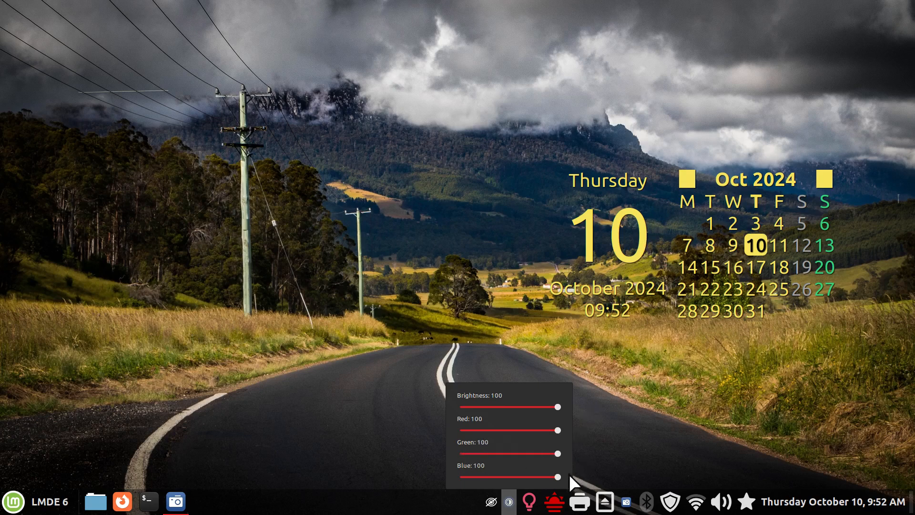
left_click_drag(555, 477, 480, 476)
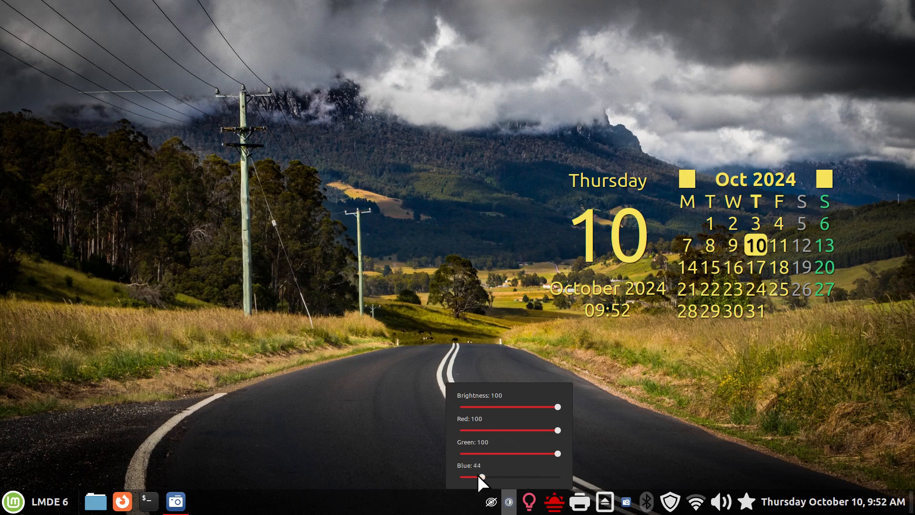
left_click_drag(484, 477, 463, 477)
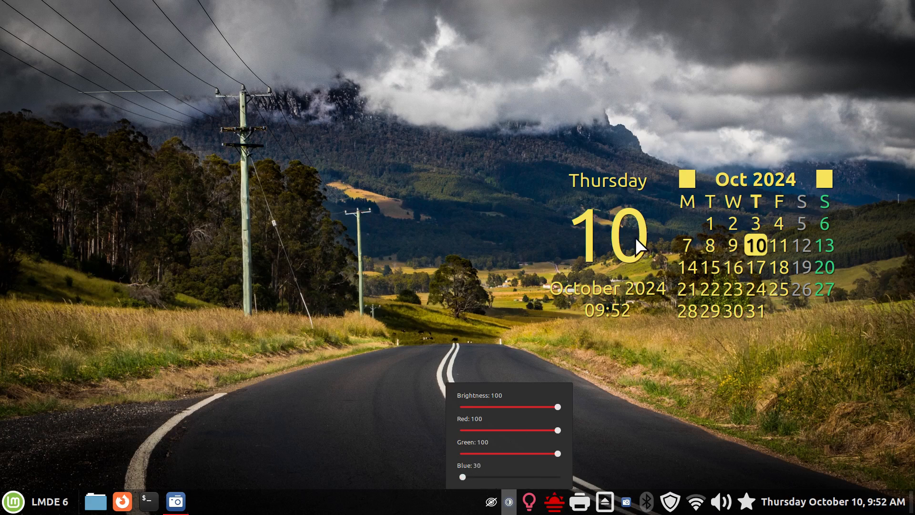
mouse_move(162, 330)
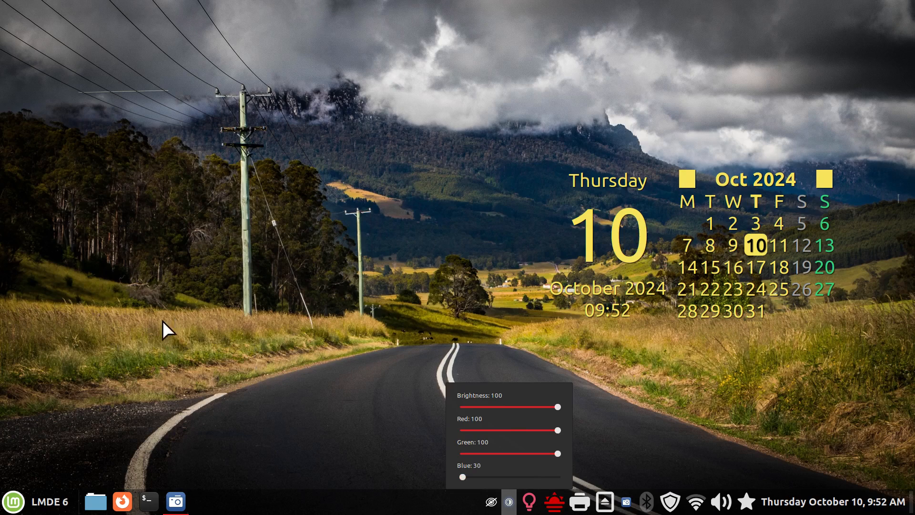
mouse_move(492, 35)
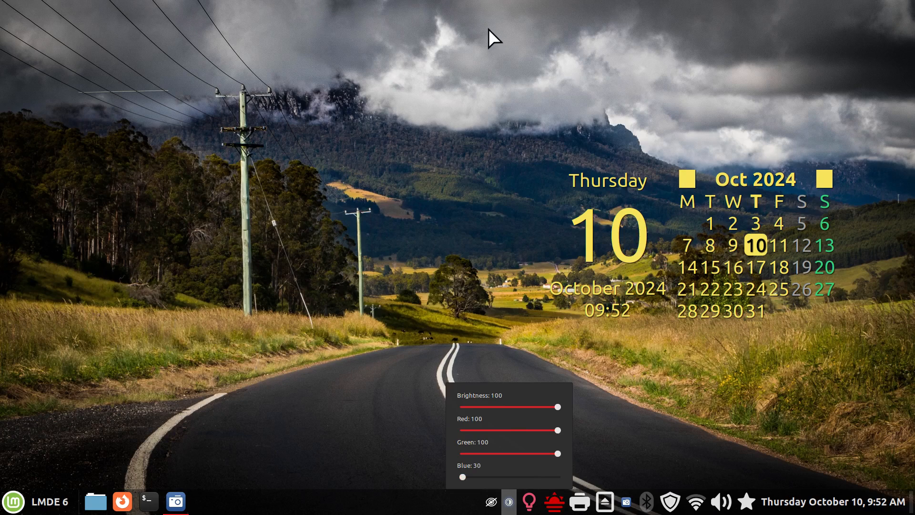
mouse_move(532, 461)
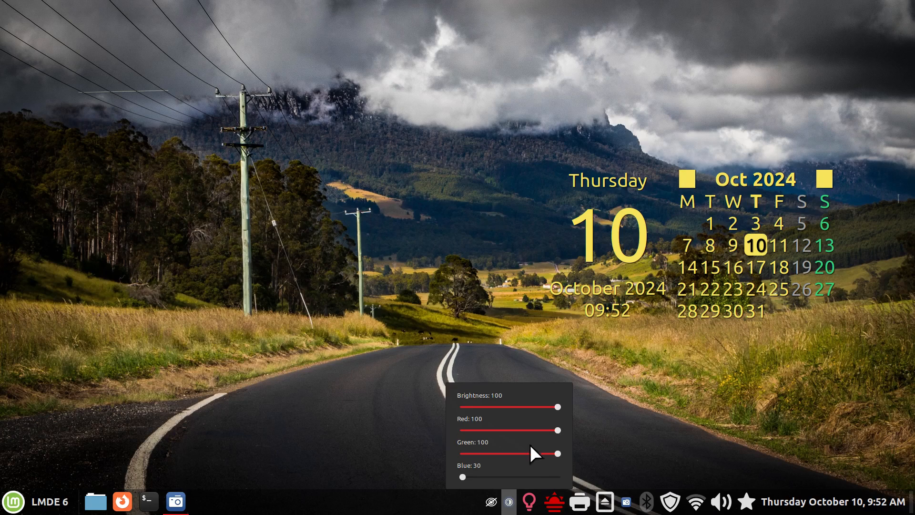
left_click_drag(463, 477, 558, 477)
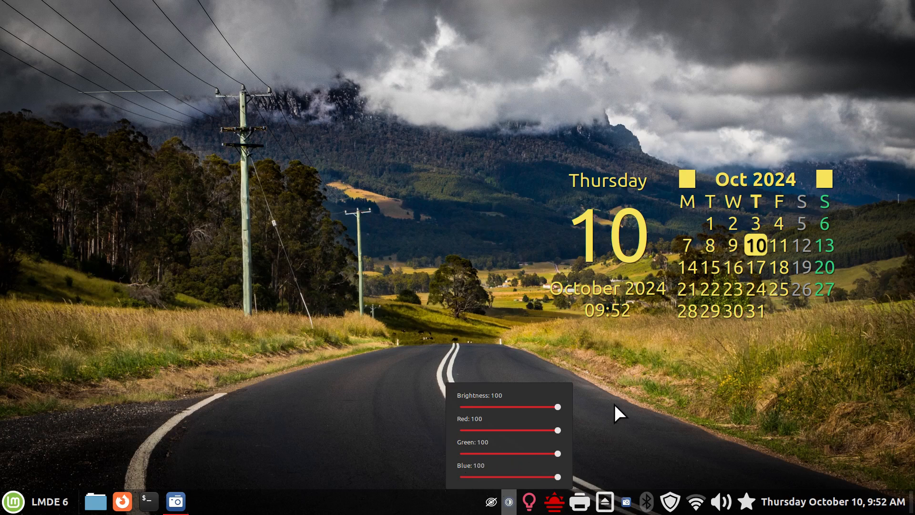
Open the brightness applet's Configure window, check the minimum gamma value, then close it
right_click(509, 501)
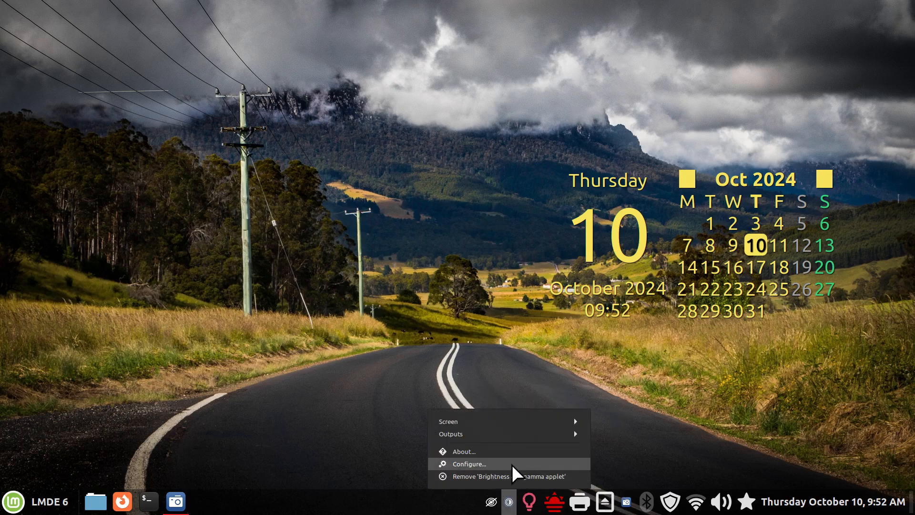
left_click(470, 463)
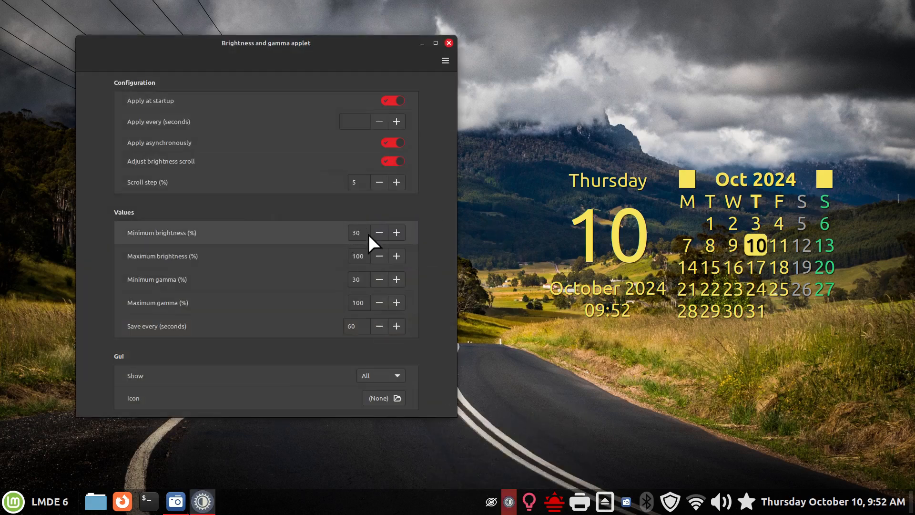
left_click(357, 280)
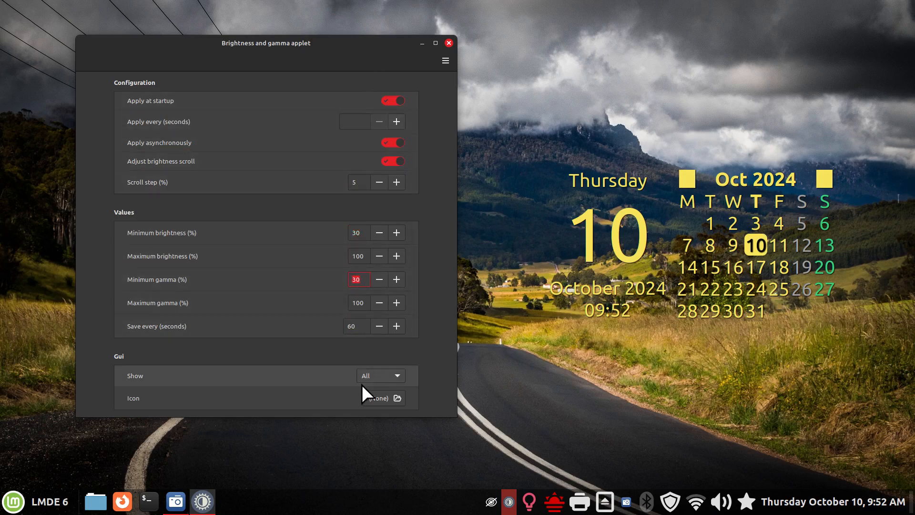
mouse_move(456, 49)
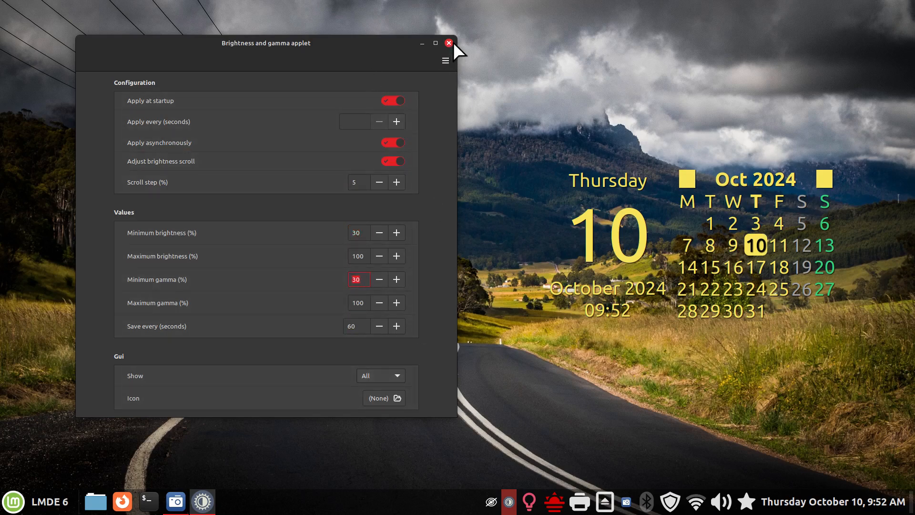
left_click(449, 43)
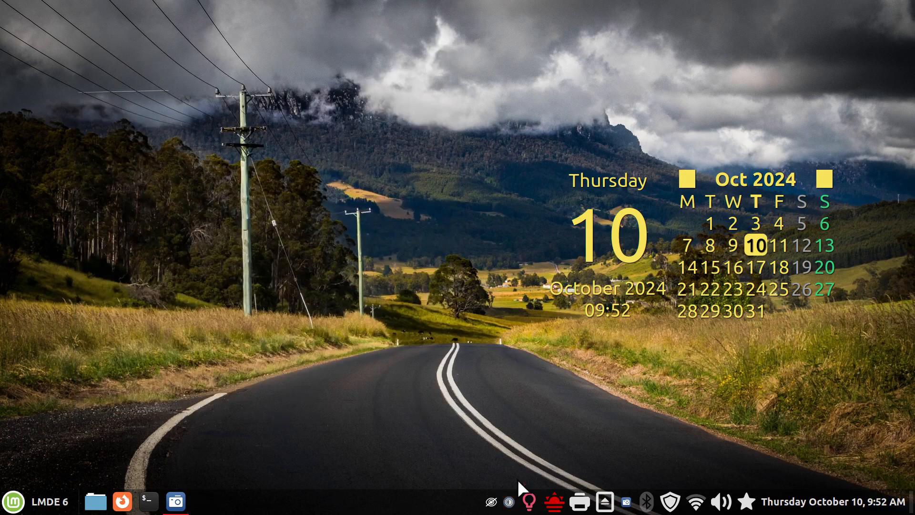
mouse_move(530, 504)
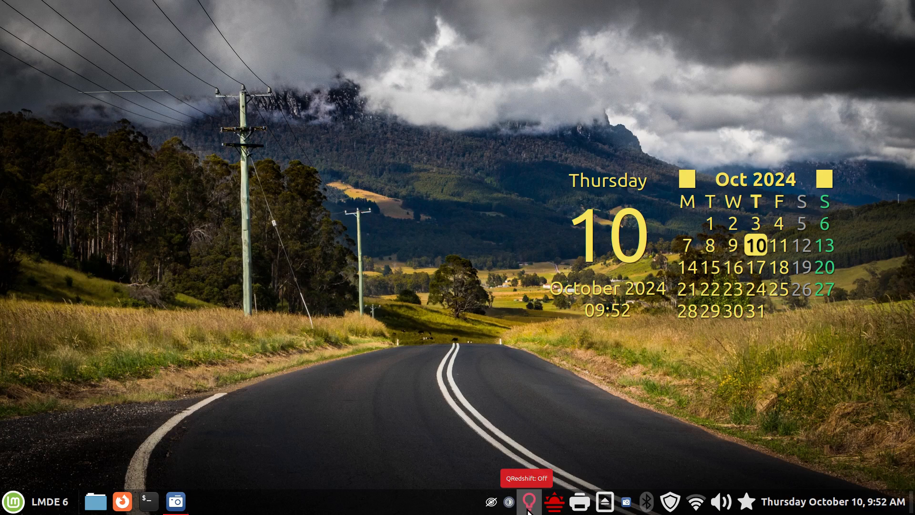
mouse_move(531, 509)
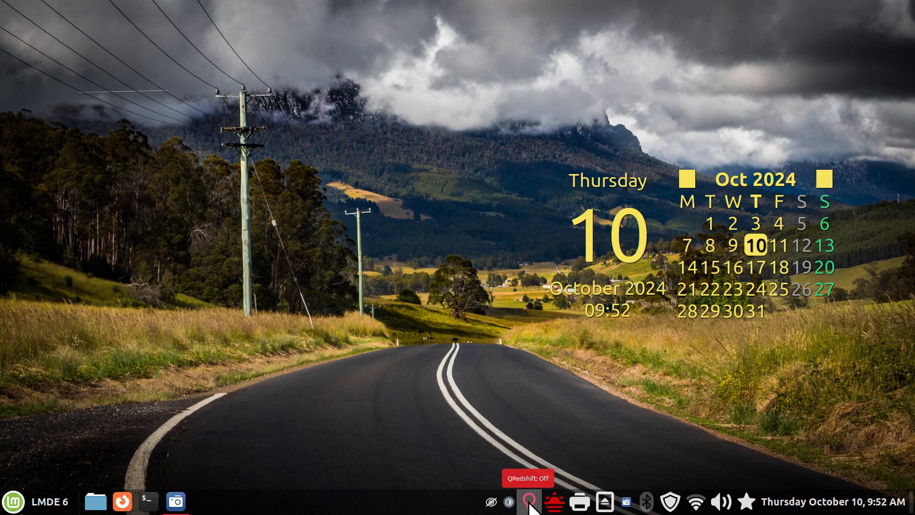
left_click(529, 502)
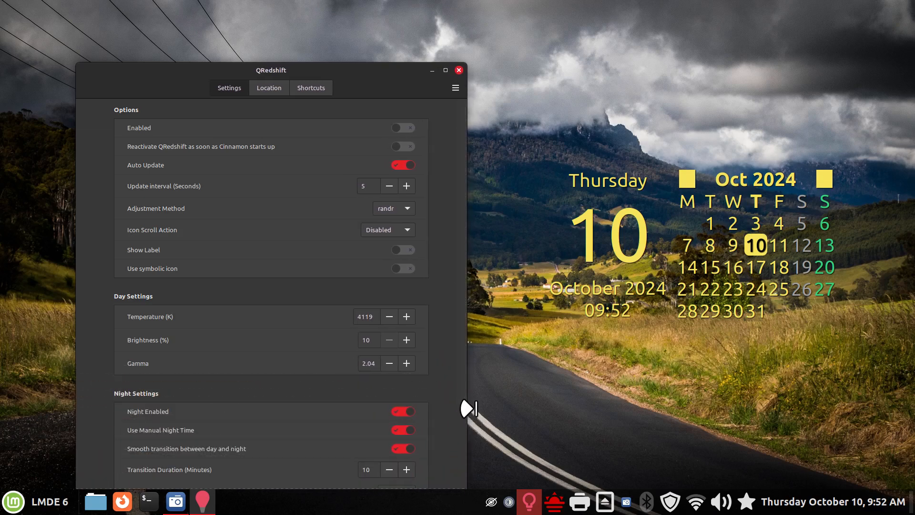
scroll("down", 3)
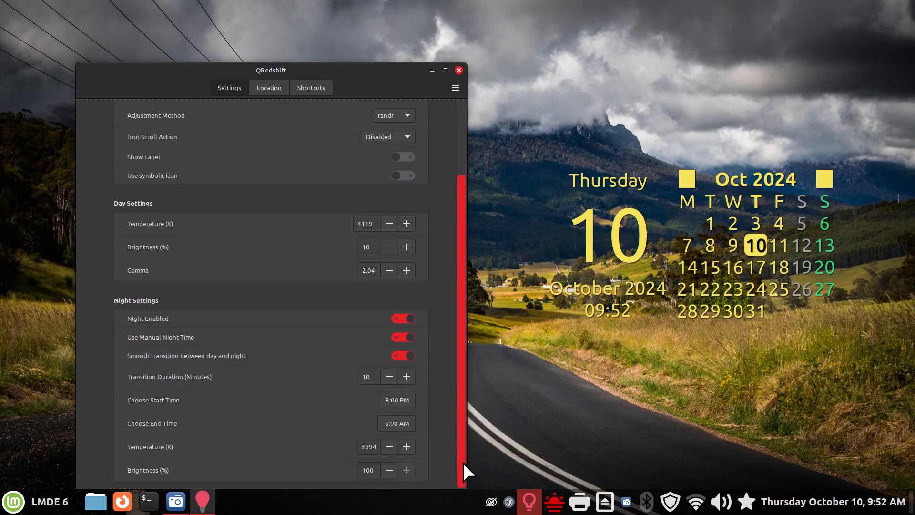
left_click(269, 87)
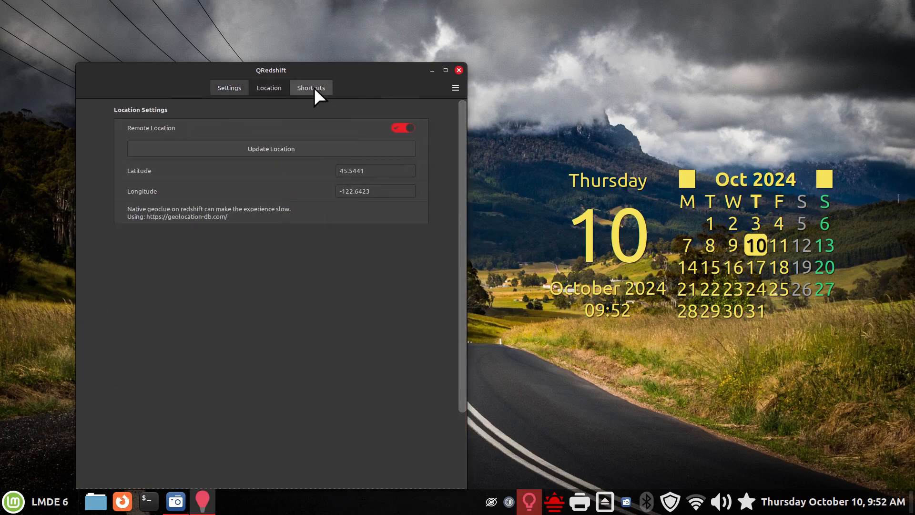
left_click(229, 88)
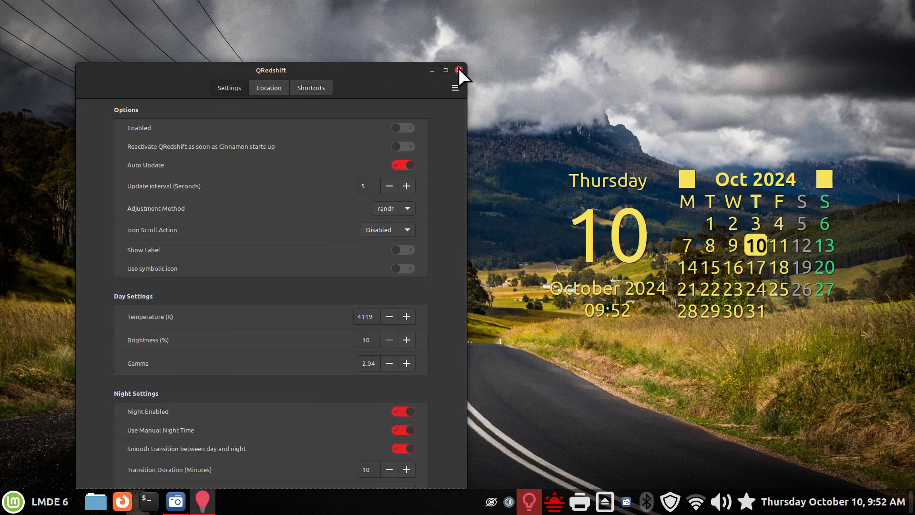
left_click(459, 70)
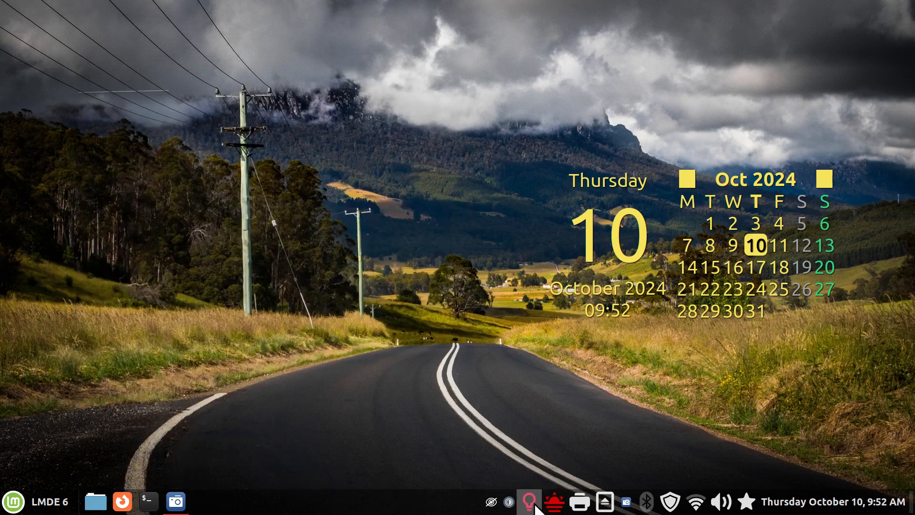
Open the QRedshift quick controls, dismiss them, and reopen the popup
left_click(529, 501)
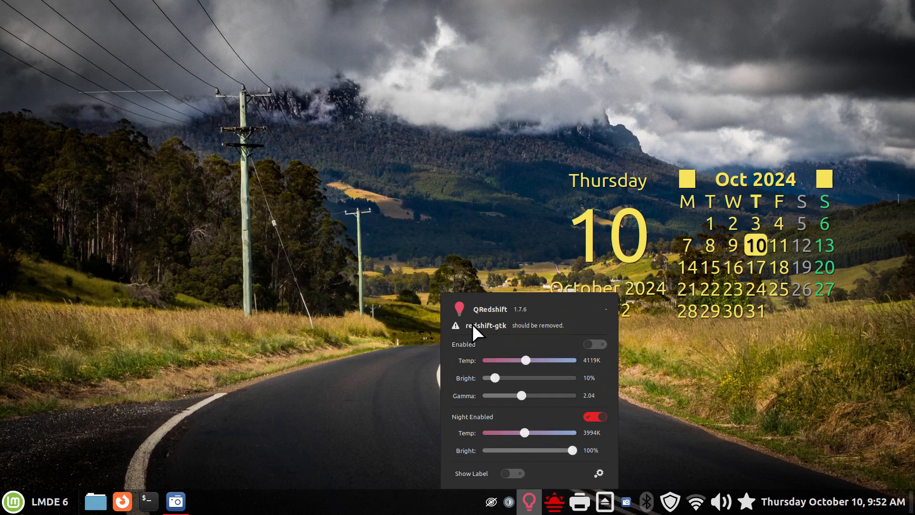
mouse_move(532, 342)
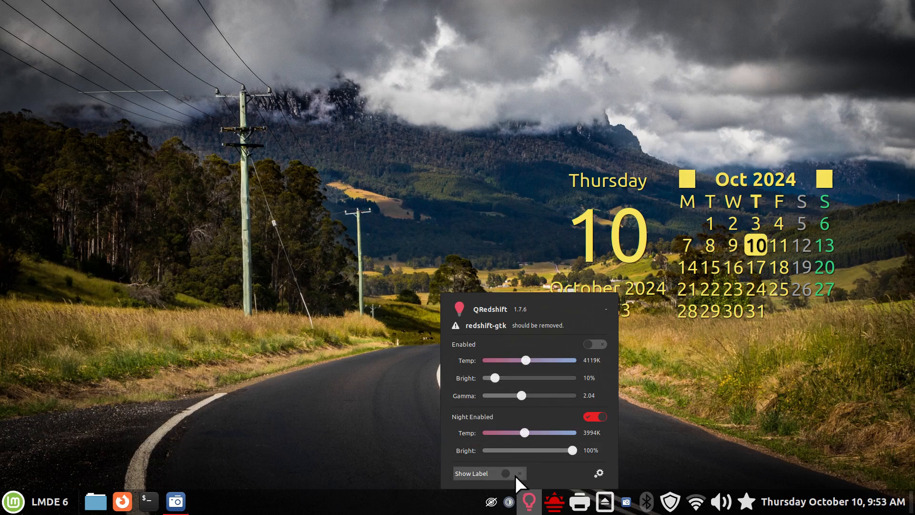
left_click(505, 474)
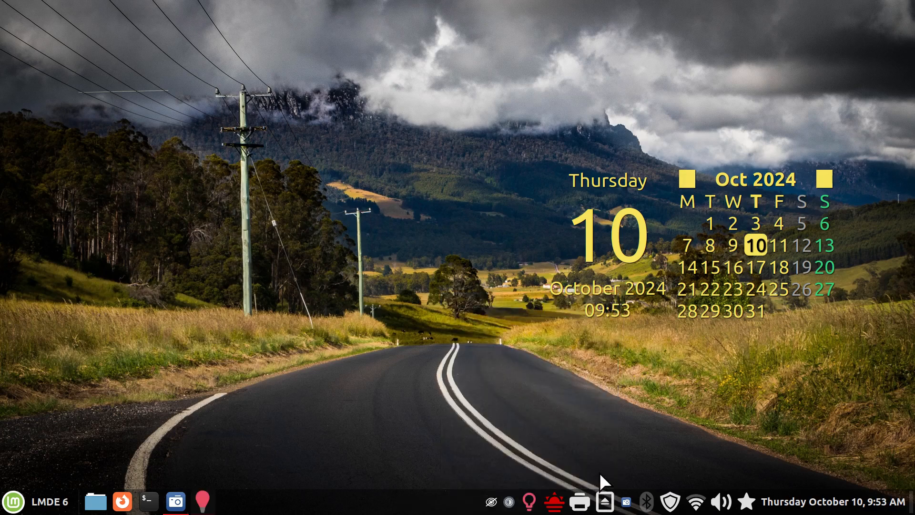
left_click(554, 501)
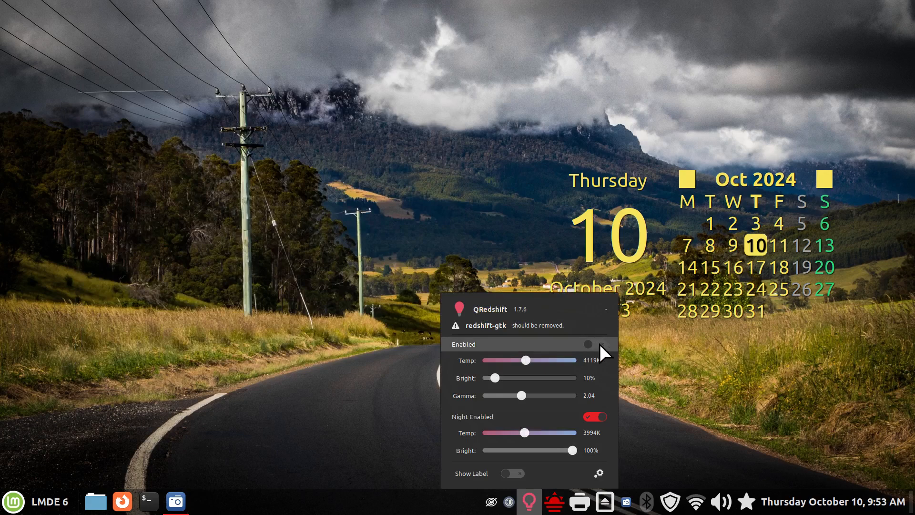
Enable QRedshift and set the day temperature to 4181K and brightness to 44%
left_click(592, 344)
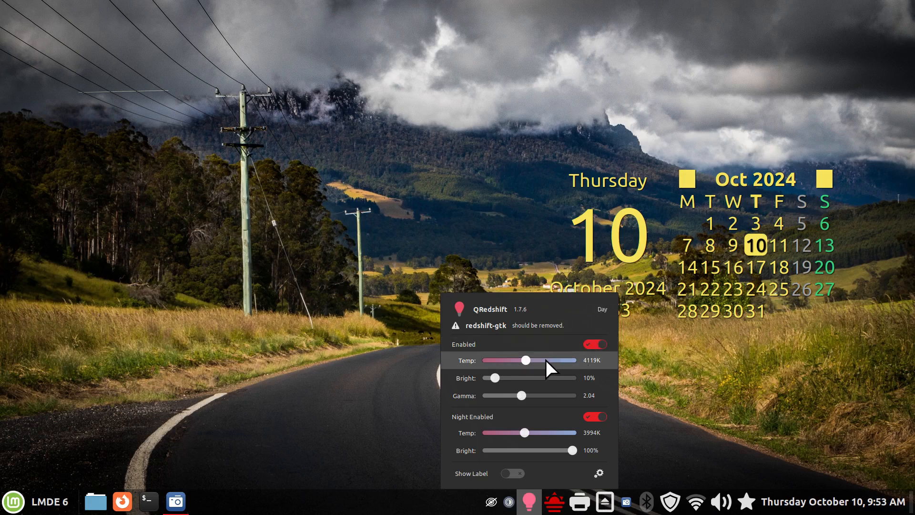
left_click_drag(524, 361, 496, 361)
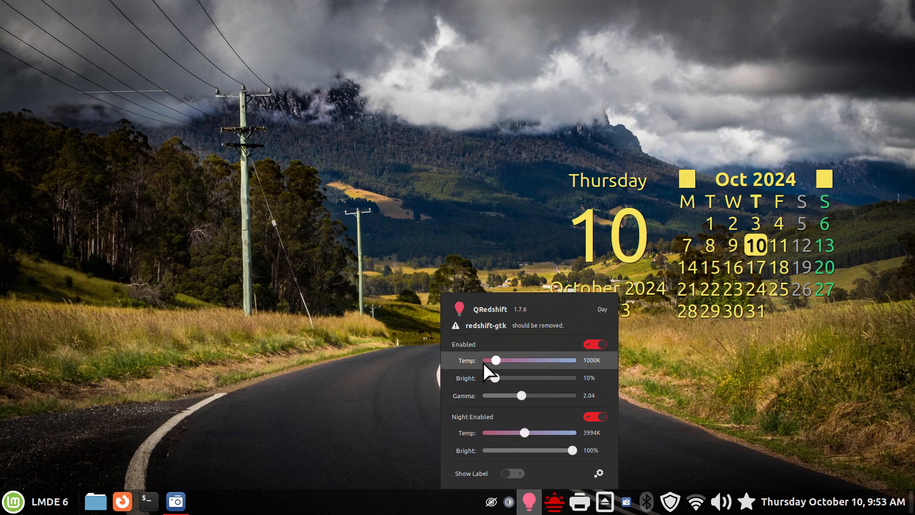
mouse_move(212, 358)
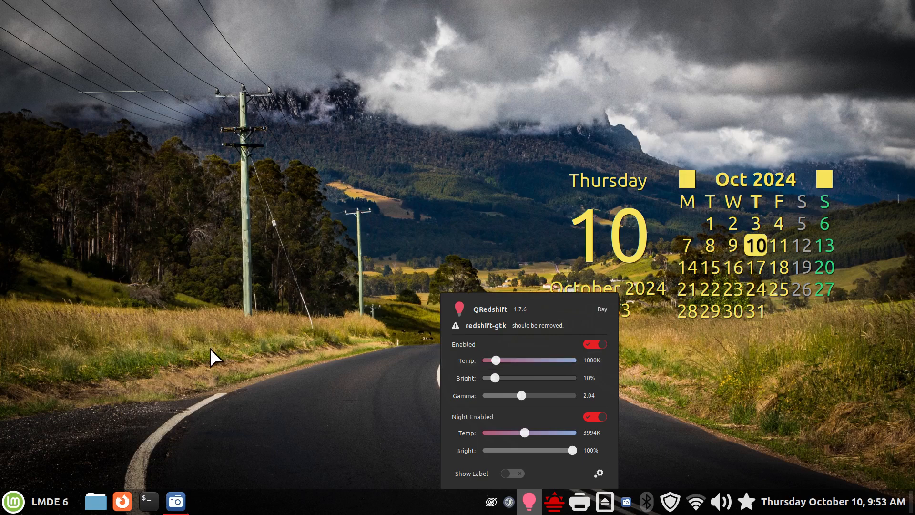
mouse_move(225, 356)
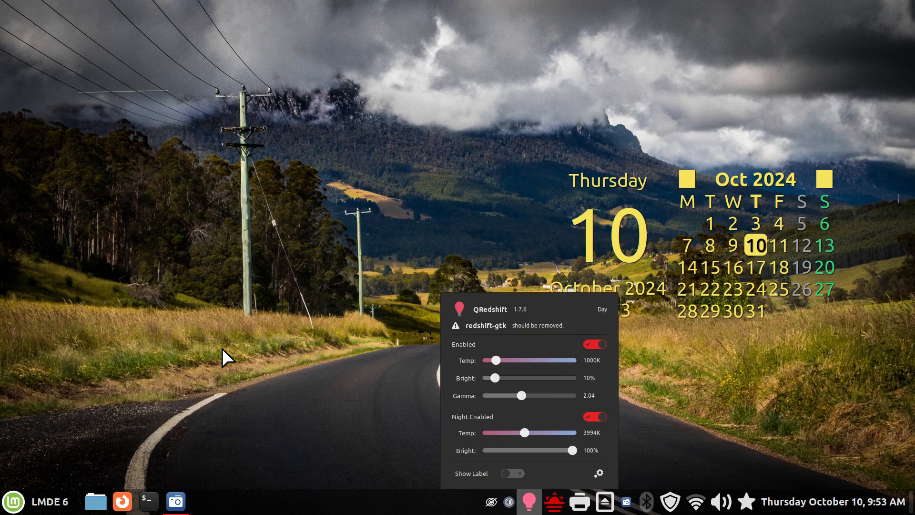
left_click_drag(493, 360, 566, 360)
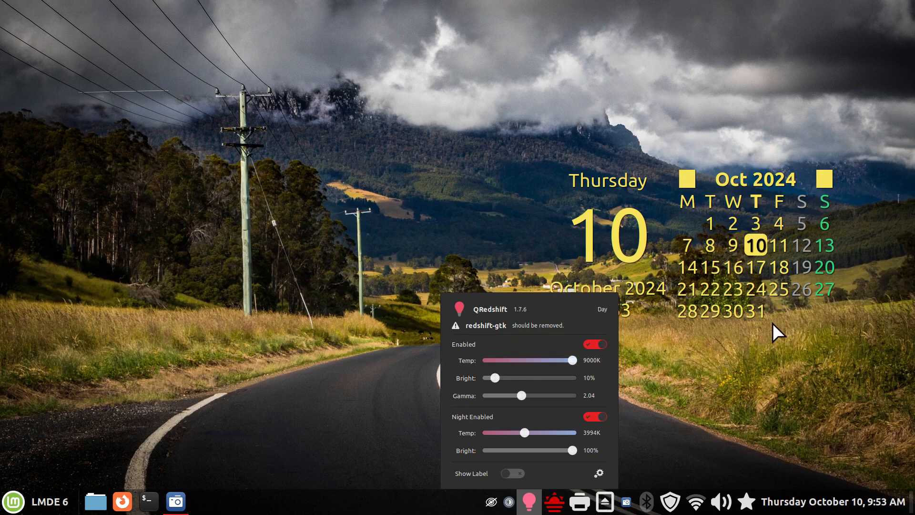
mouse_move(574, 379)
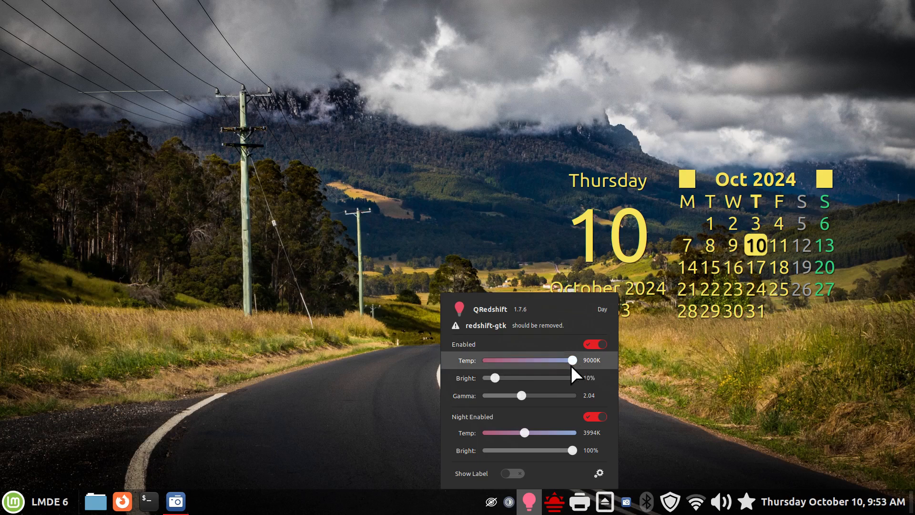
left_click_drag(564, 361, 526, 361)
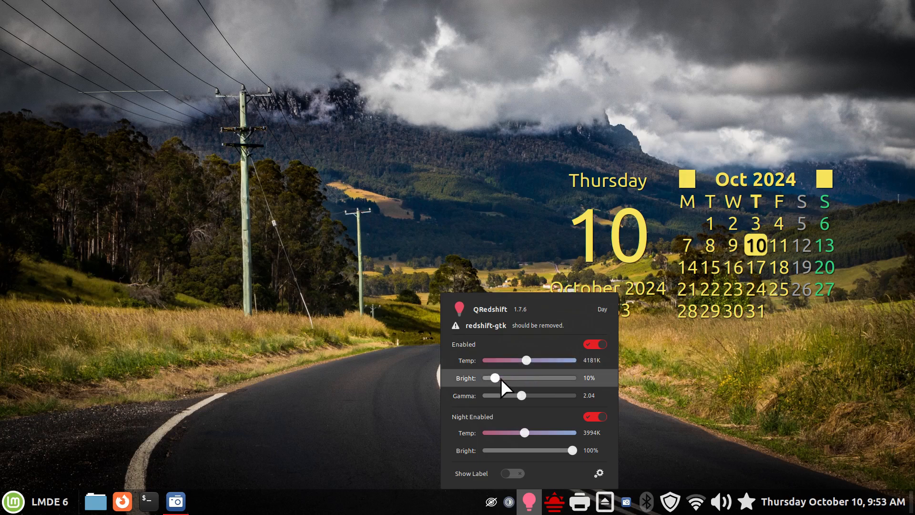
left_click_drag(494, 377, 573, 378)
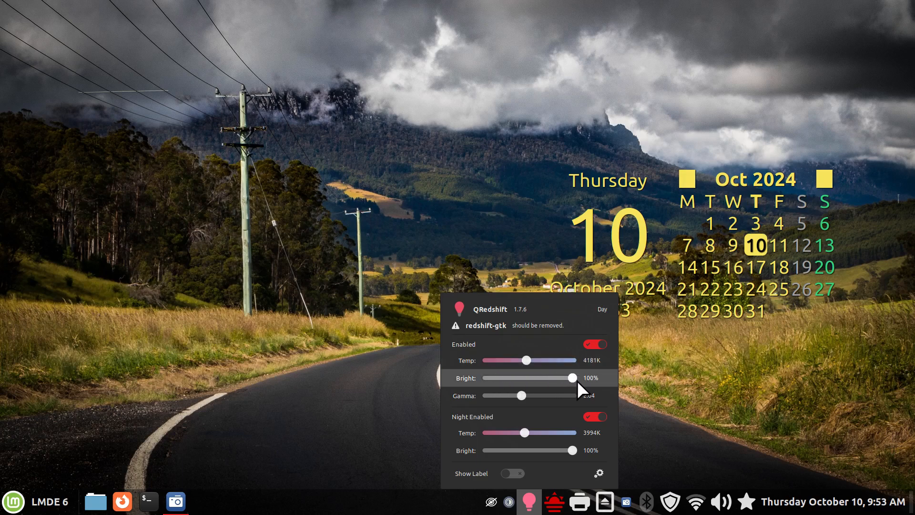
left_click_drag(573, 378, 521, 378)
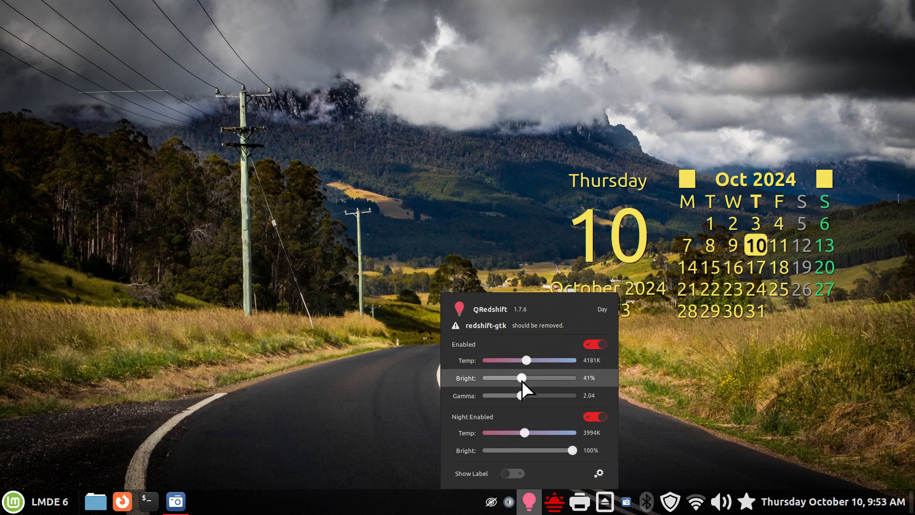
left_click_drag(520, 378, 523, 378)
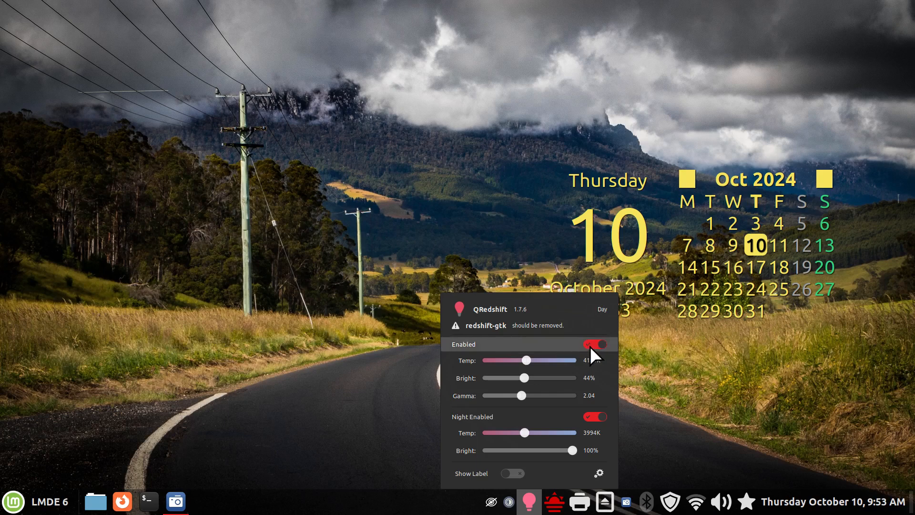
Switch off QRedshift's day and night effects, with night temperature at 2223K
left_click(595, 344)
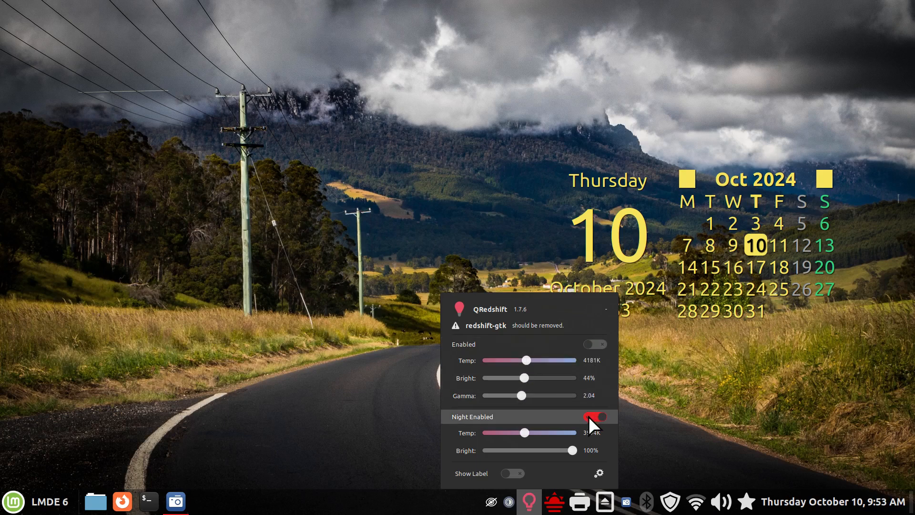
left_click(594, 416)
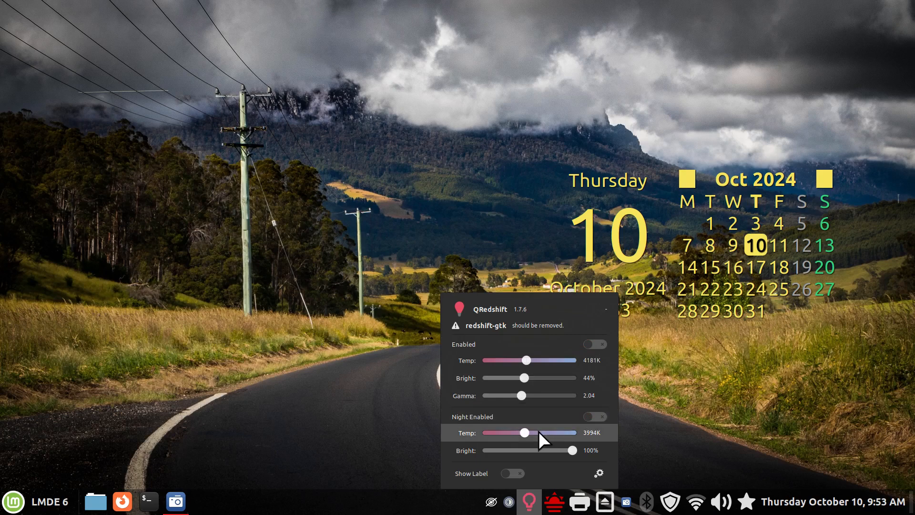
left_click(594, 416)
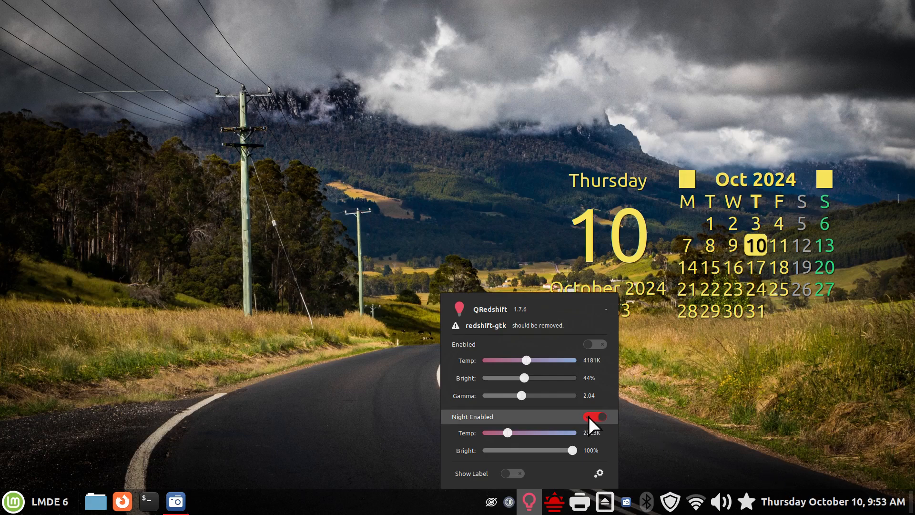
left_click(595, 417)
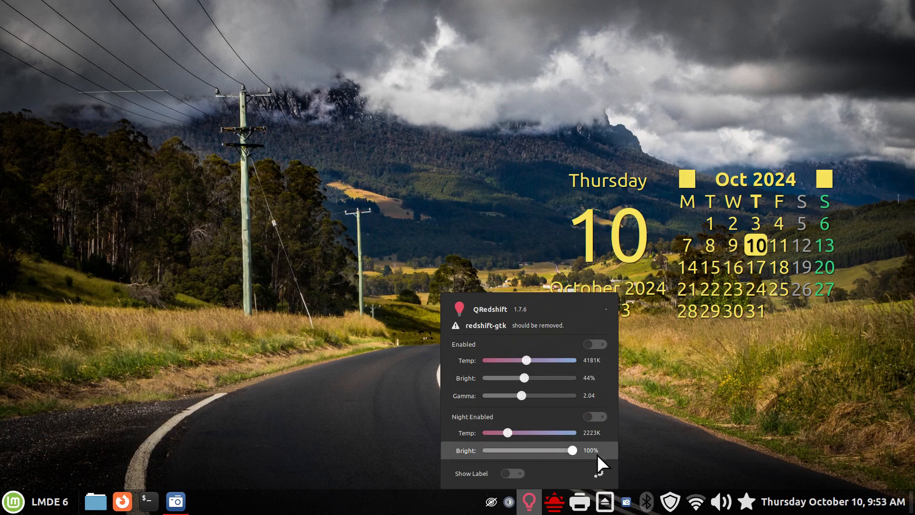
mouse_move(509, 324)
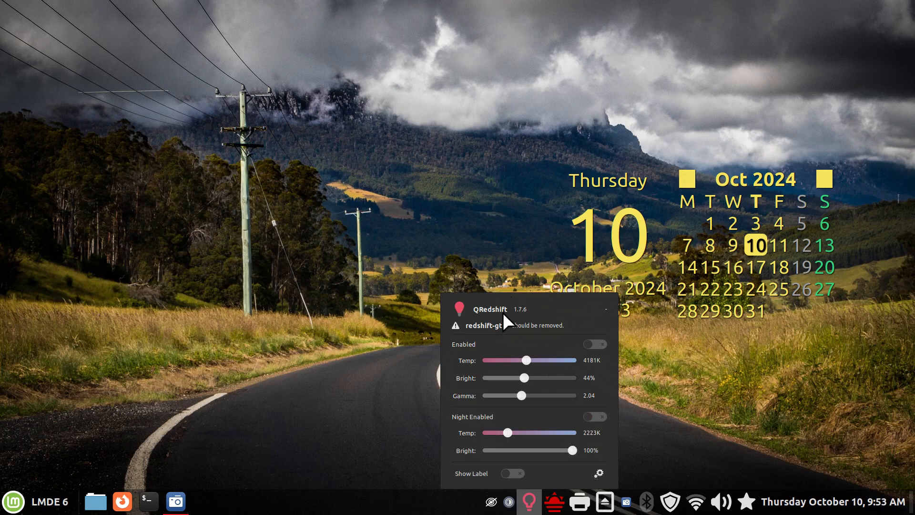
mouse_move(674, 397)
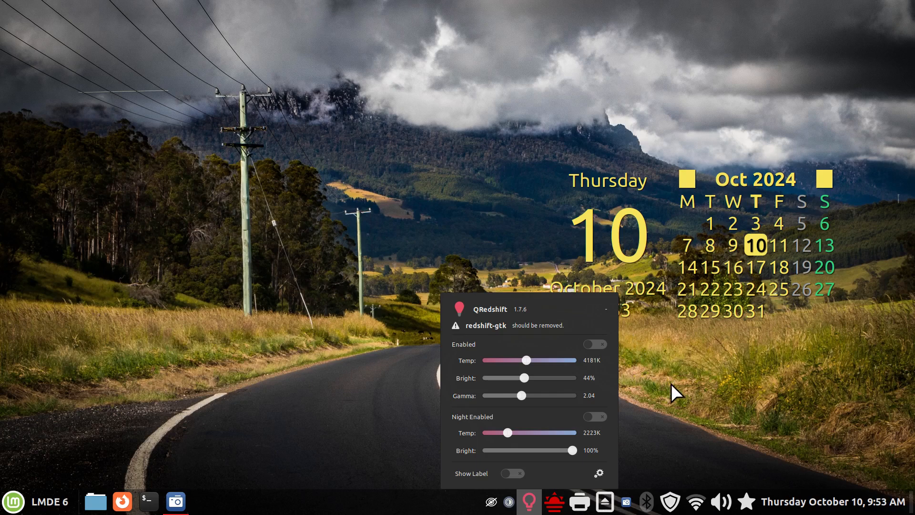
mouse_move(682, 386)
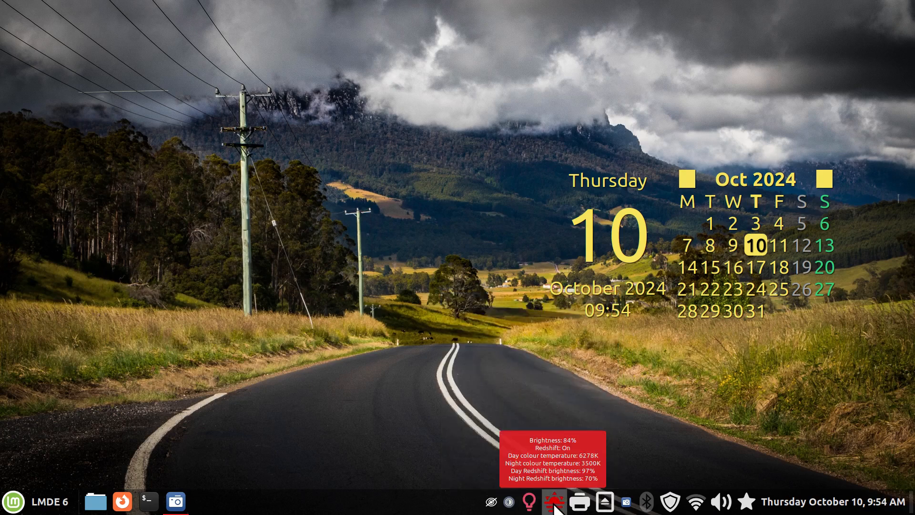
Open the Redshift applet's configuration window and close it again
right_click(556, 500)
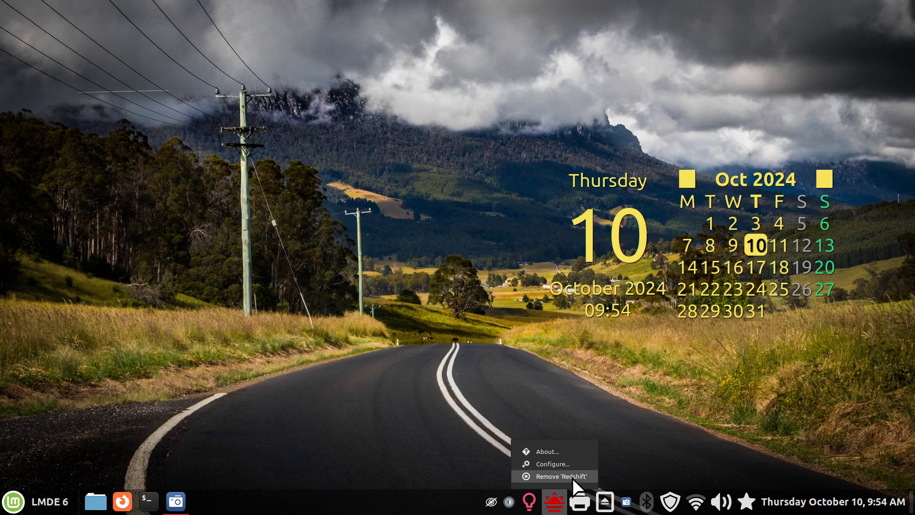
mouse_move(536, 499)
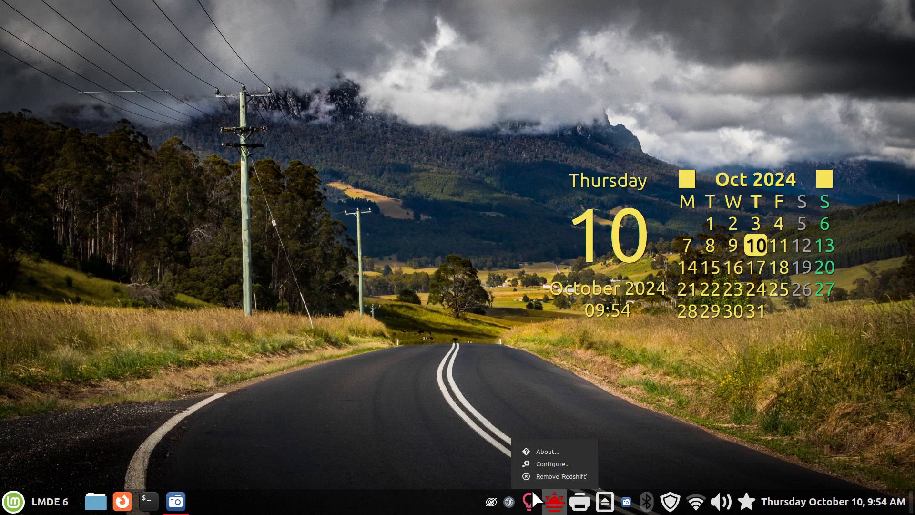
mouse_move(553, 464)
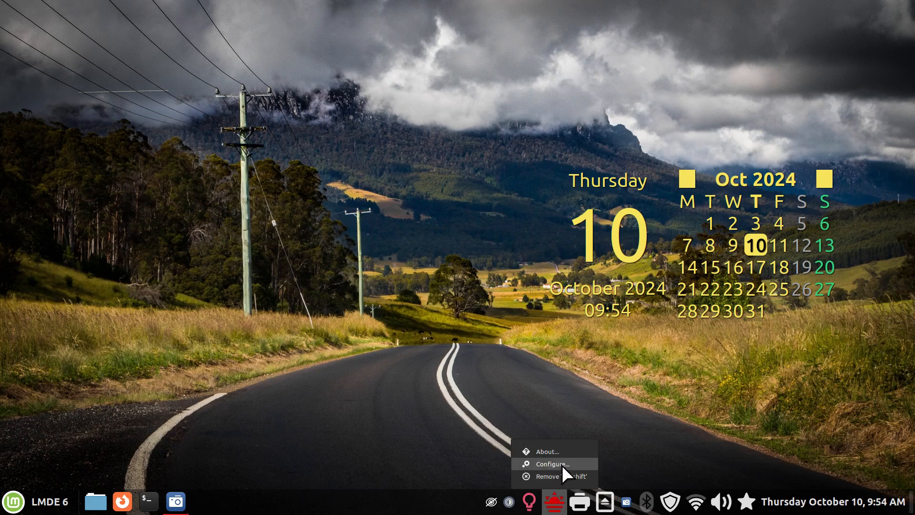
left_click(552, 464)
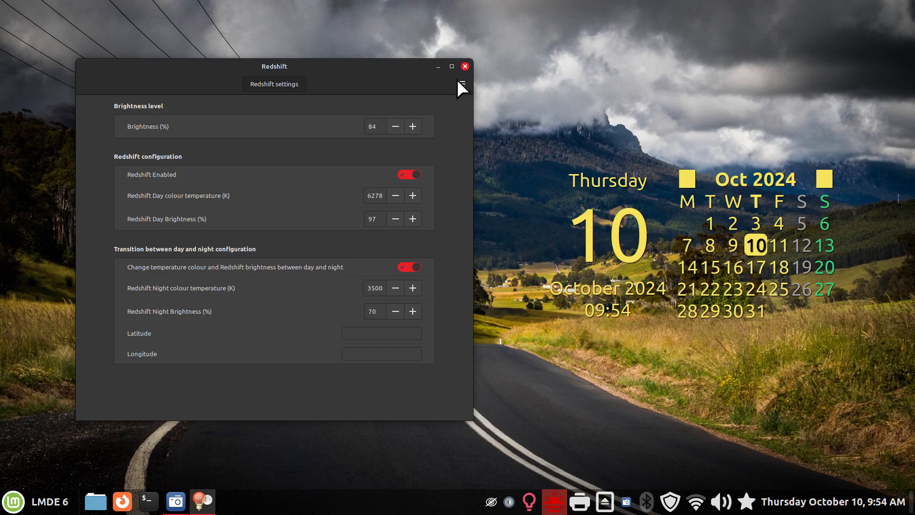
left_click(464, 66)
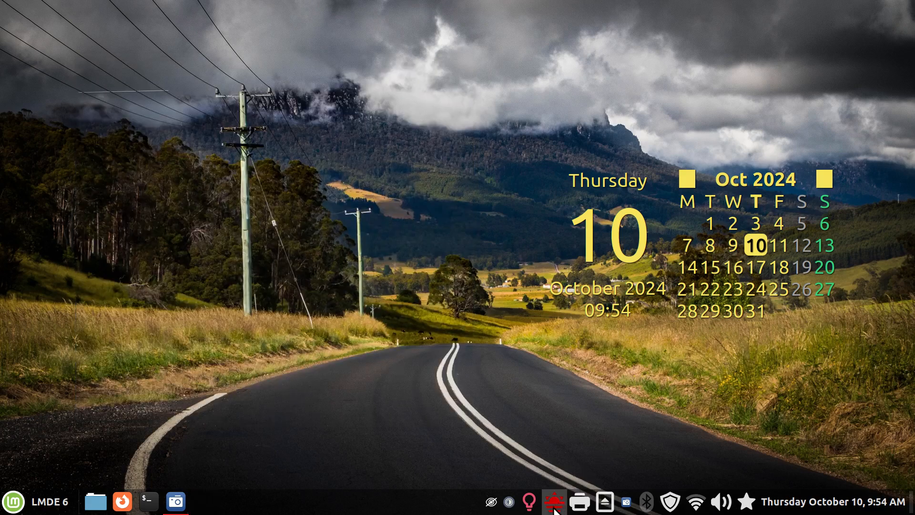
In the Redshift popup, dim brightness to 5%, then raise it to 98%
left_click(554, 502)
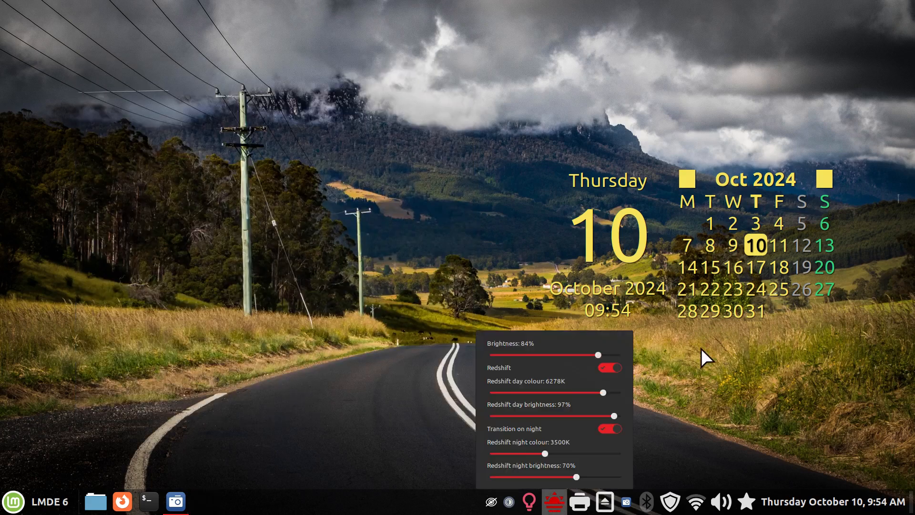
mouse_move(686, 361)
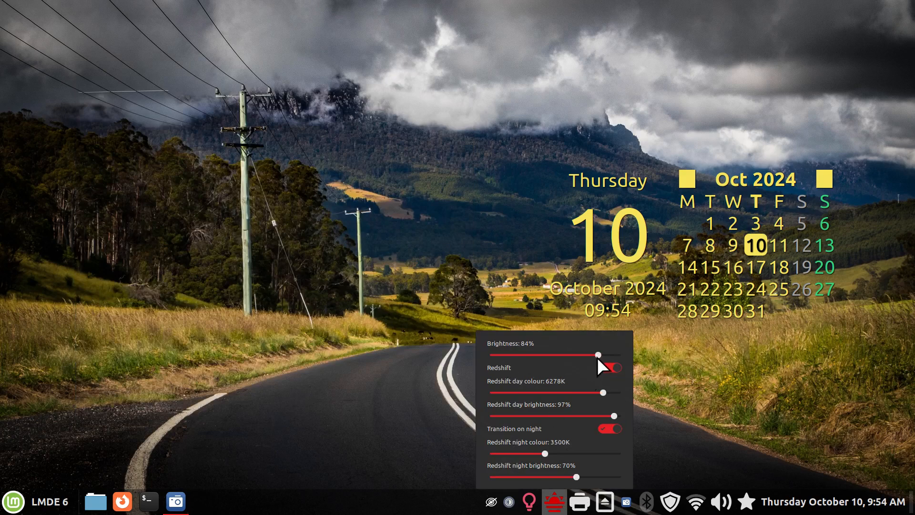
left_click_drag(595, 354, 491, 354)
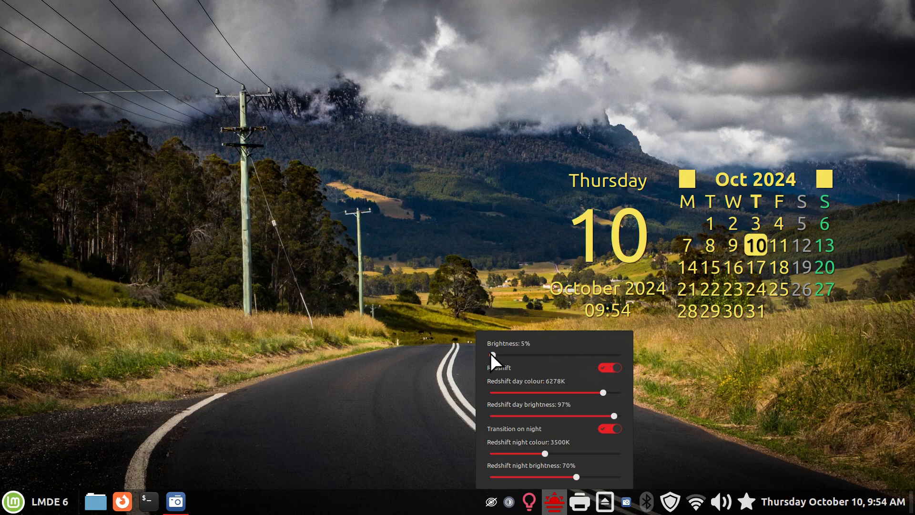
left_click_drag(492, 355, 616, 355)
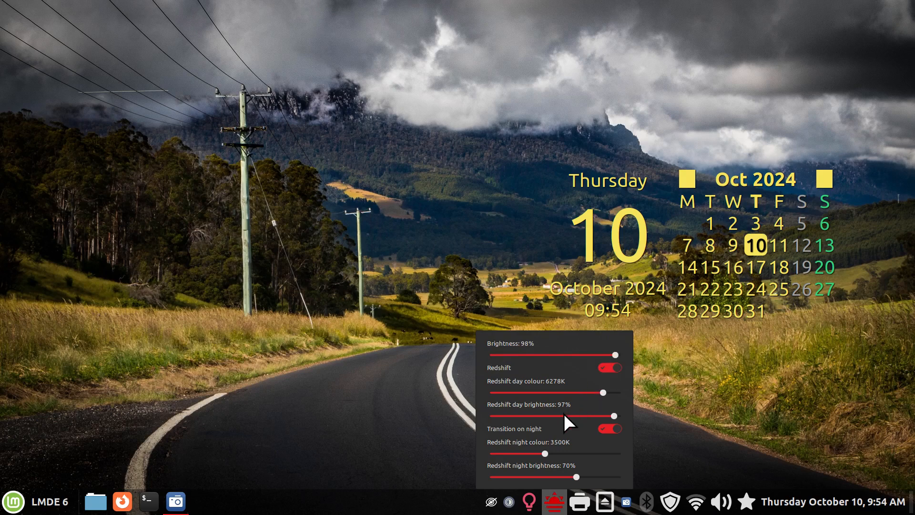
mouse_move(528, 467)
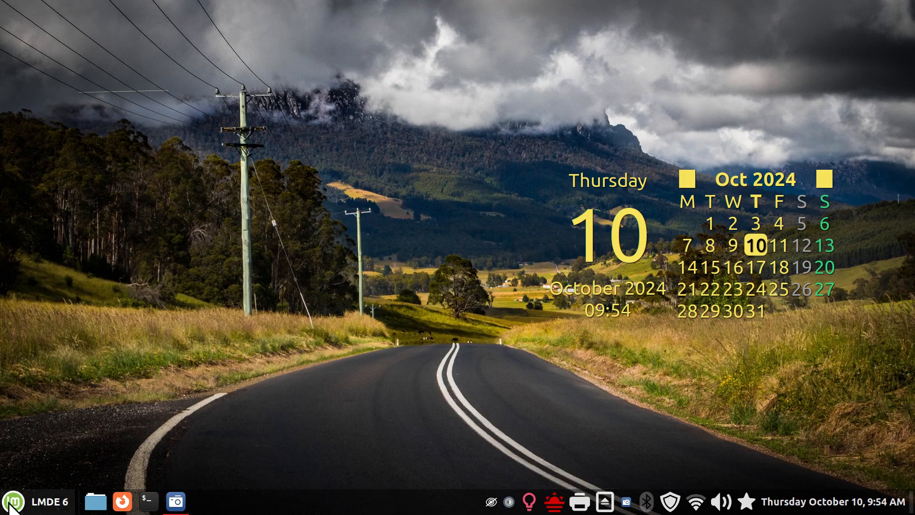
left_click(13, 502)
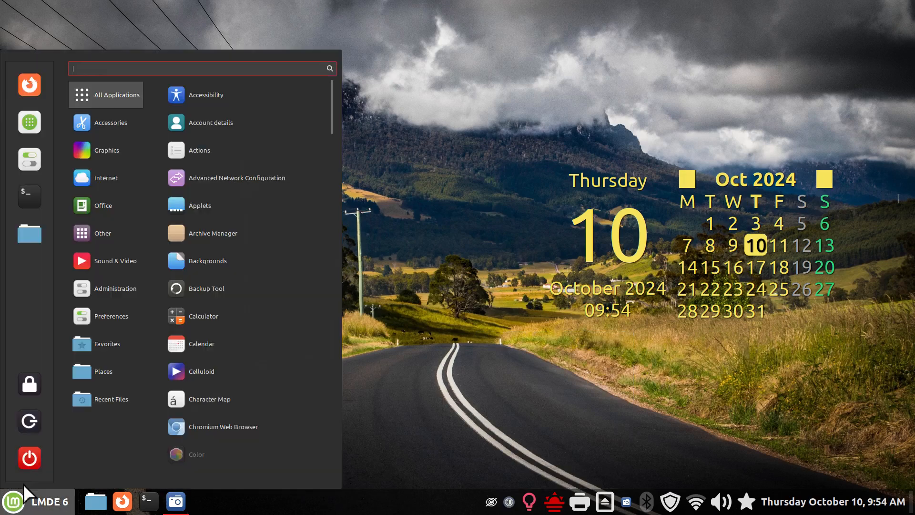
mouse_move(29, 159)
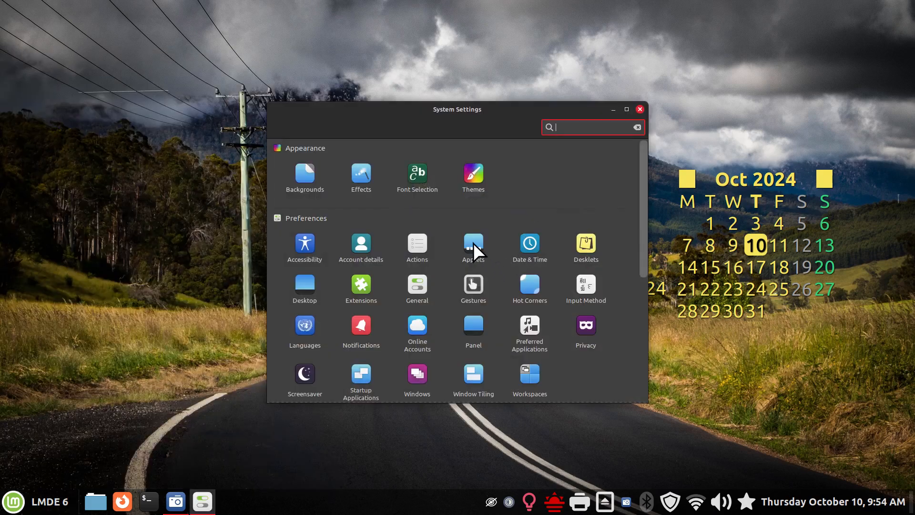
left_click(473, 243)
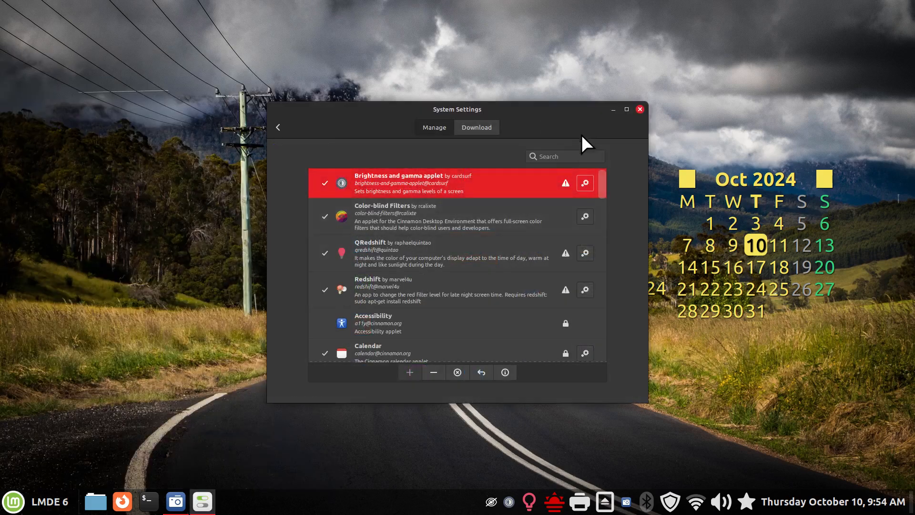
mouse_move(565, 190)
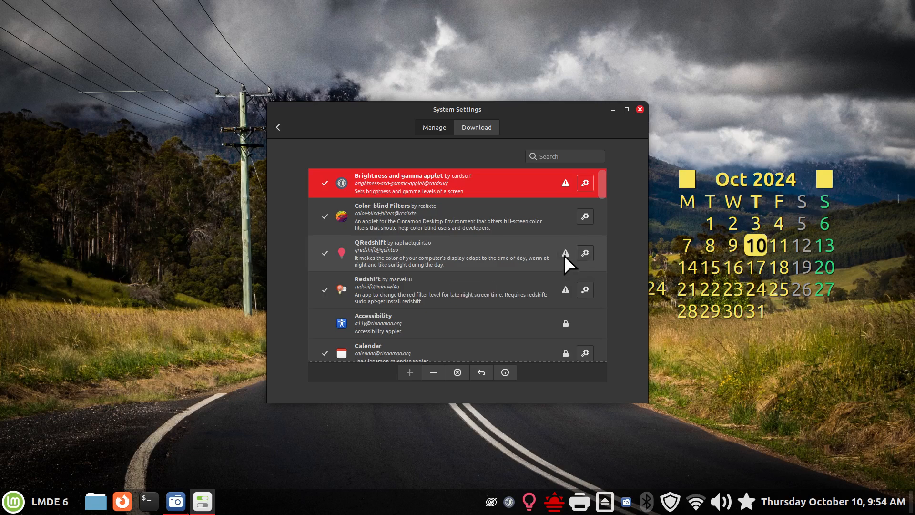
mouse_move(566, 253)
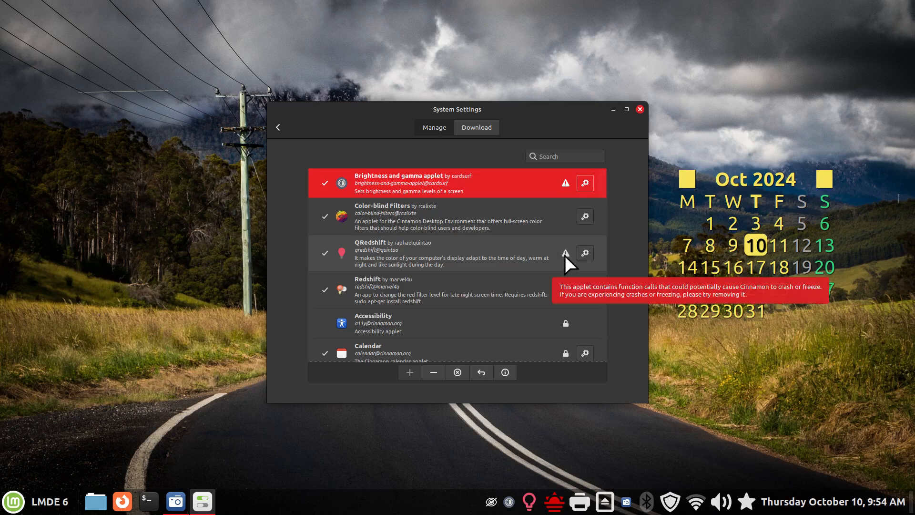
mouse_move(570, 257)
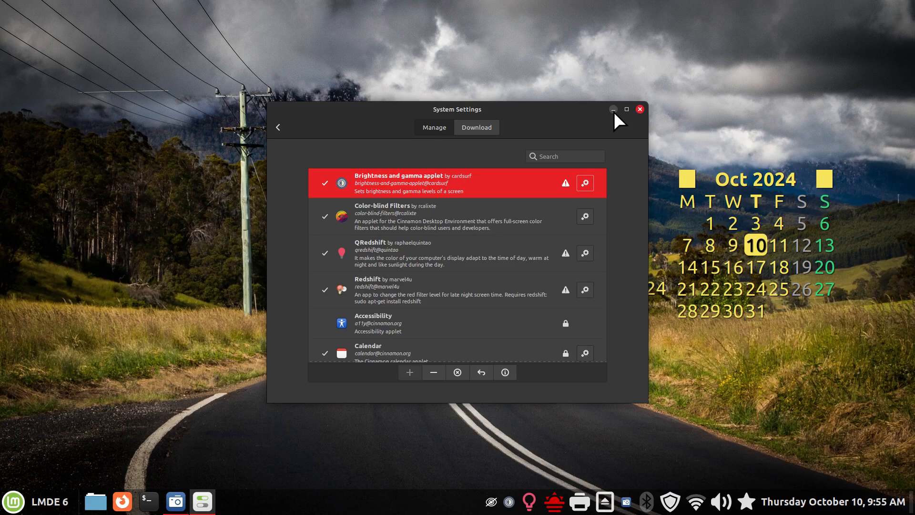
left_click(640, 109)
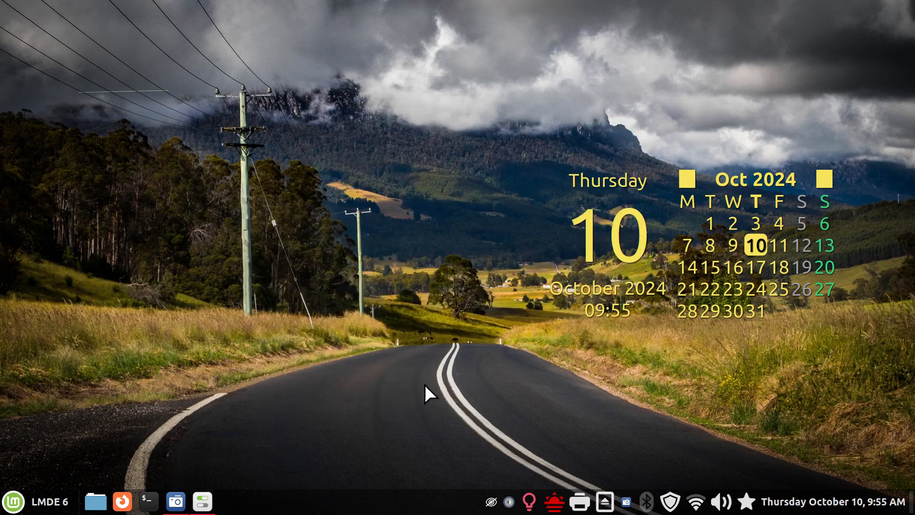
mouse_move(316, 509)
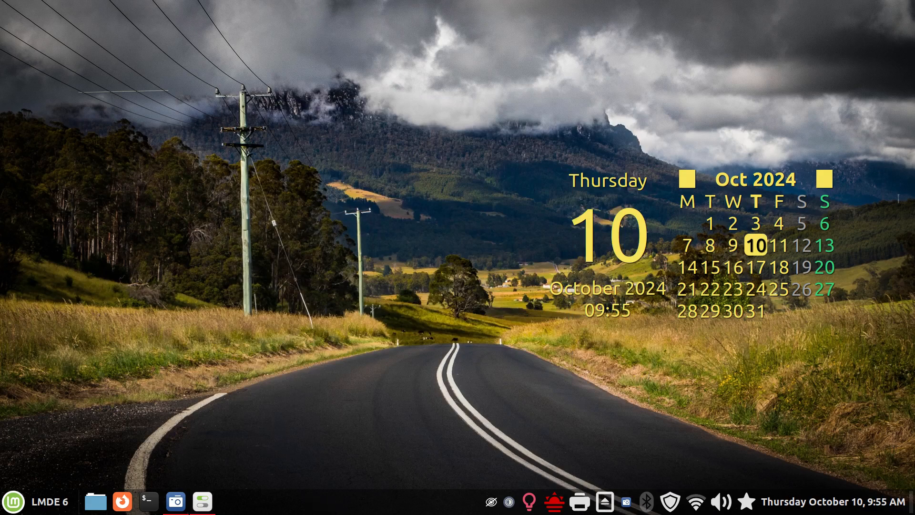
mouse_move(375, 508)
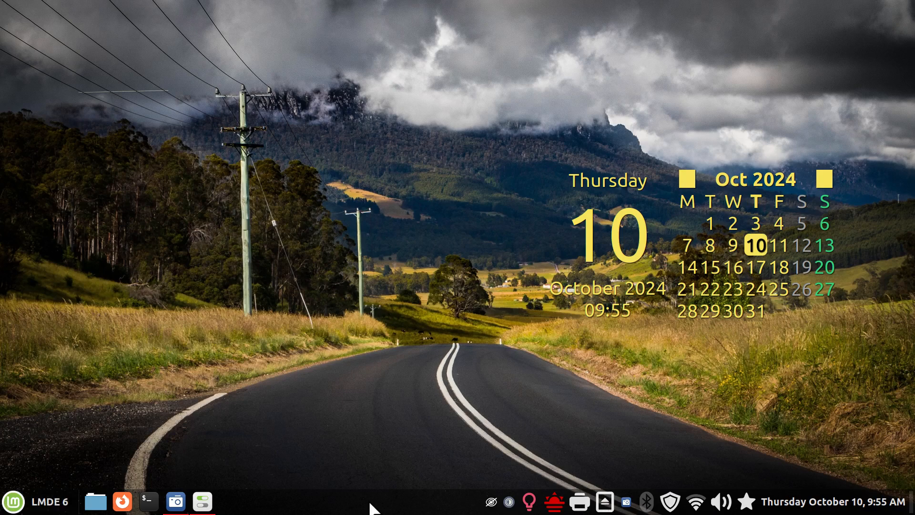
Restart Cinnamon from the panel menu's Troubleshoot options
right_click(370, 511)
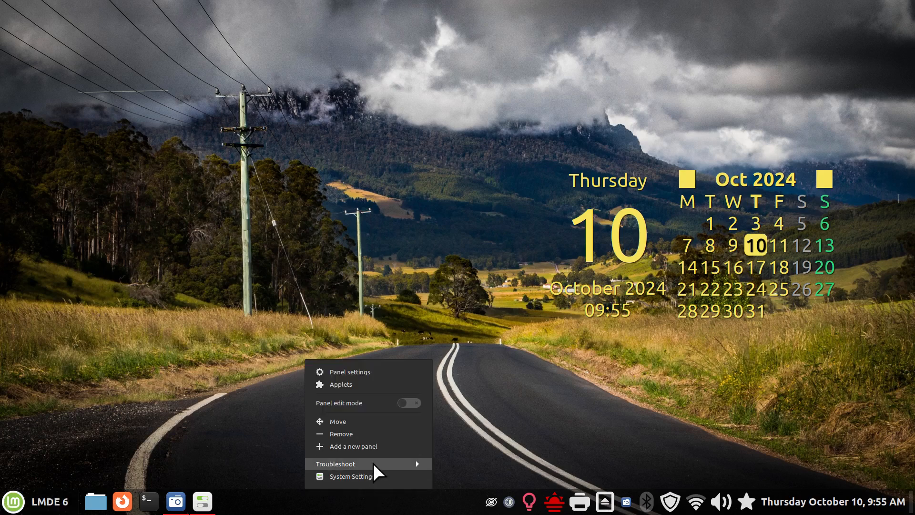
left_click(335, 464)
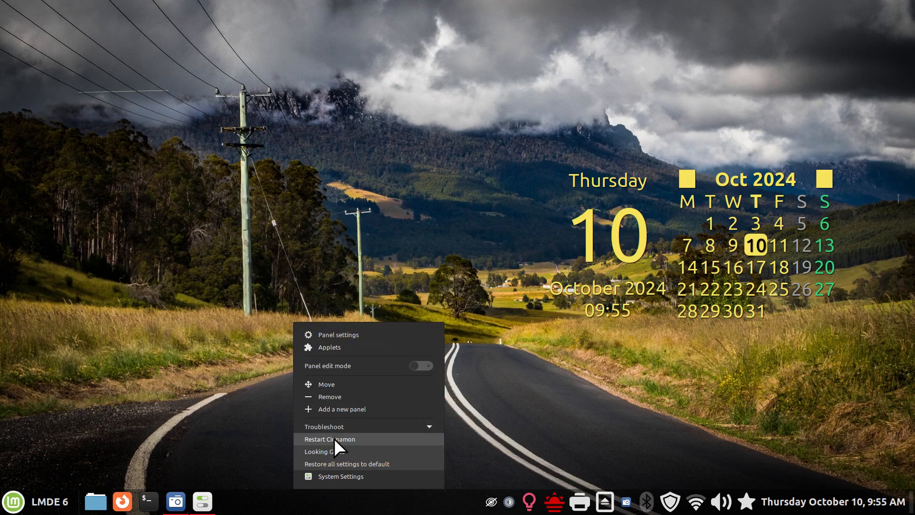
left_click(329, 439)
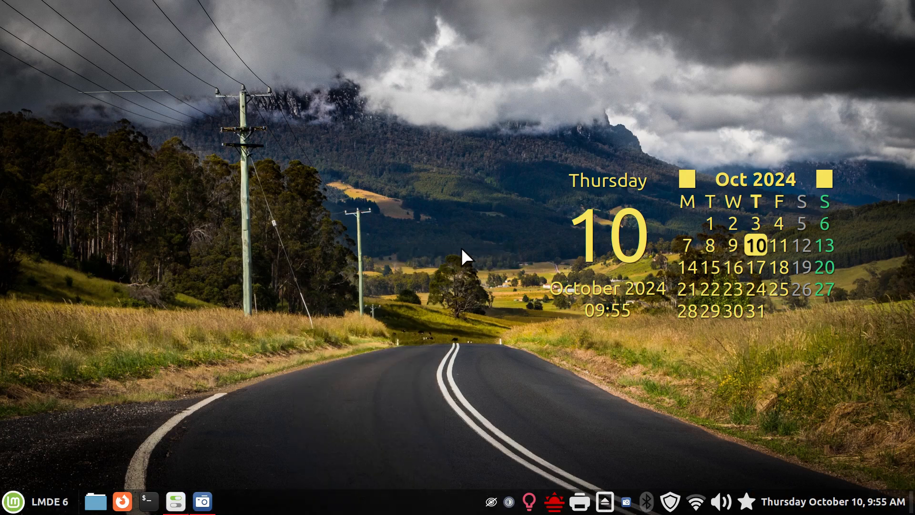
mouse_move(445, 281)
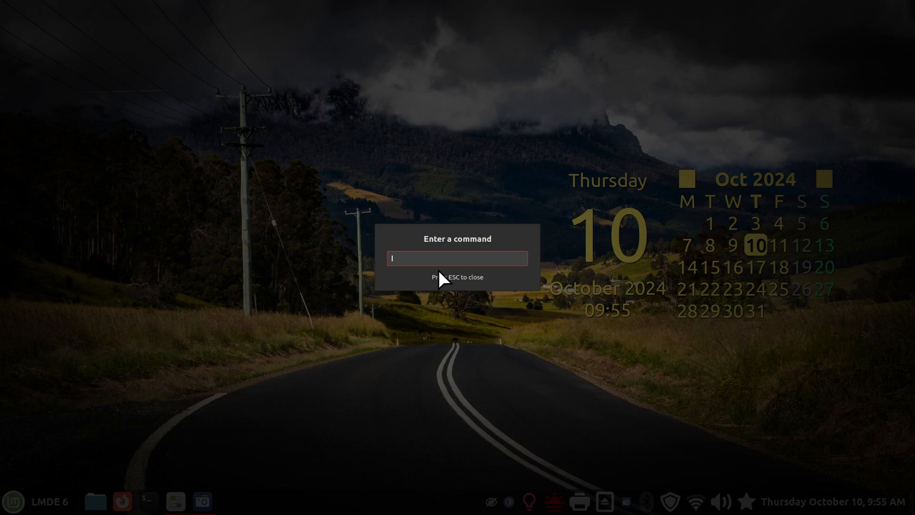
Enter 'r' in the run-command prompt to restart Cinnamon
type("r")
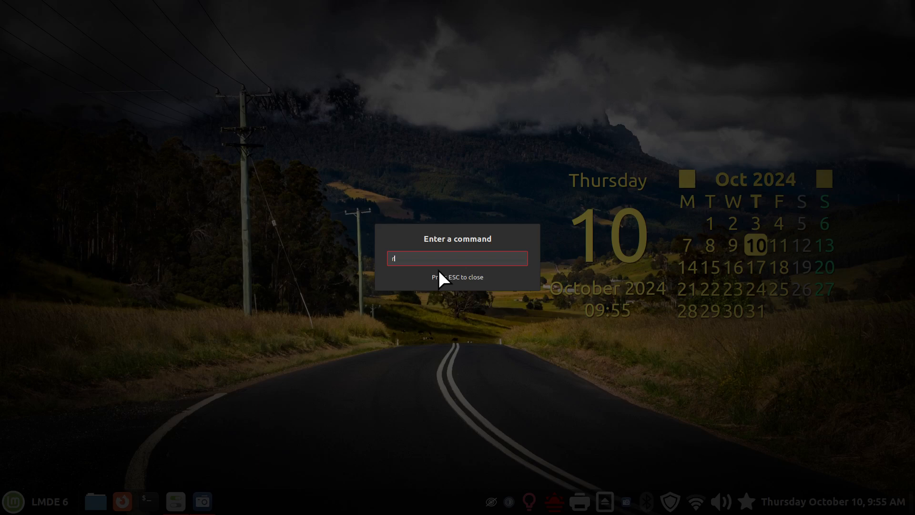
key("Escape")
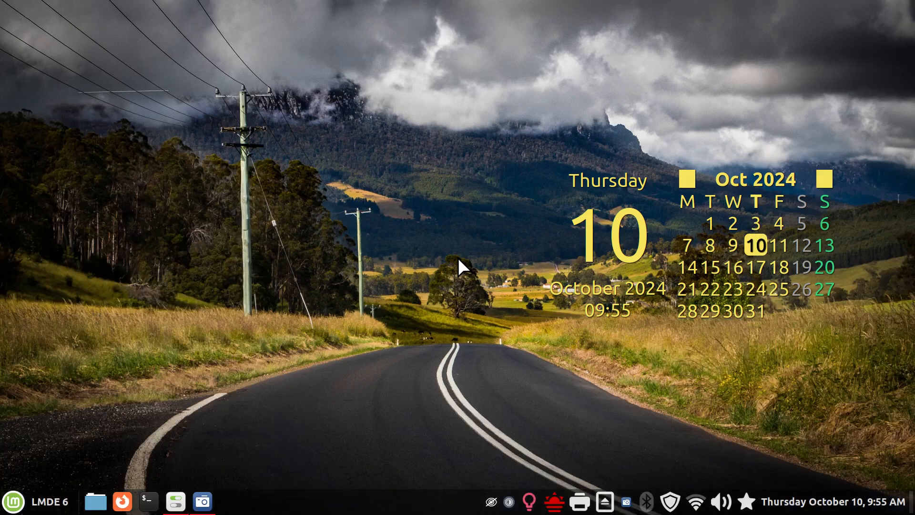
mouse_move(473, 233)
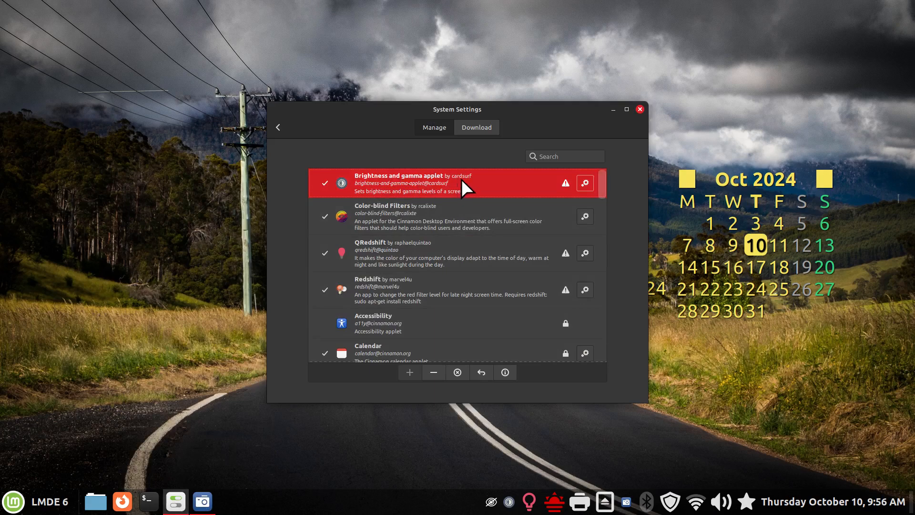
mouse_move(474, 142)
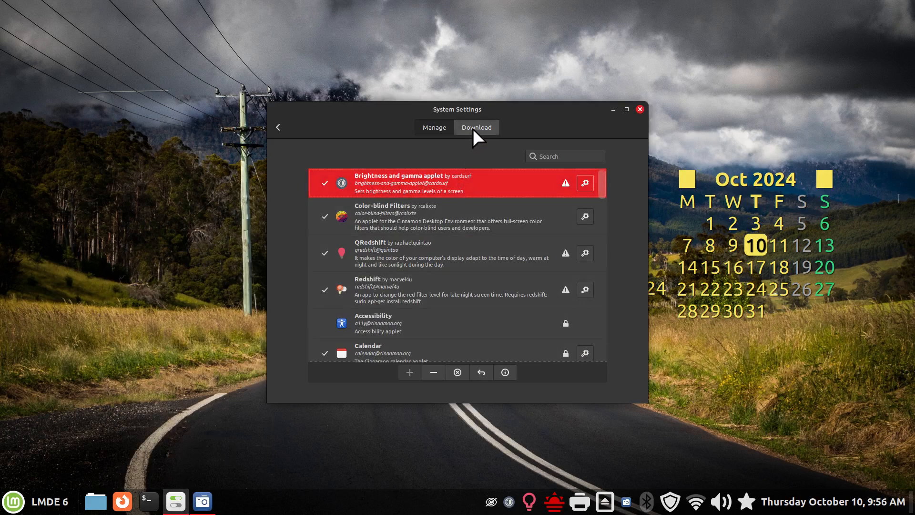
mouse_move(374, 227)
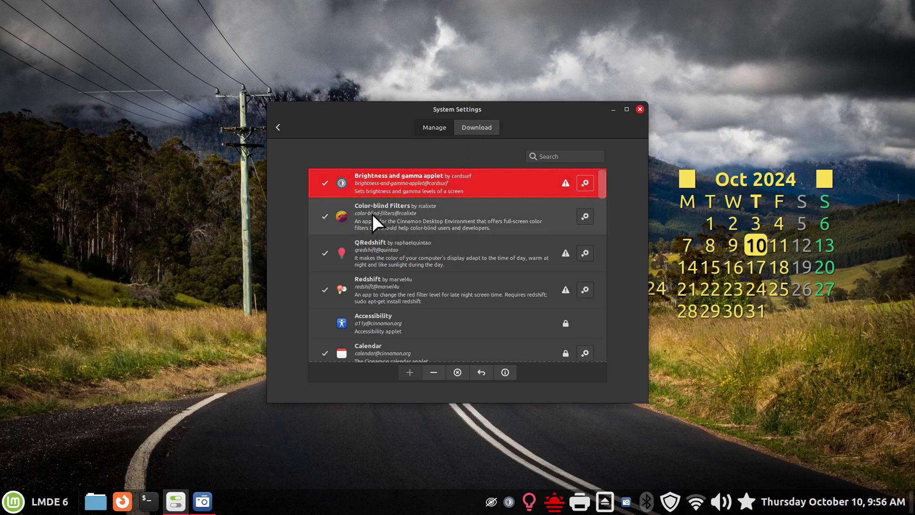
mouse_move(521, 498)
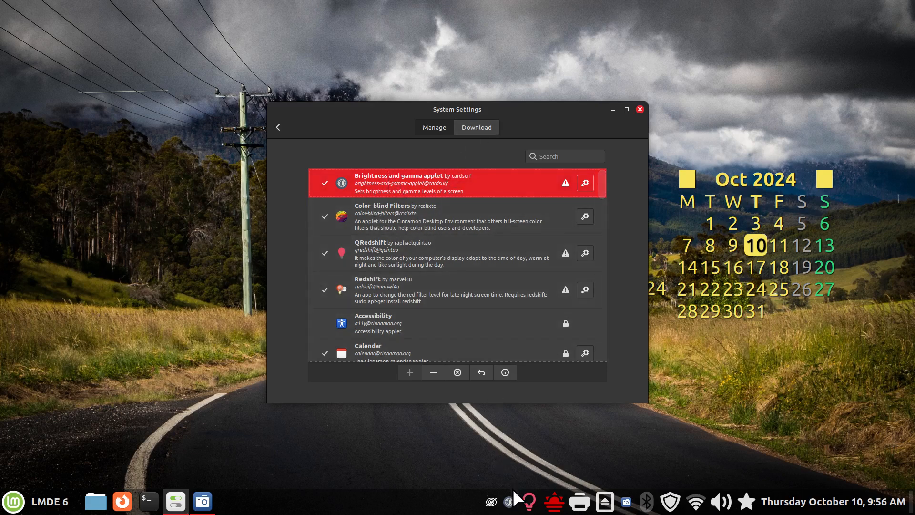
mouse_move(476, 256)
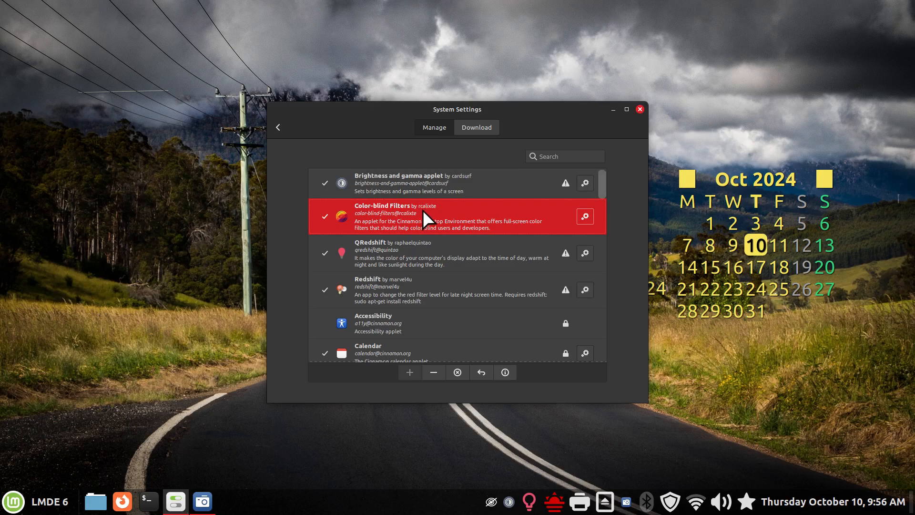
mouse_move(438, 226)
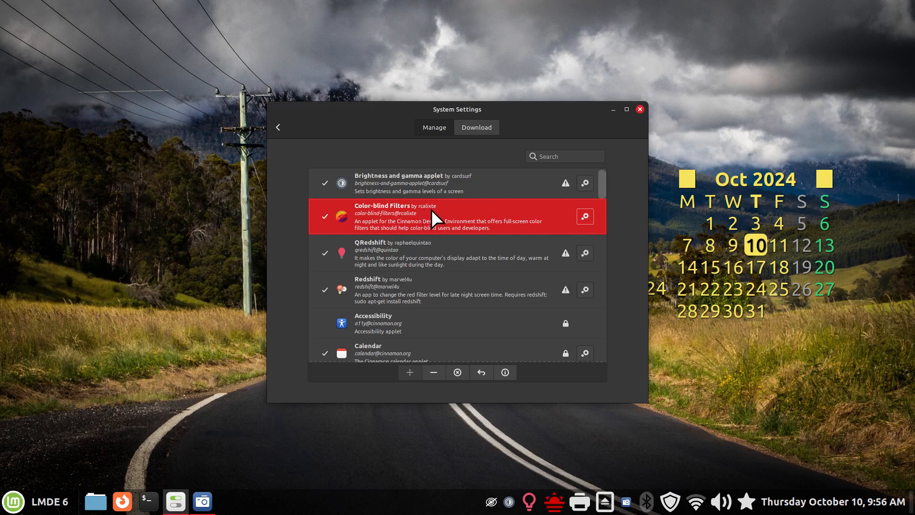
Open QRedshift's Configure window from its panel options menu, then close it
left_click(491, 501)
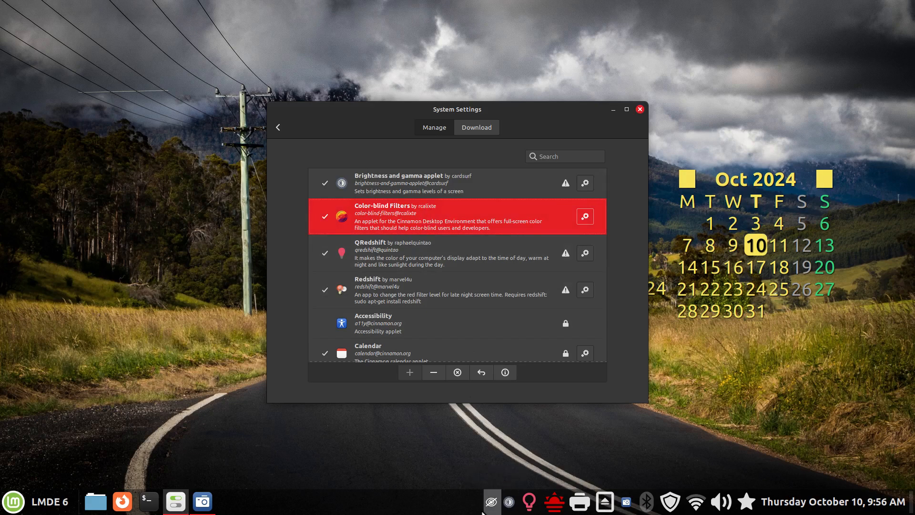
mouse_move(378, 268)
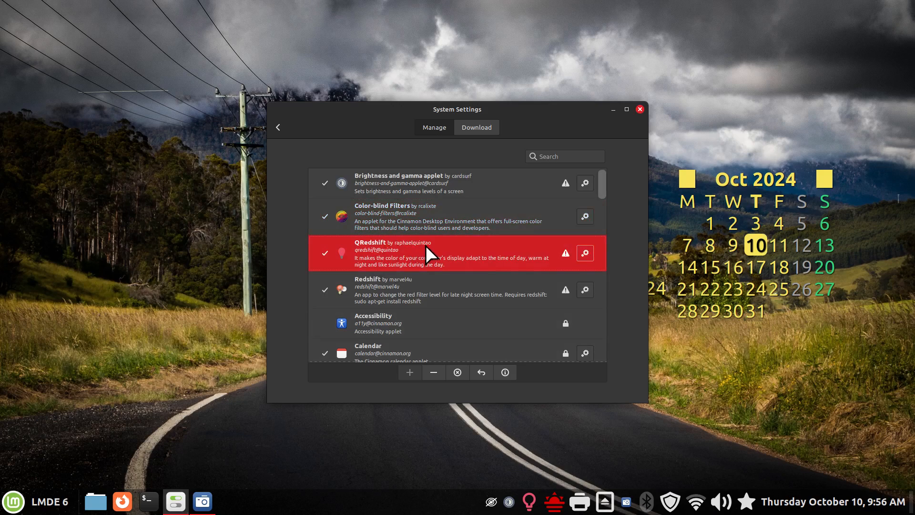
mouse_move(414, 263)
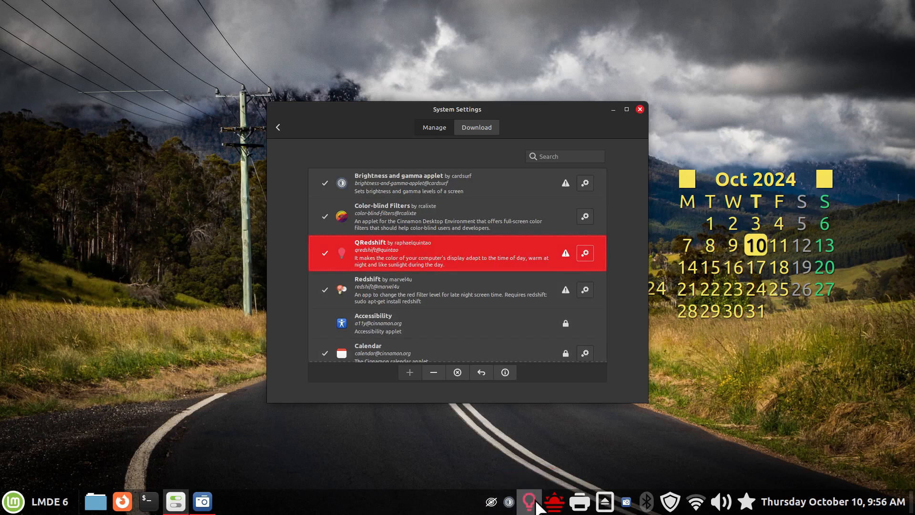
right_click(528, 501)
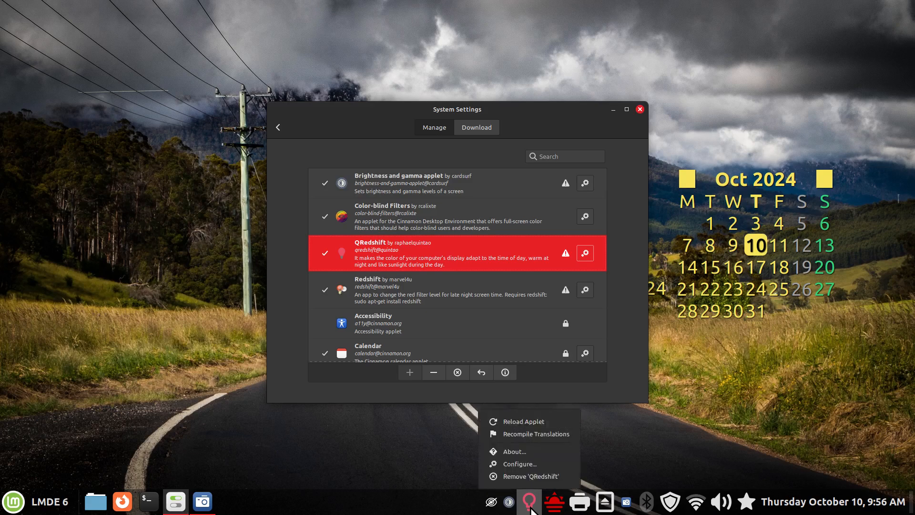
left_click(520, 464)
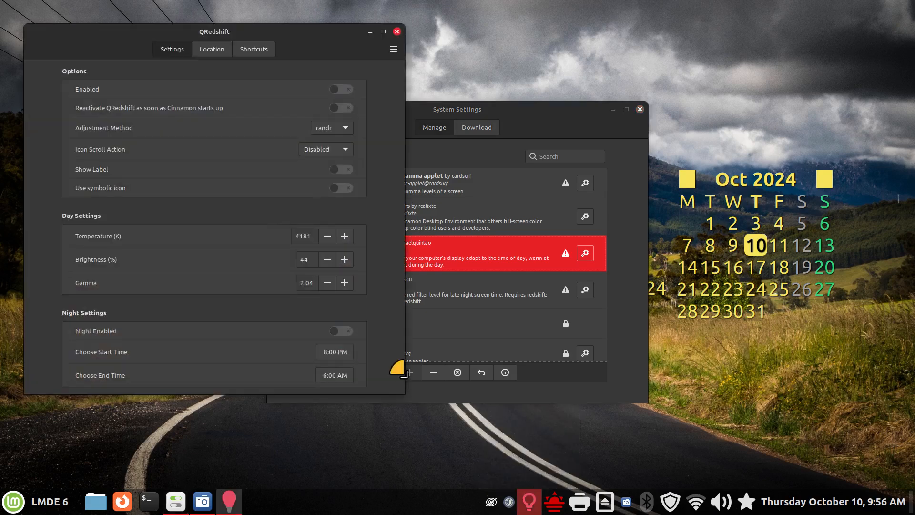
left_click(396, 31)
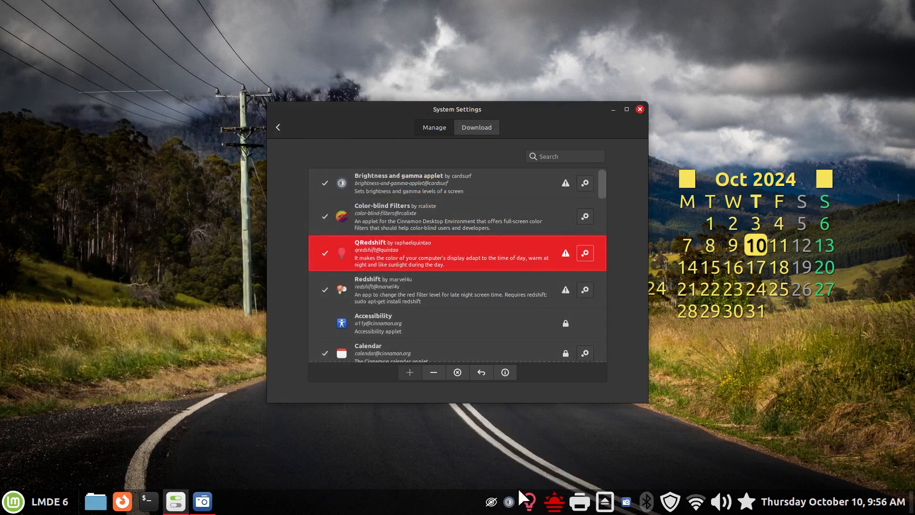
Toggle QRedshift's Show Label option from its quick controls
left_click(530, 502)
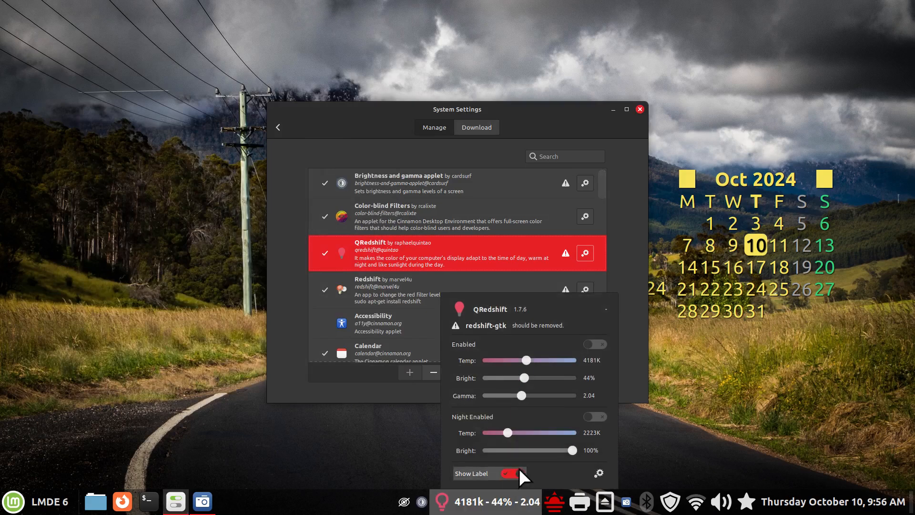
left_click(512, 474)
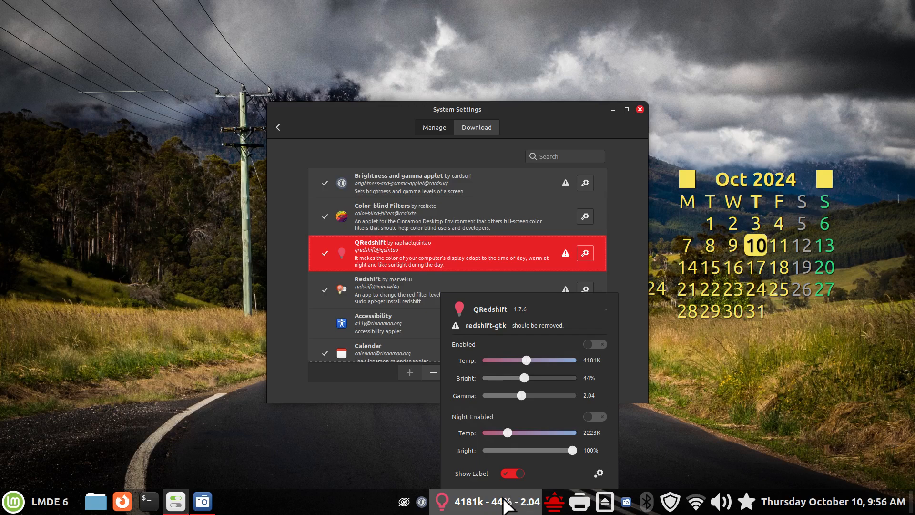
left_click(513, 473)
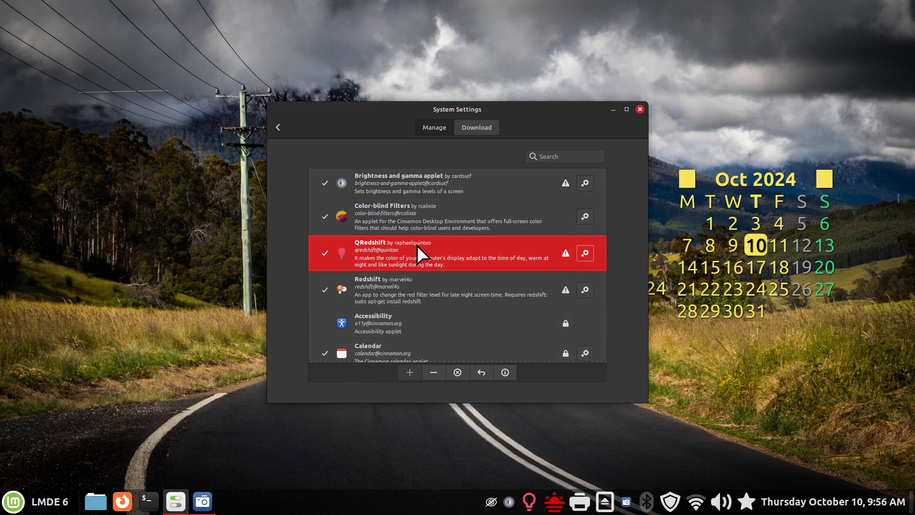
mouse_move(389, 290)
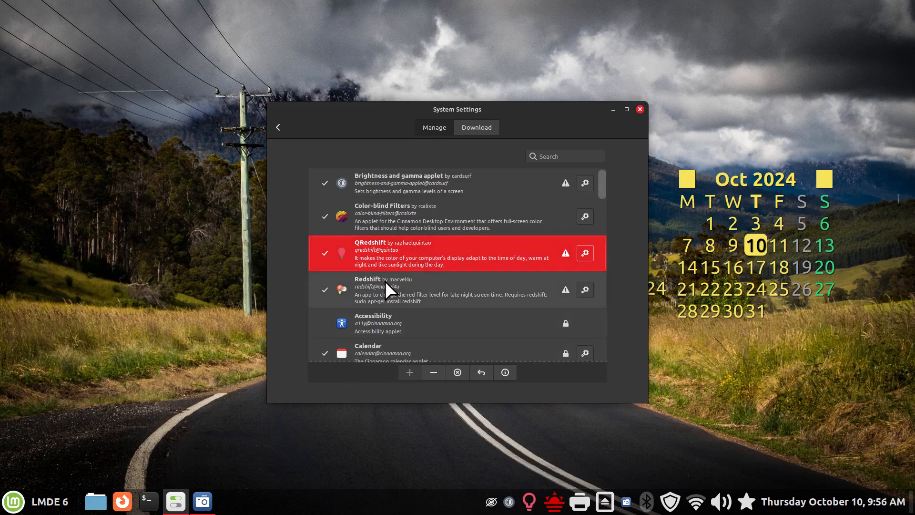
mouse_move(386, 298)
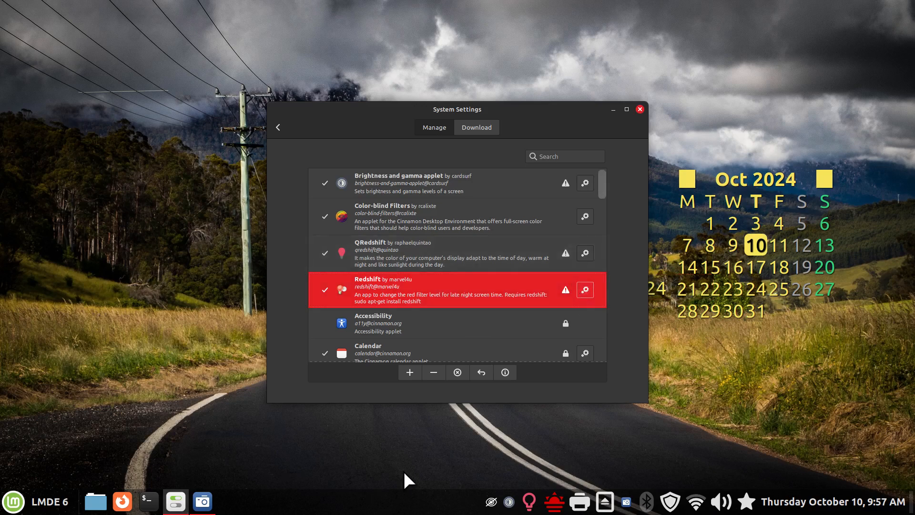
mouse_move(587, 456)
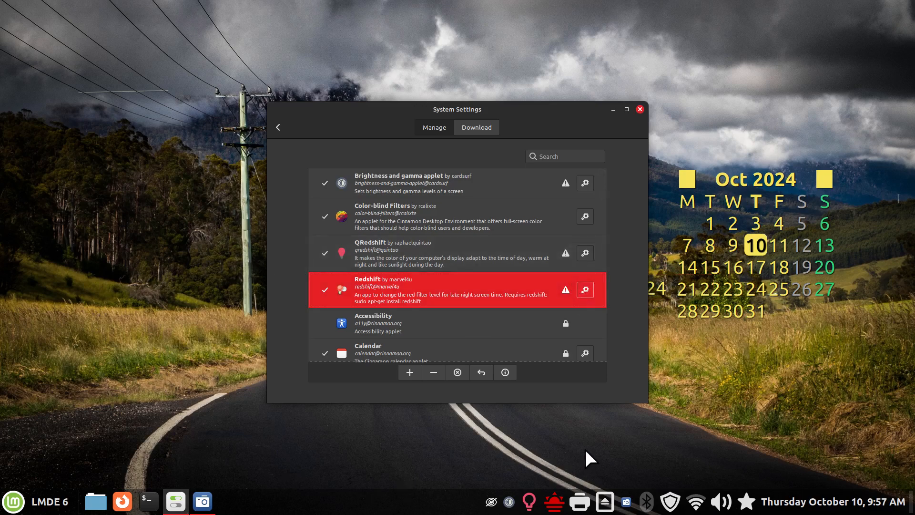
Open and close the Redshift, QRedshift and Brightness and gamma applet settings windows
left_click(585, 289)
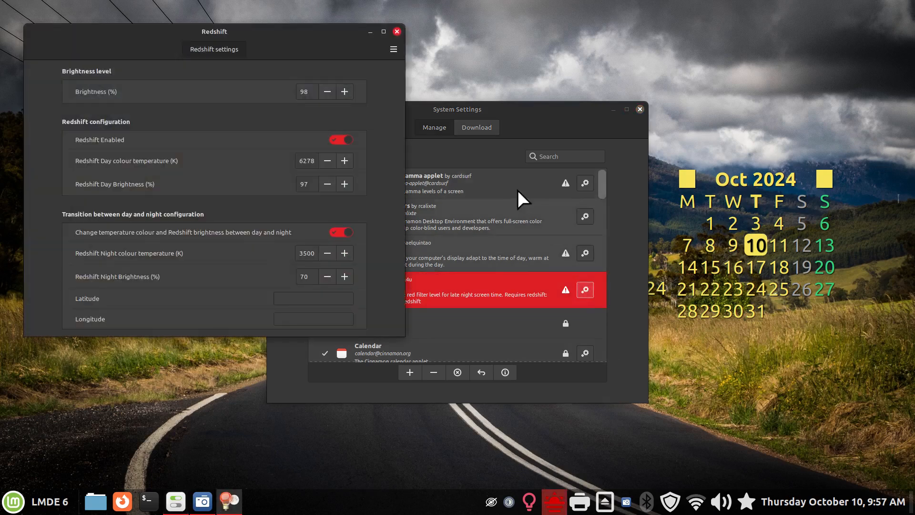
left_click(397, 32)
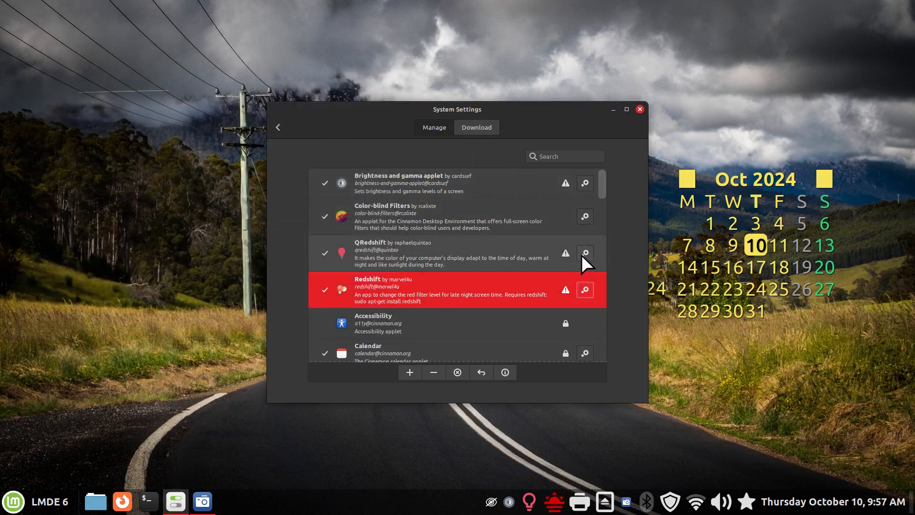
left_click(585, 252)
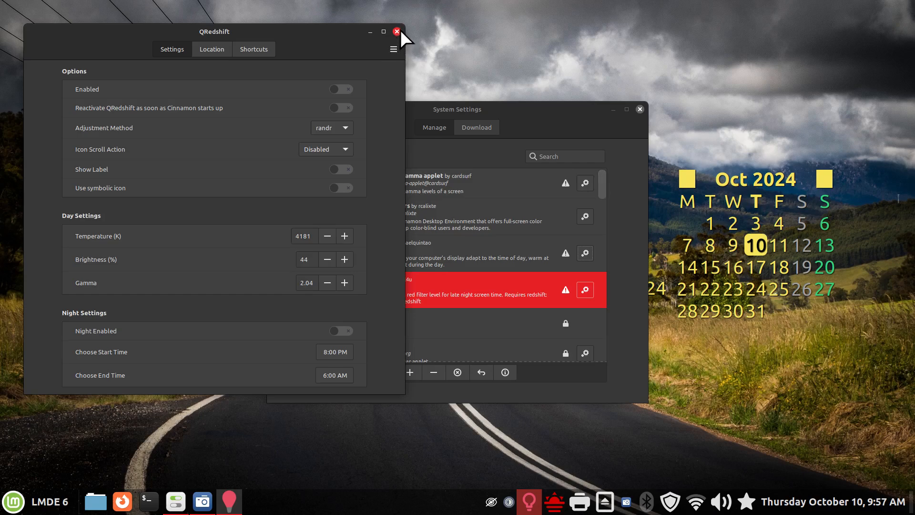
left_click(397, 32)
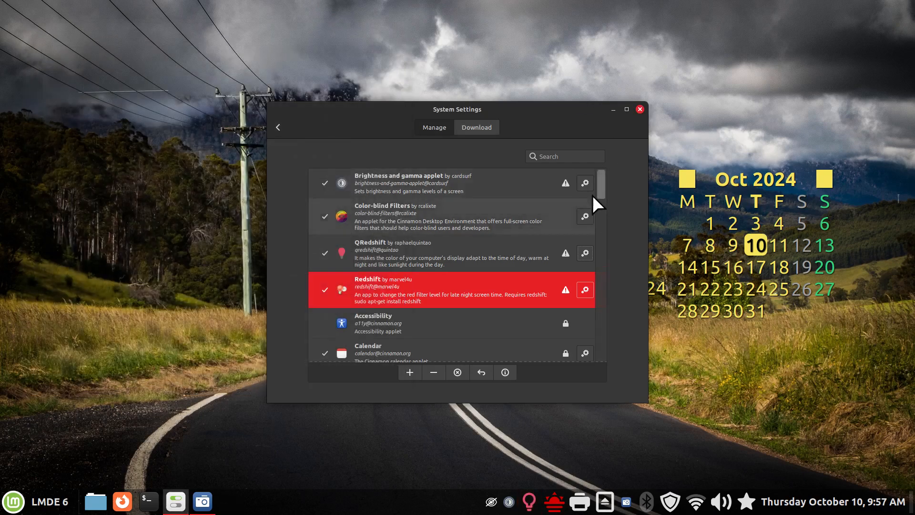
left_click(584, 183)
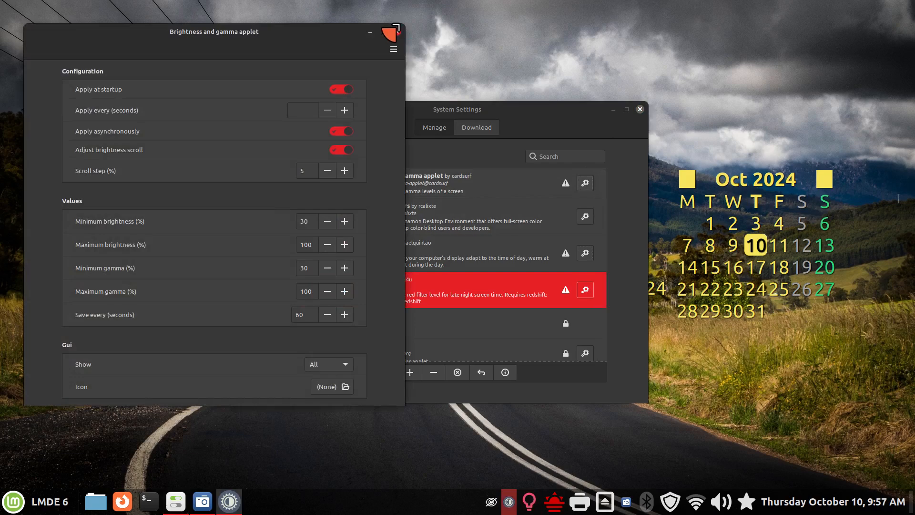
left_click(393, 29)
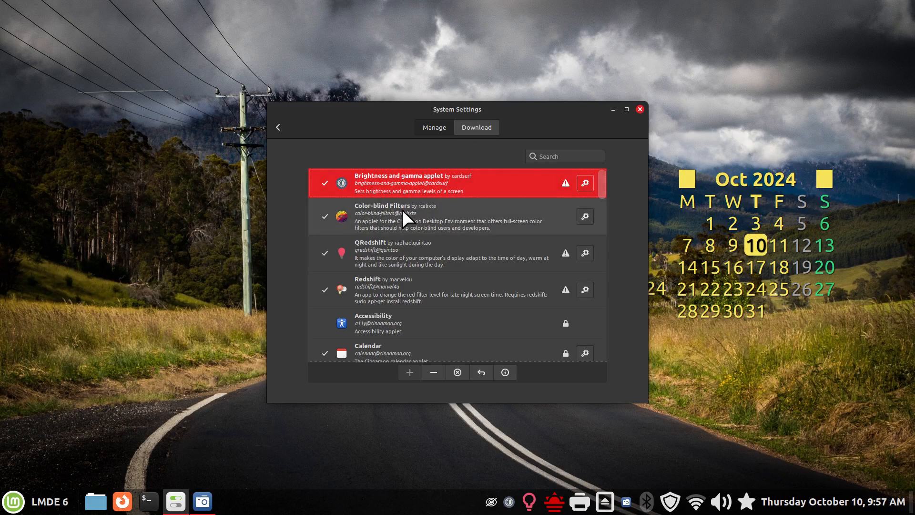
mouse_move(359, 274)
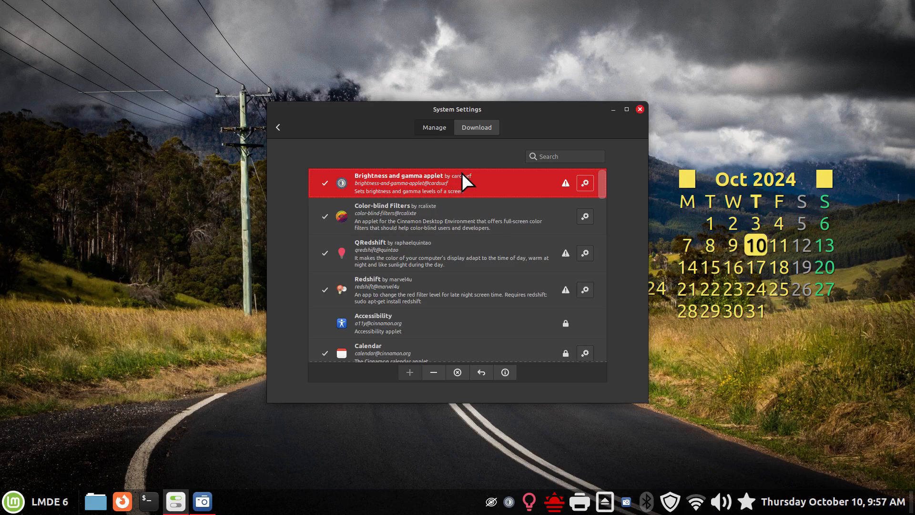
mouse_move(475, 143)
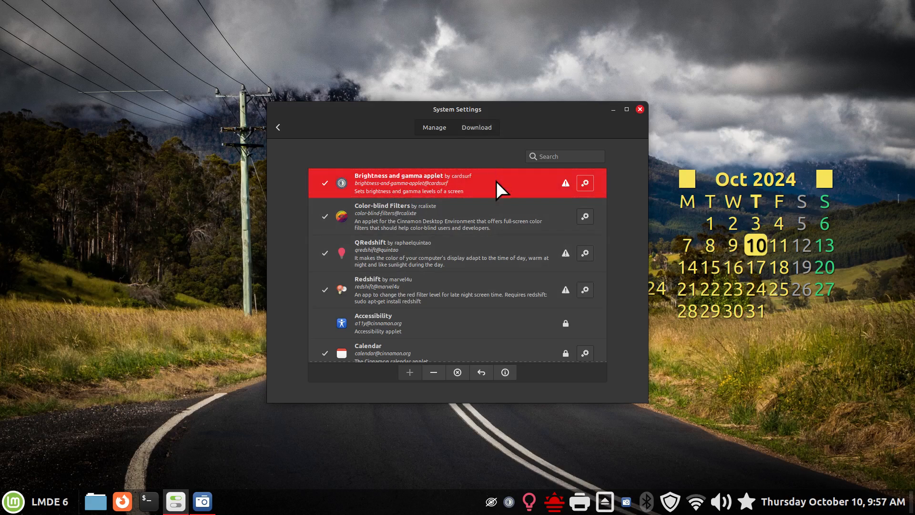
Search the downloadable applets for 'bright', briefly revisiting the Manage tab
left_click(477, 128)
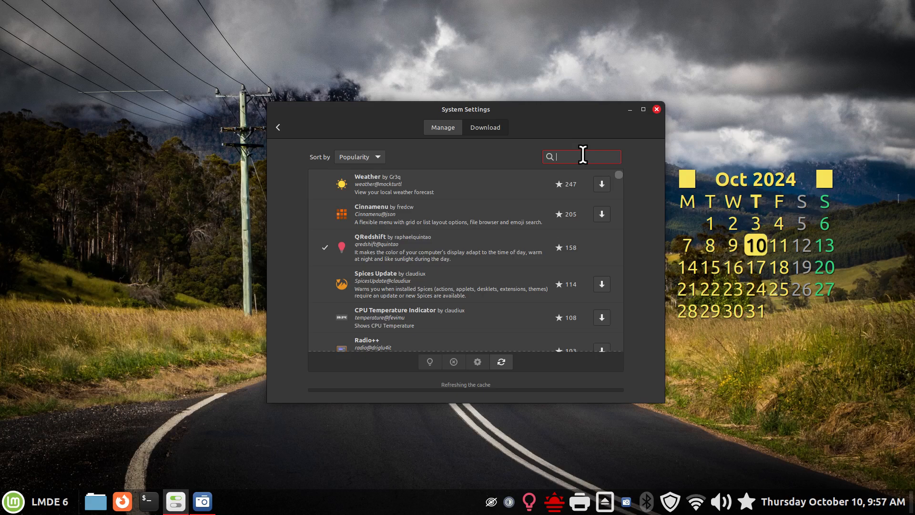
type("bright")
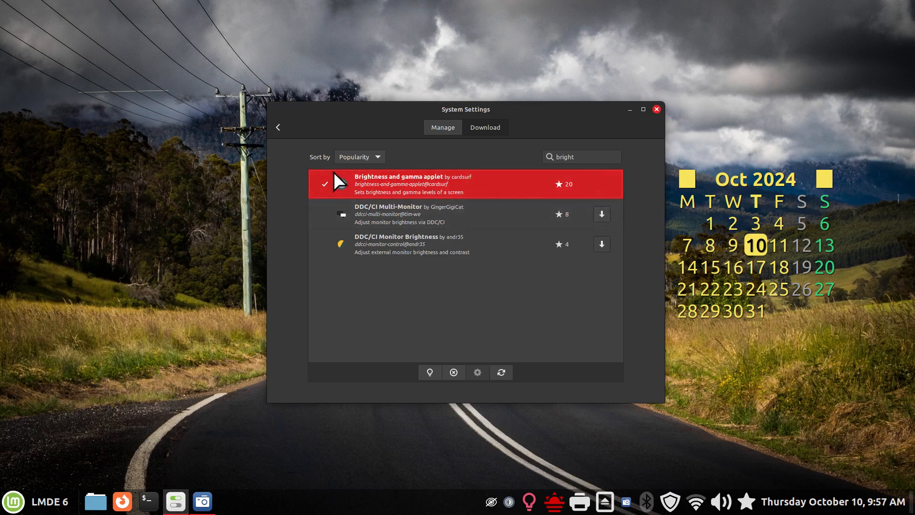
left_click(442, 128)
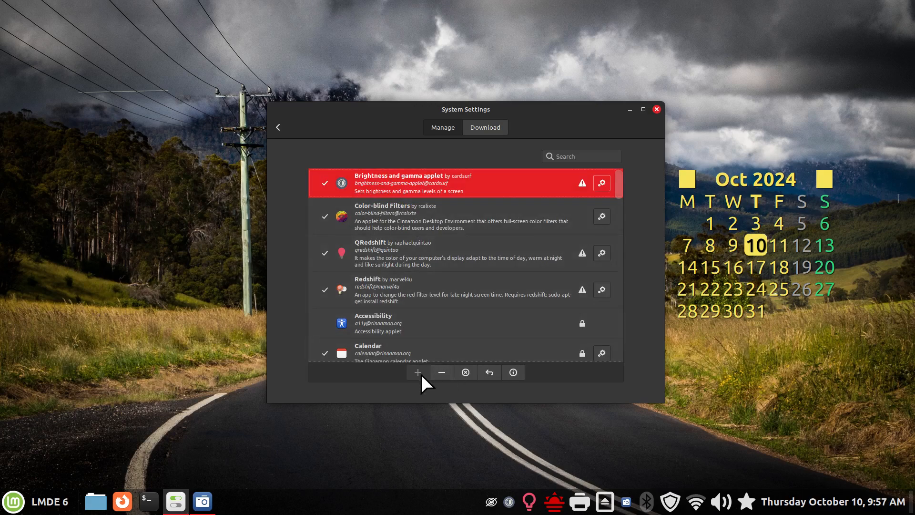
mouse_move(499, 508)
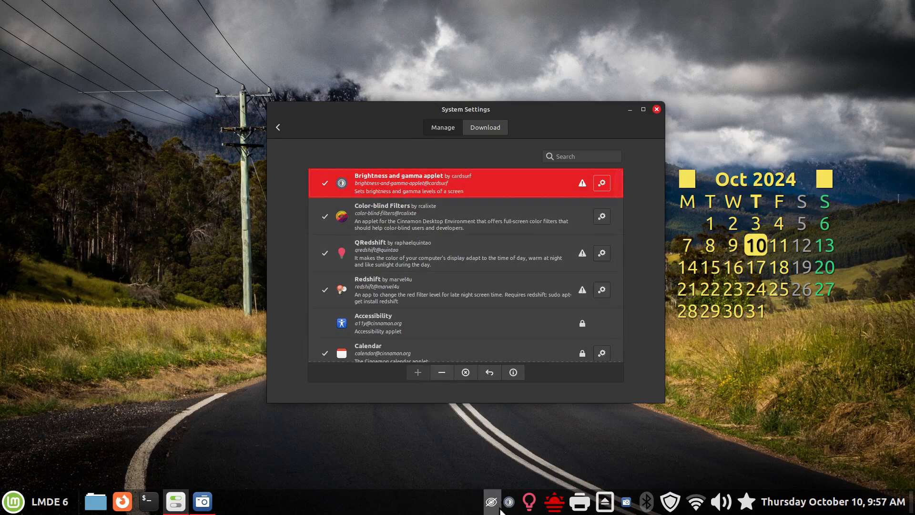
mouse_move(450, 277)
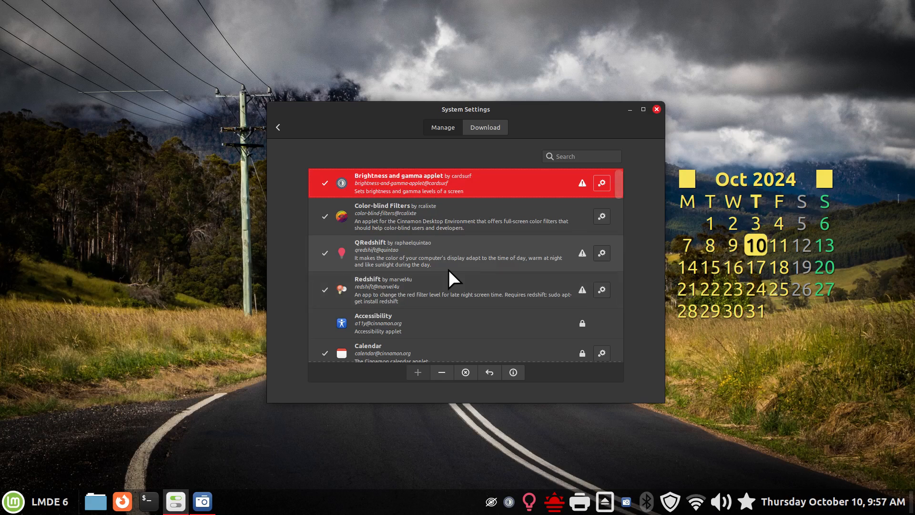
type("bright")
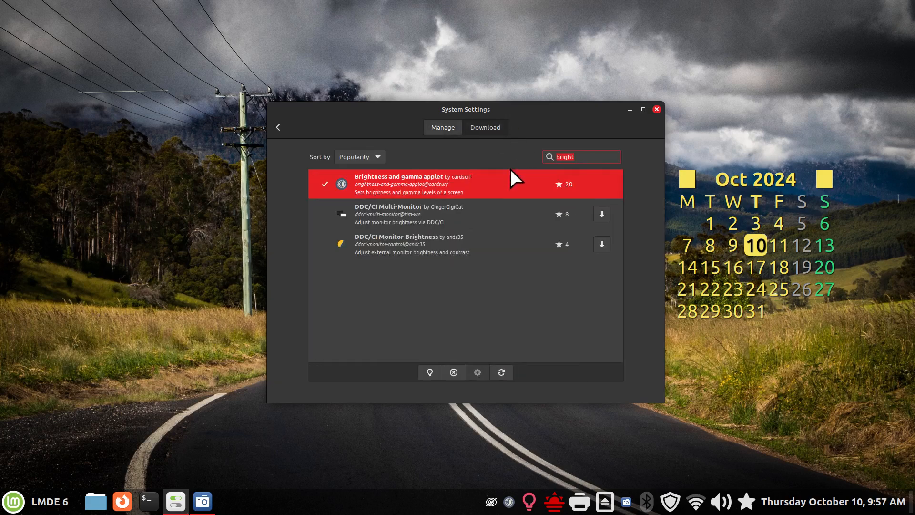
mouse_move(399, 189)
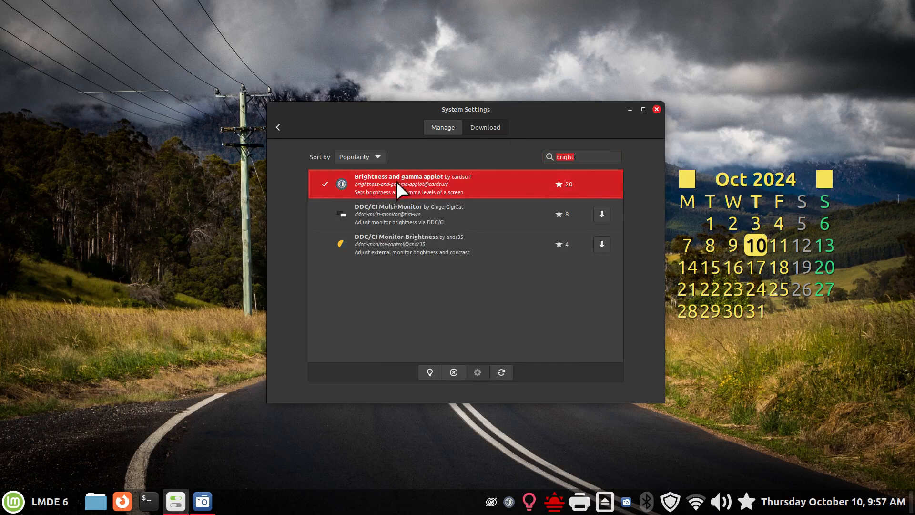
mouse_move(434, 385)
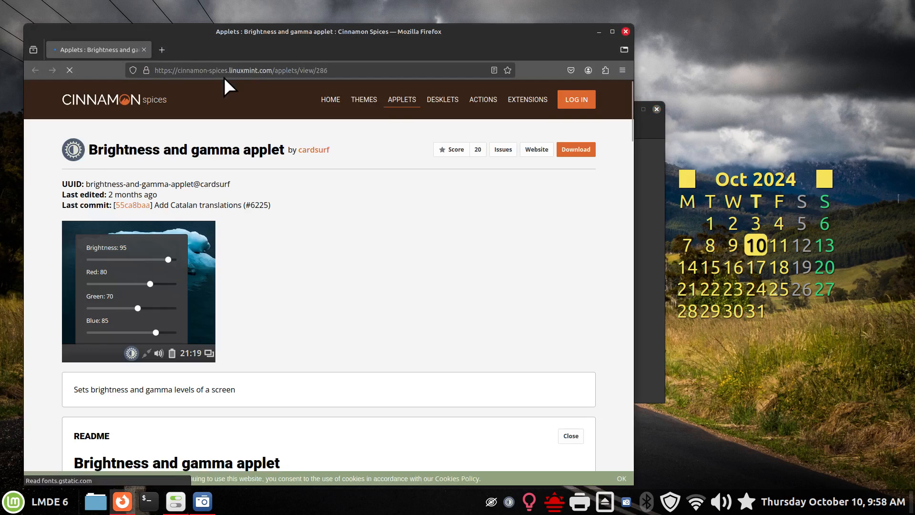
mouse_move(211, 152)
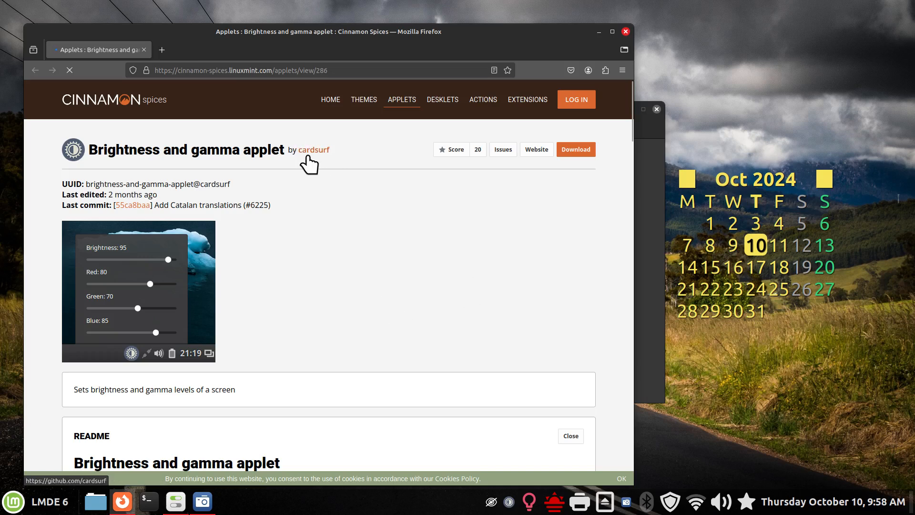
scroll("down", 3)
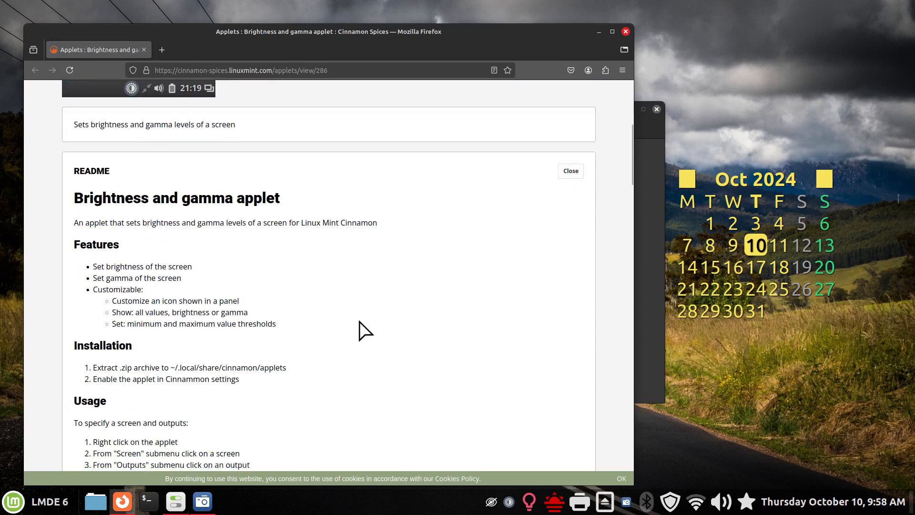
scroll("down", 3)
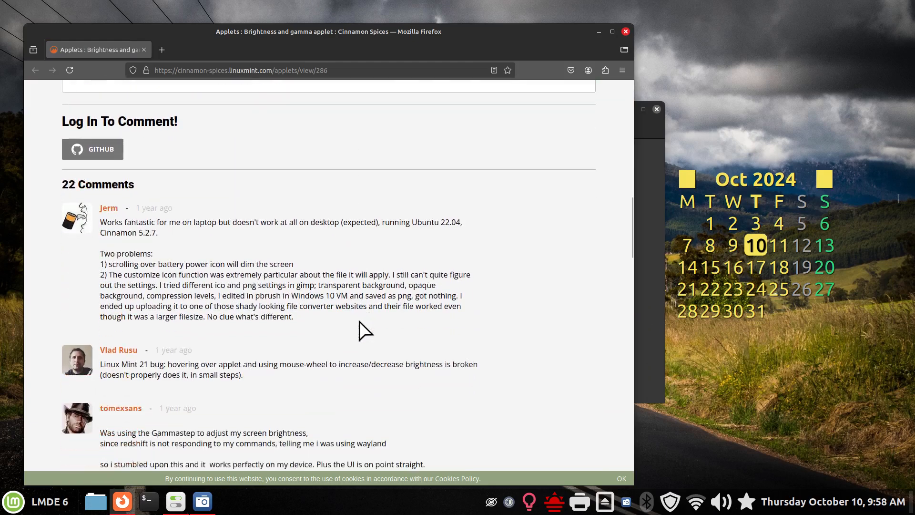
scroll("up", 3)
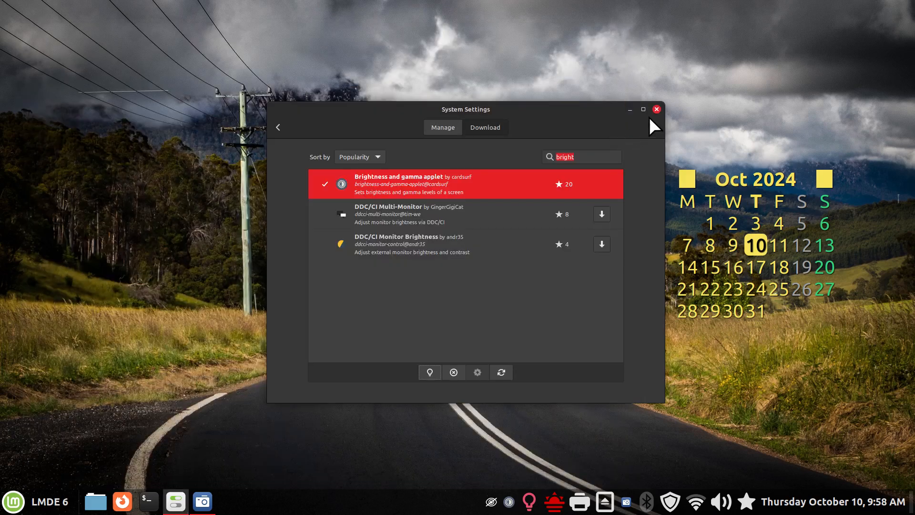
Close the System Settings applets window, leaving only the desktop
left_click(657, 110)
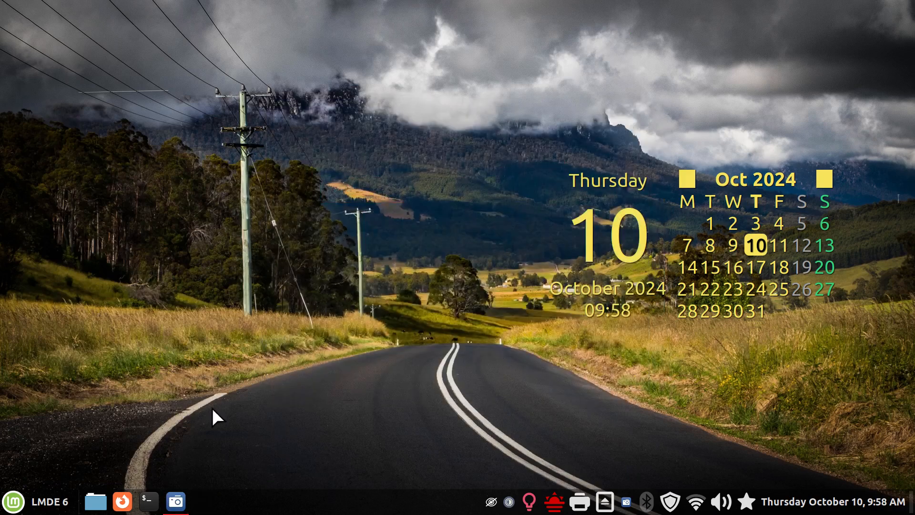
mouse_move(518, 395)
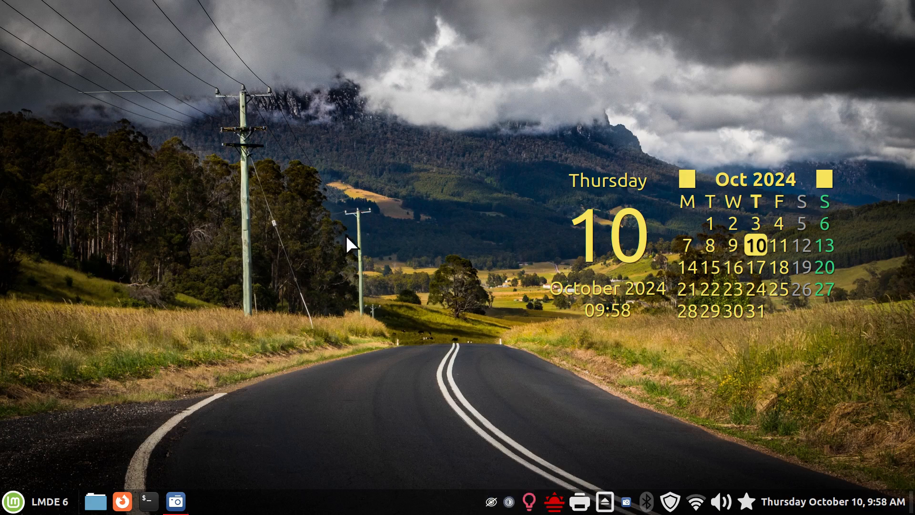
left_click(491, 501)
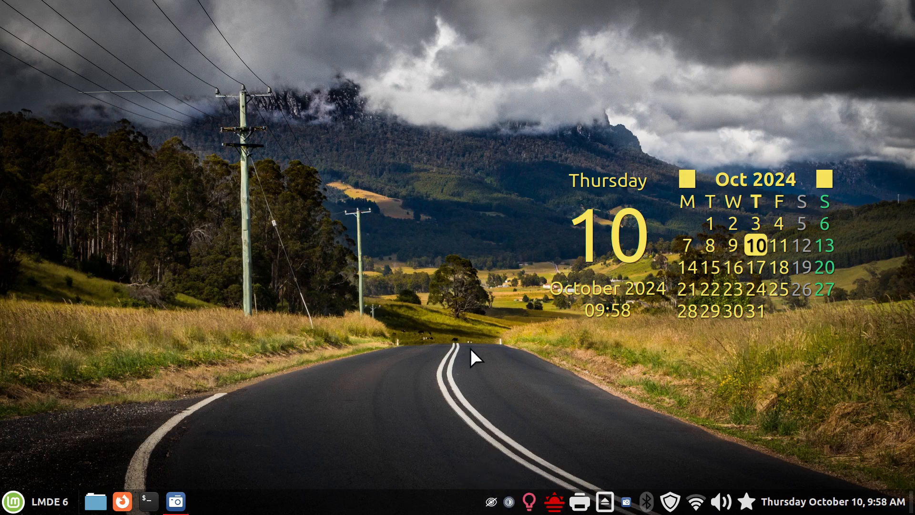
mouse_move(383, 405)
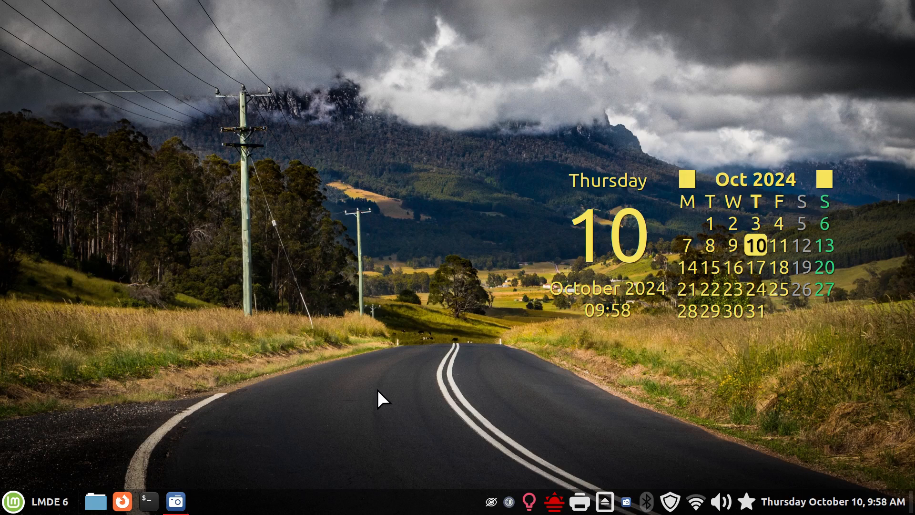
mouse_move(373, 402)
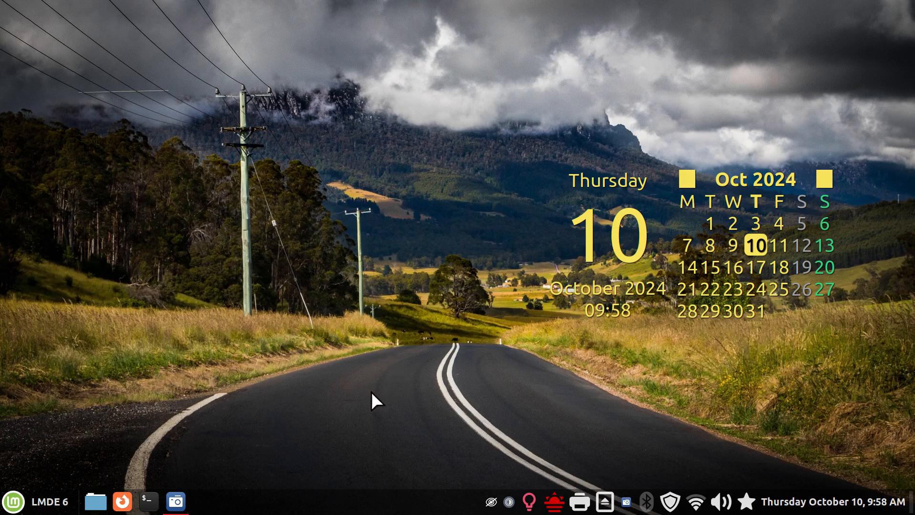
mouse_move(390, 385)
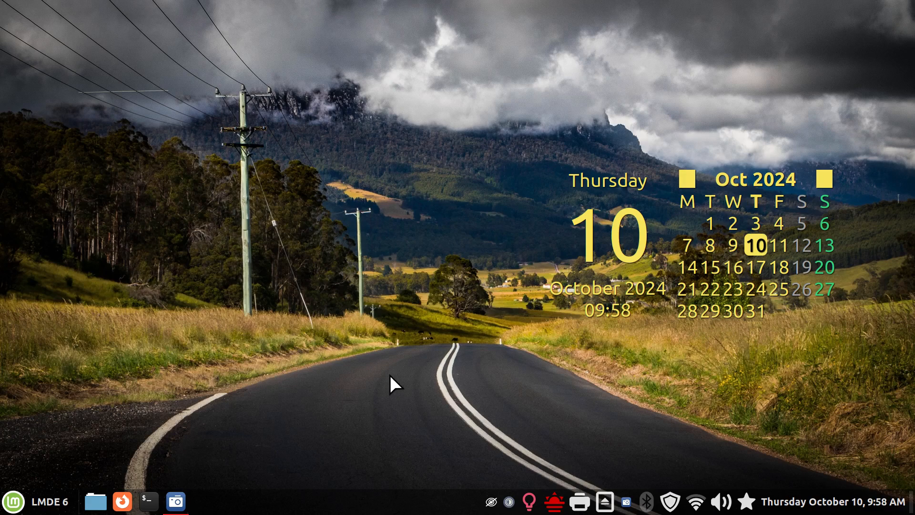
mouse_move(290, 293)
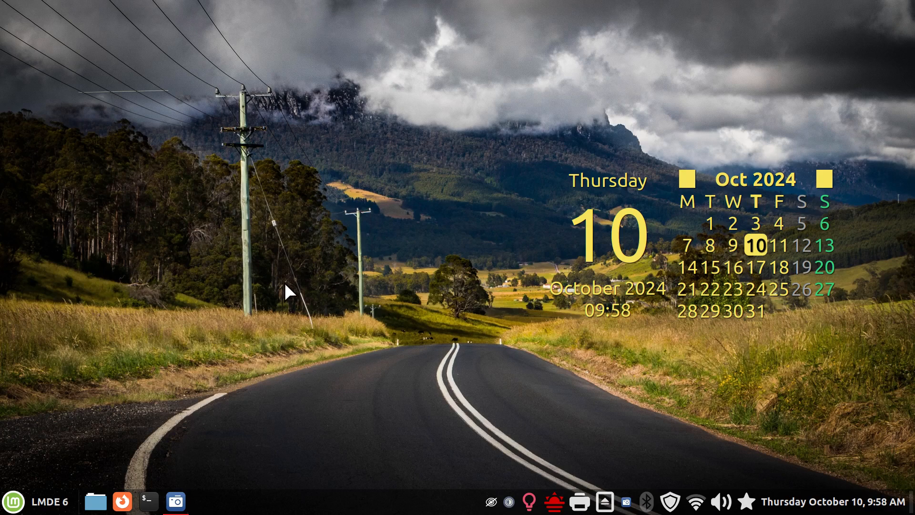
mouse_move(485, 506)
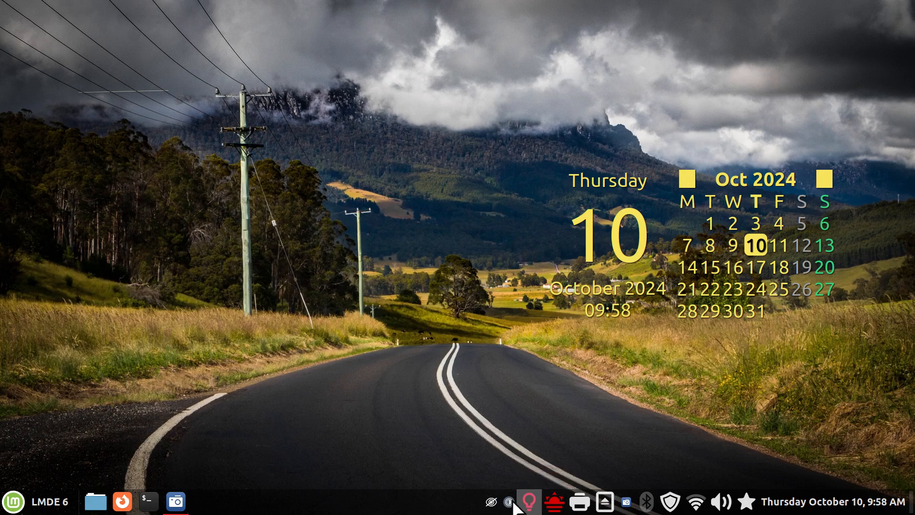
View the Color-blind Filters, Brightness and gamma, and QRedshift panel context menus
right_click(489, 501)
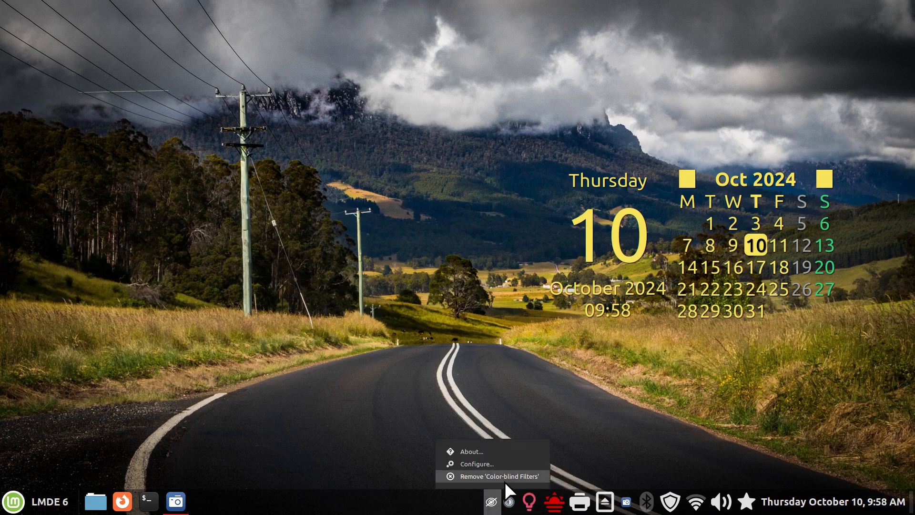
left_click(499, 476)
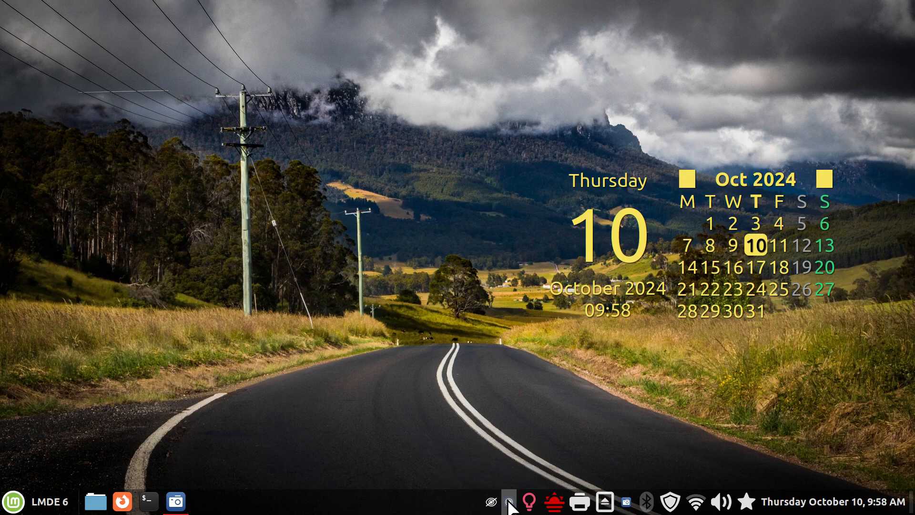
right_click(507, 502)
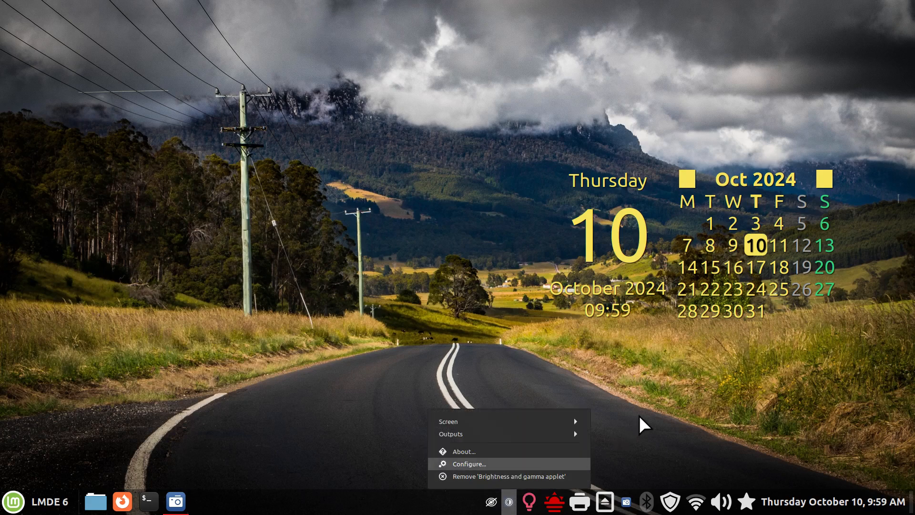
right_click(529, 501)
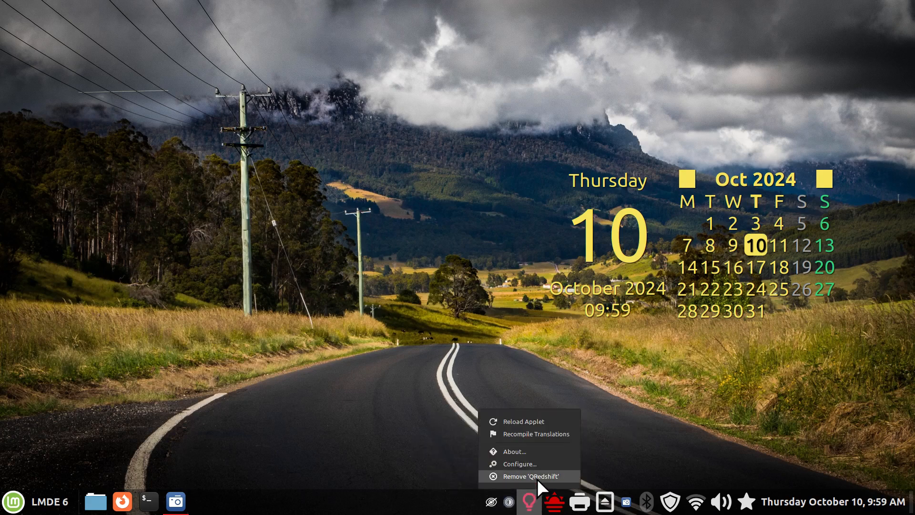